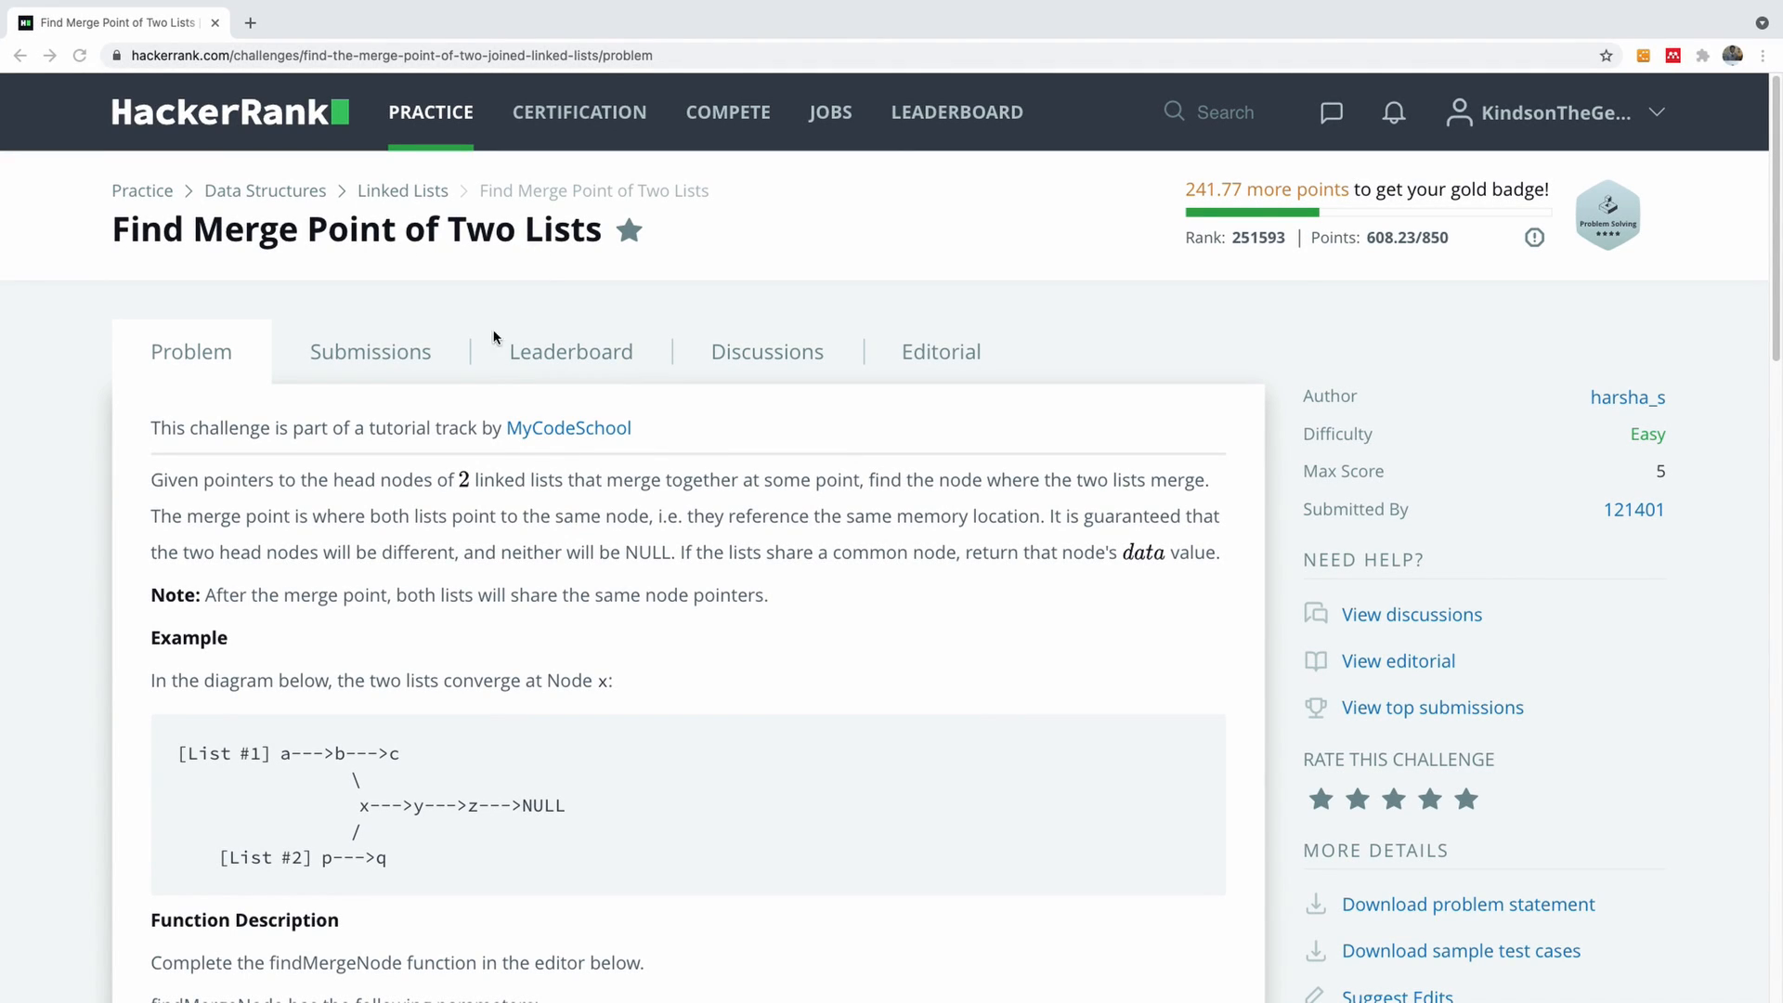
On the Find Merge Point page, try the green pen briefly, then reselect the thin blue pen.
scroll(down, 3)
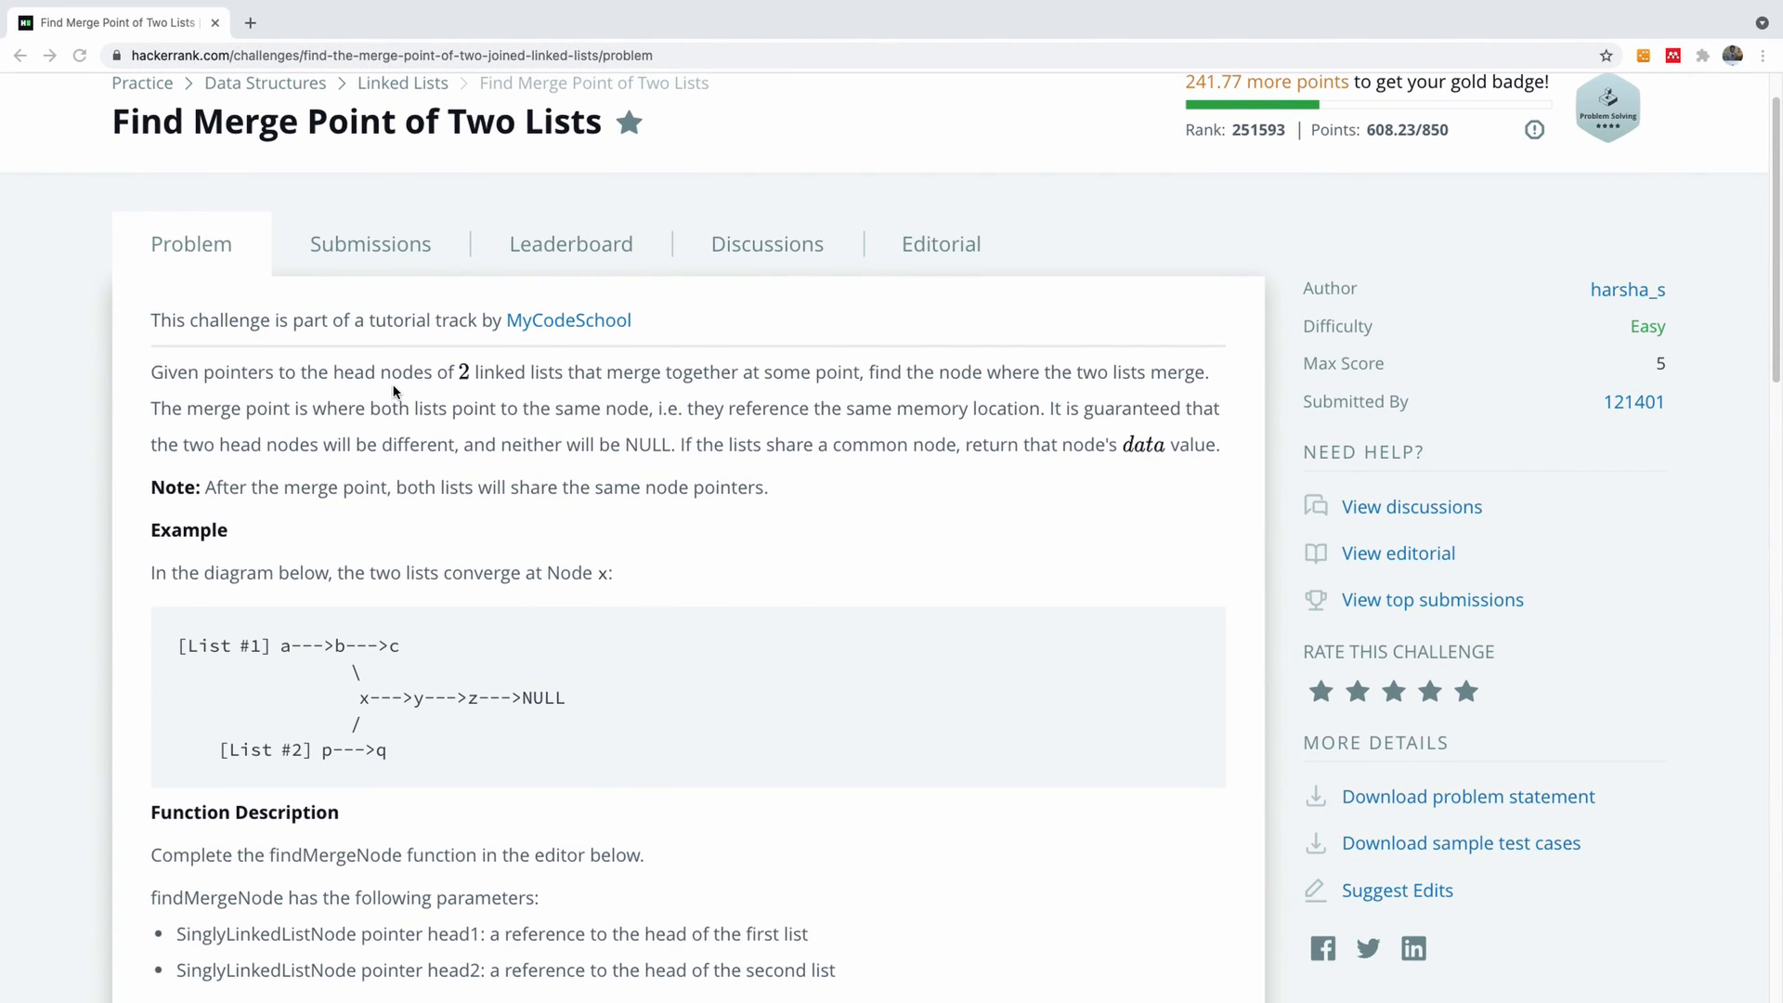
mouse_move(477, 379)
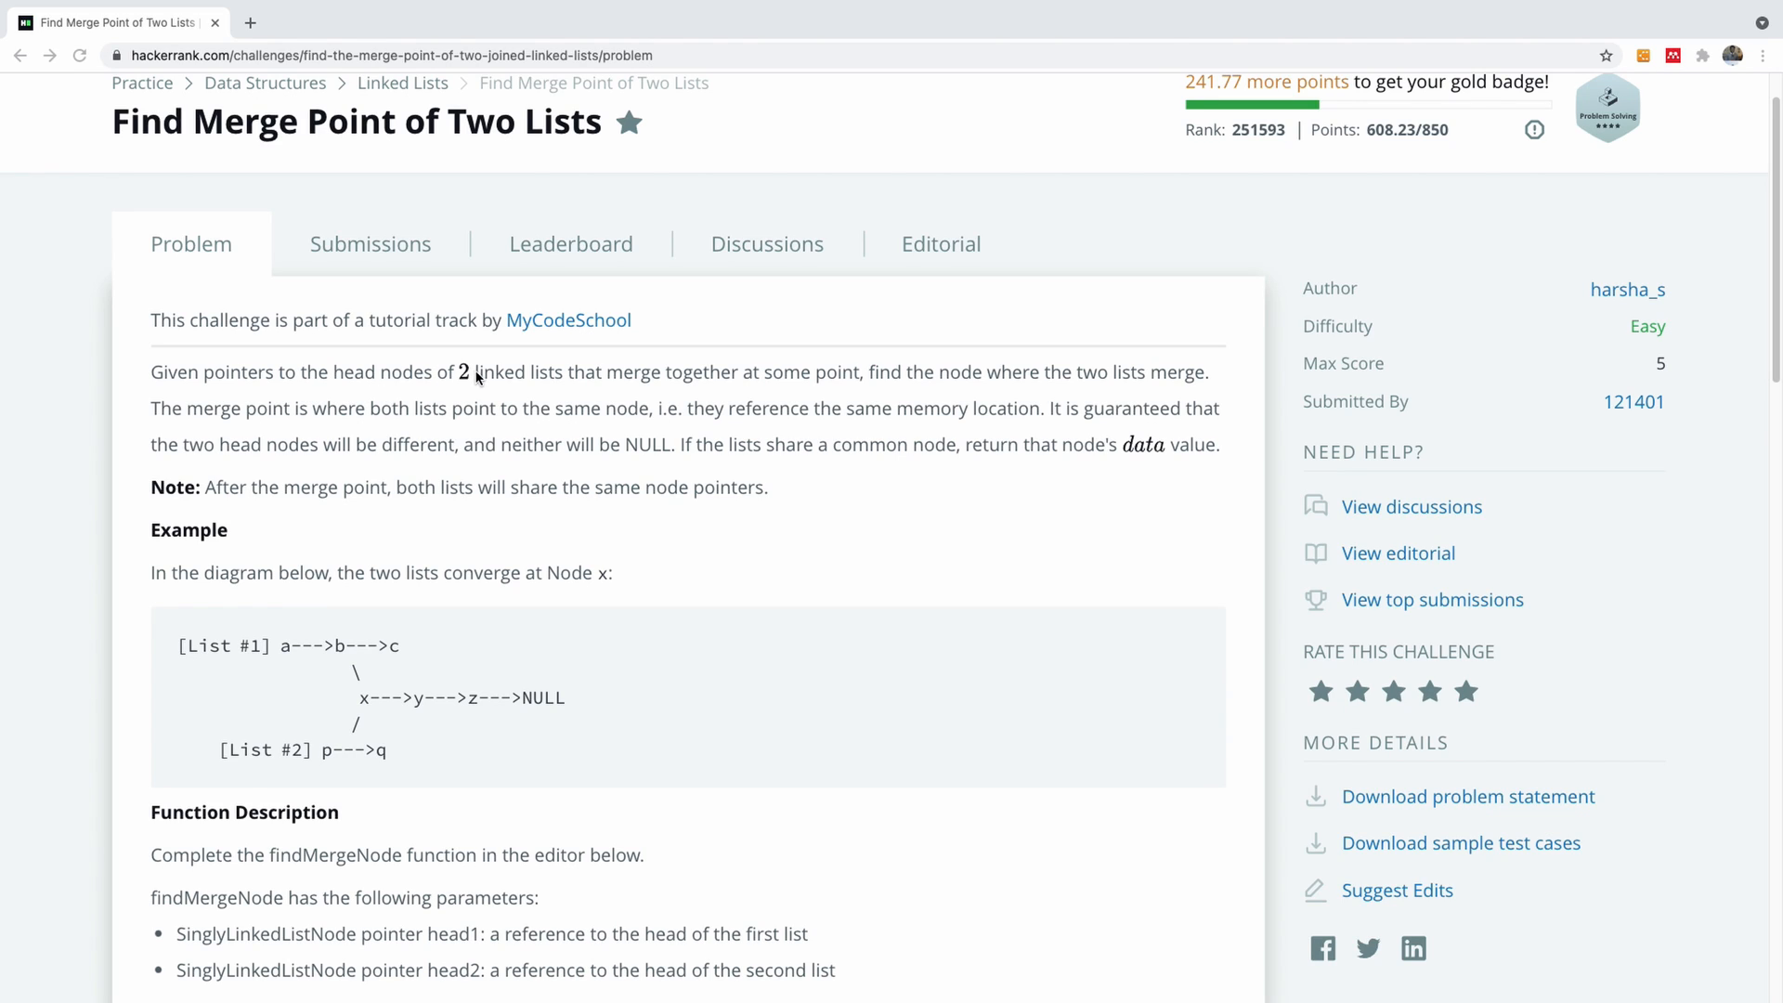
mouse_move(537, 391)
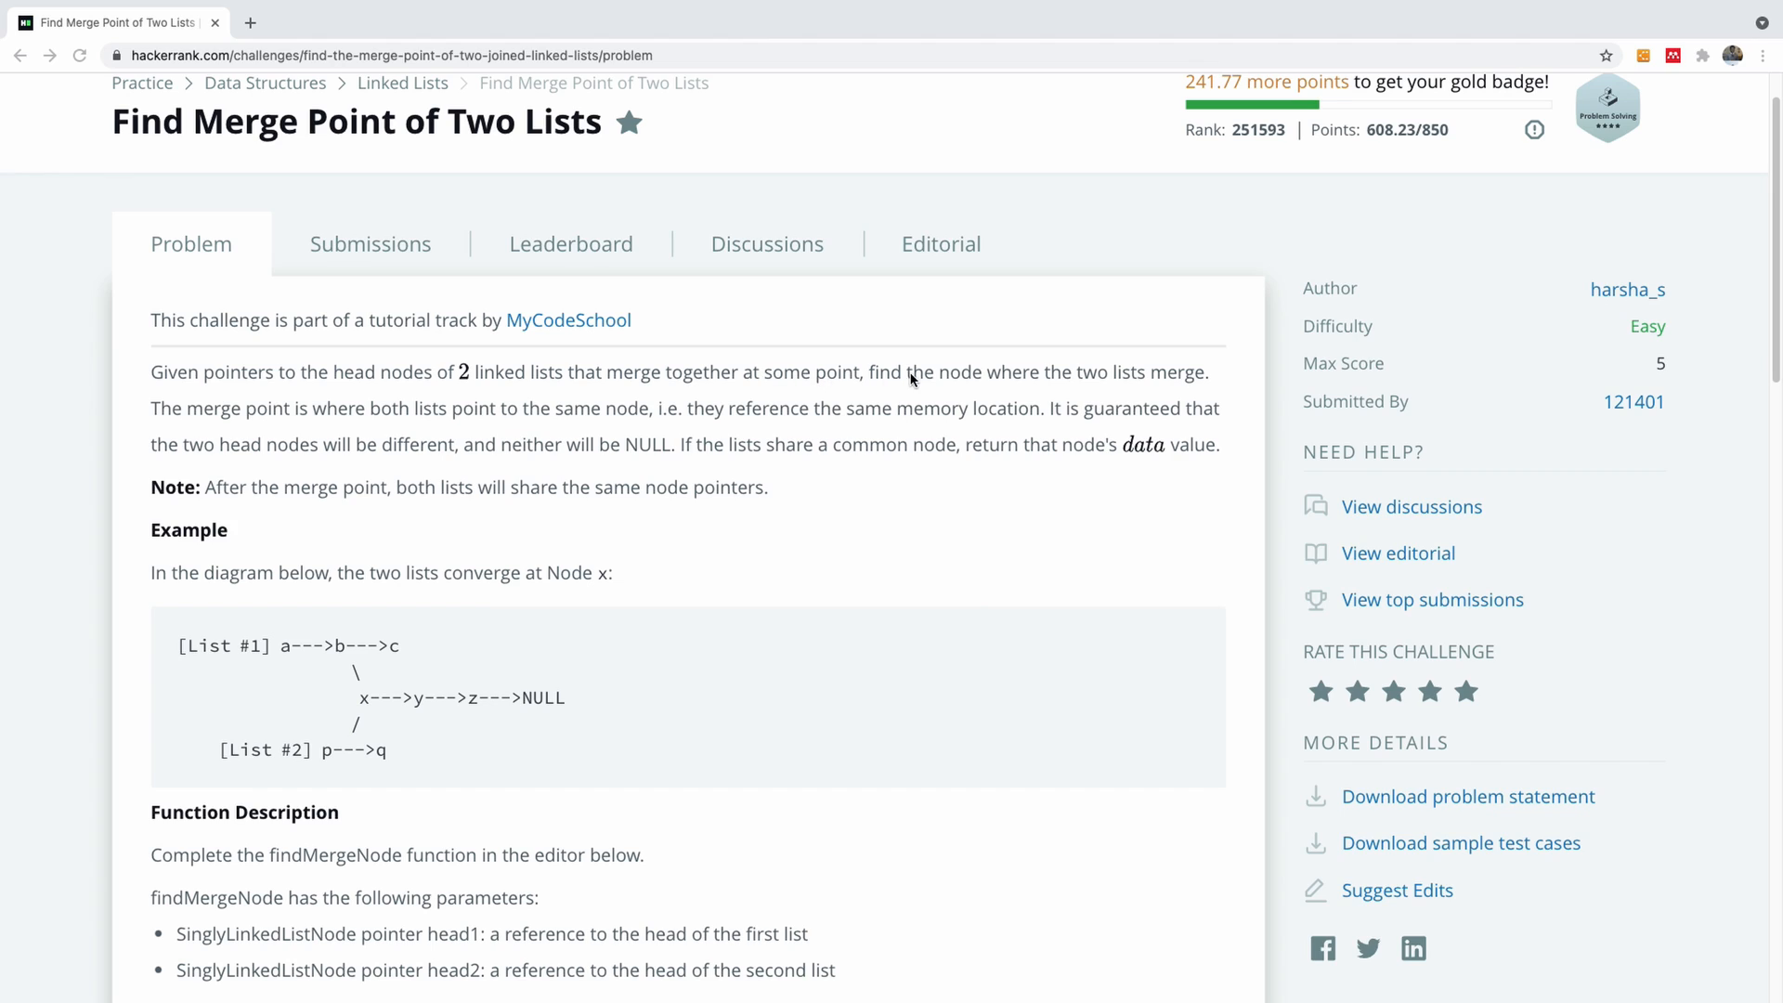
mouse_move(1174, 384)
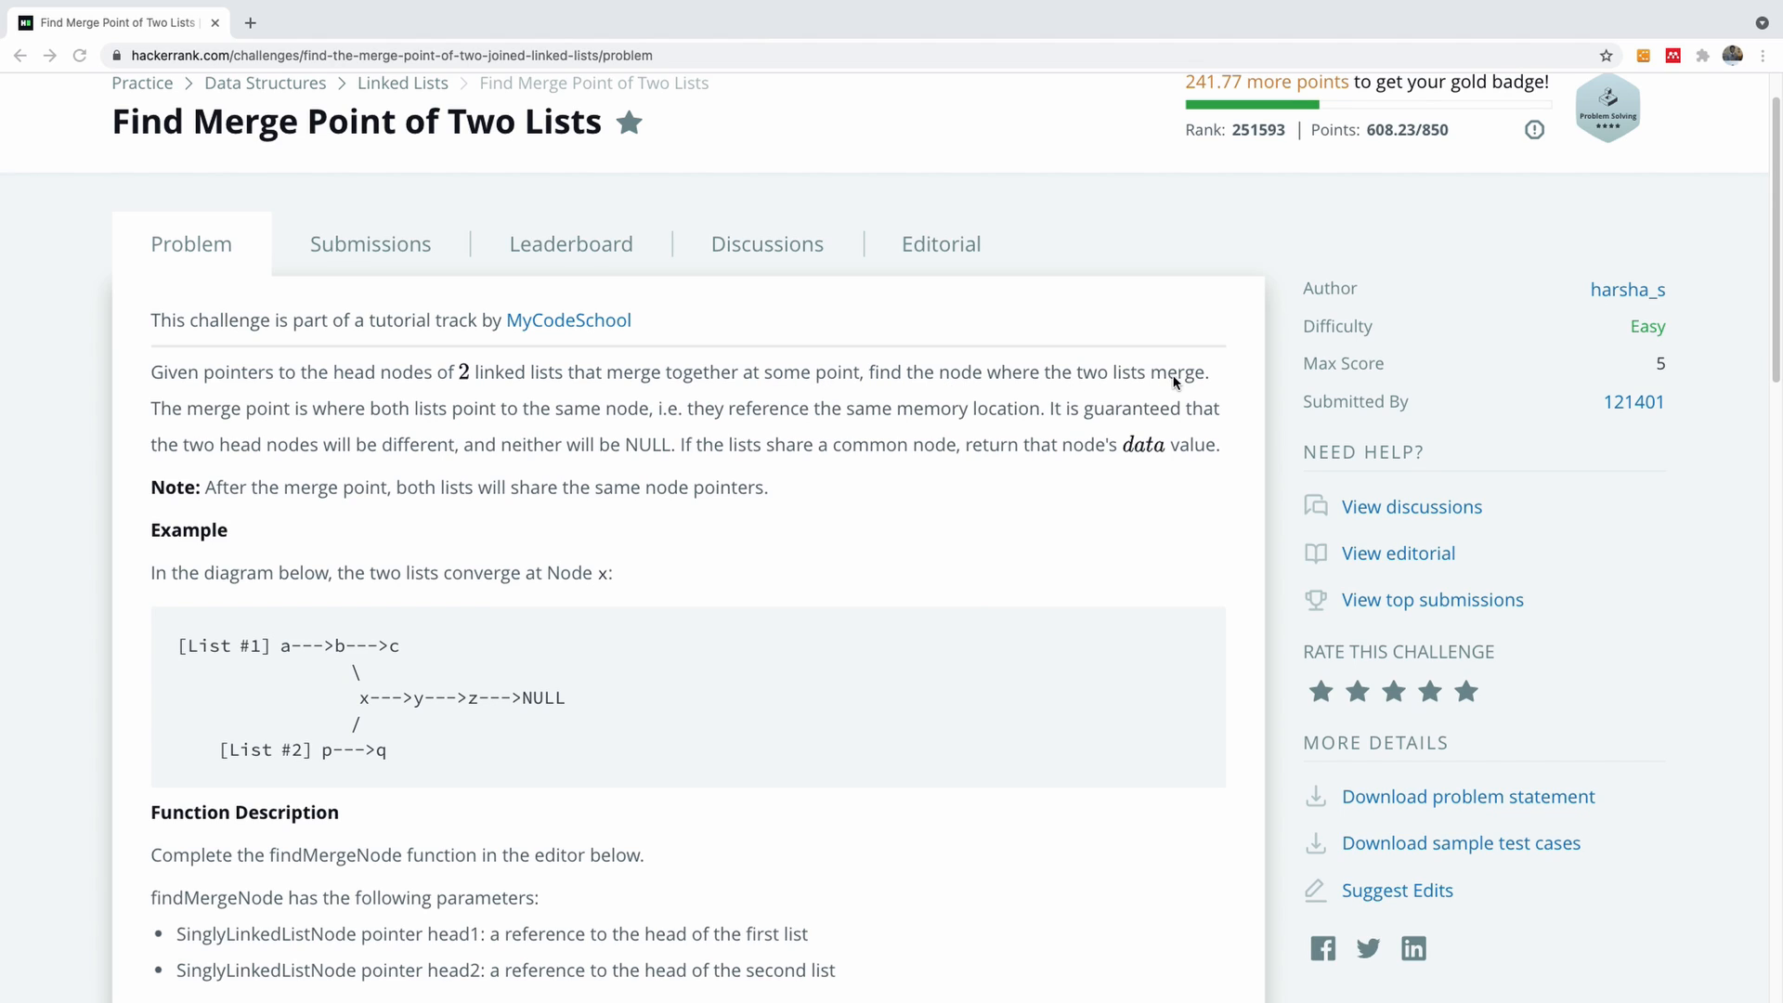
mouse_move(316, 435)
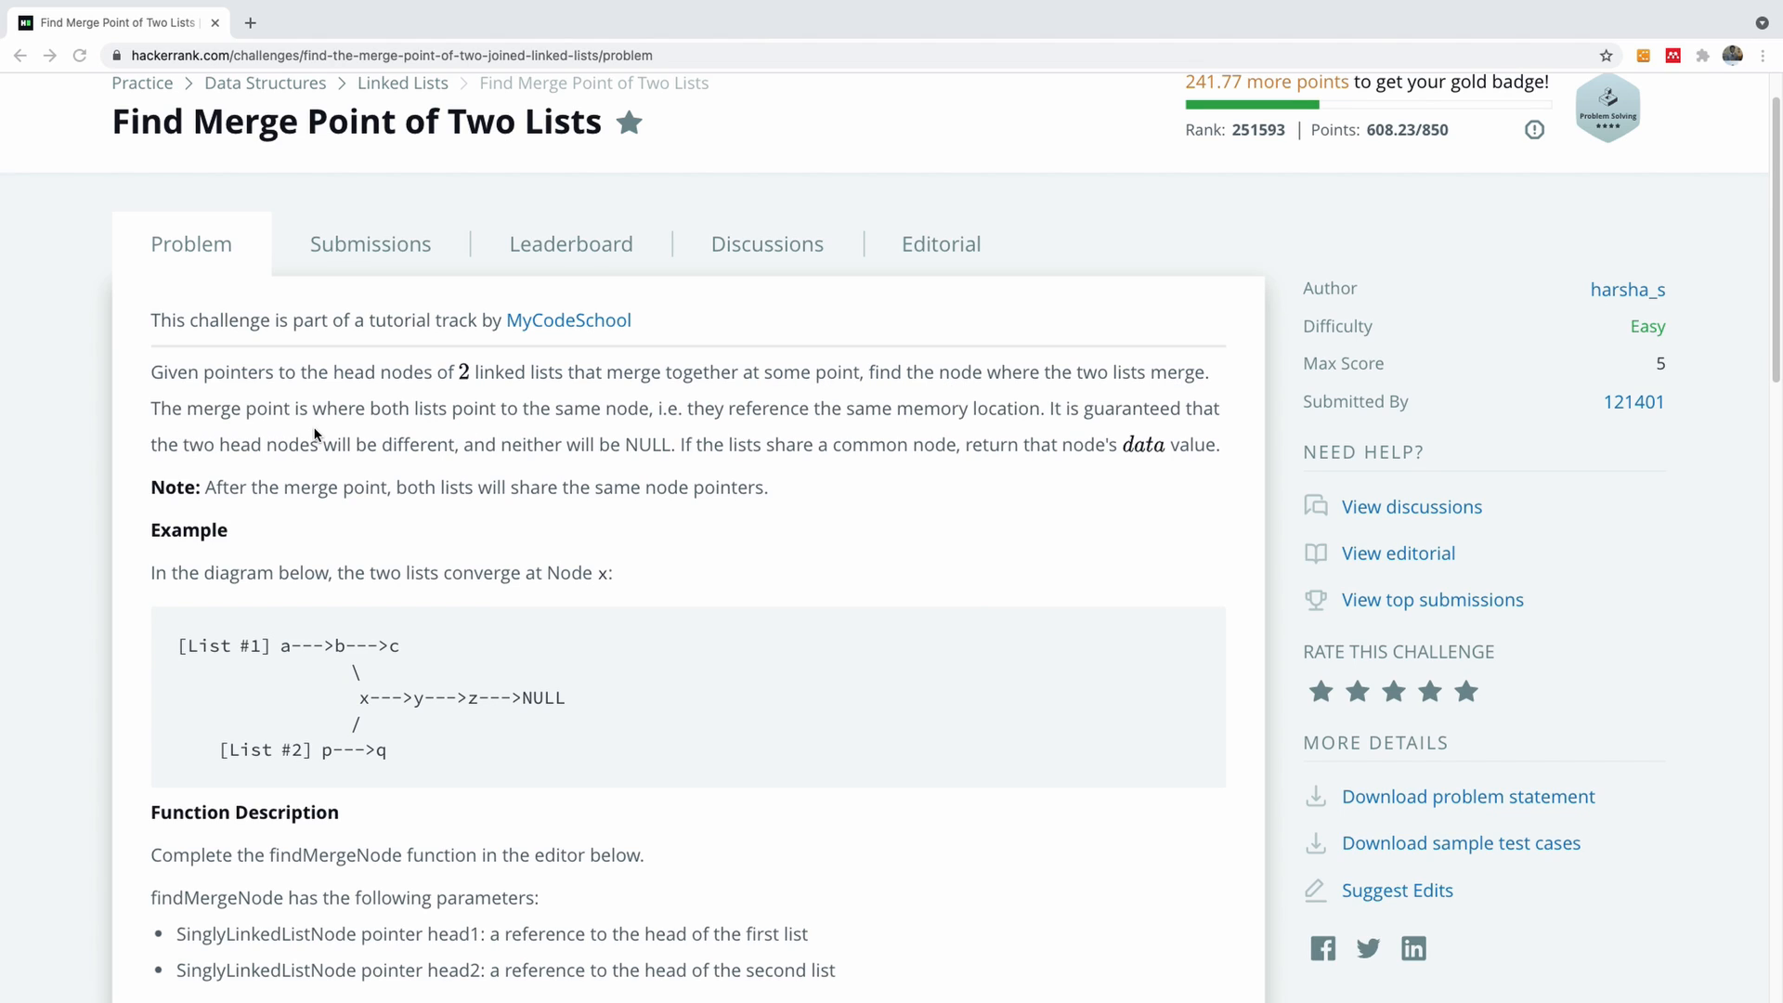
mouse_move(537, 430)
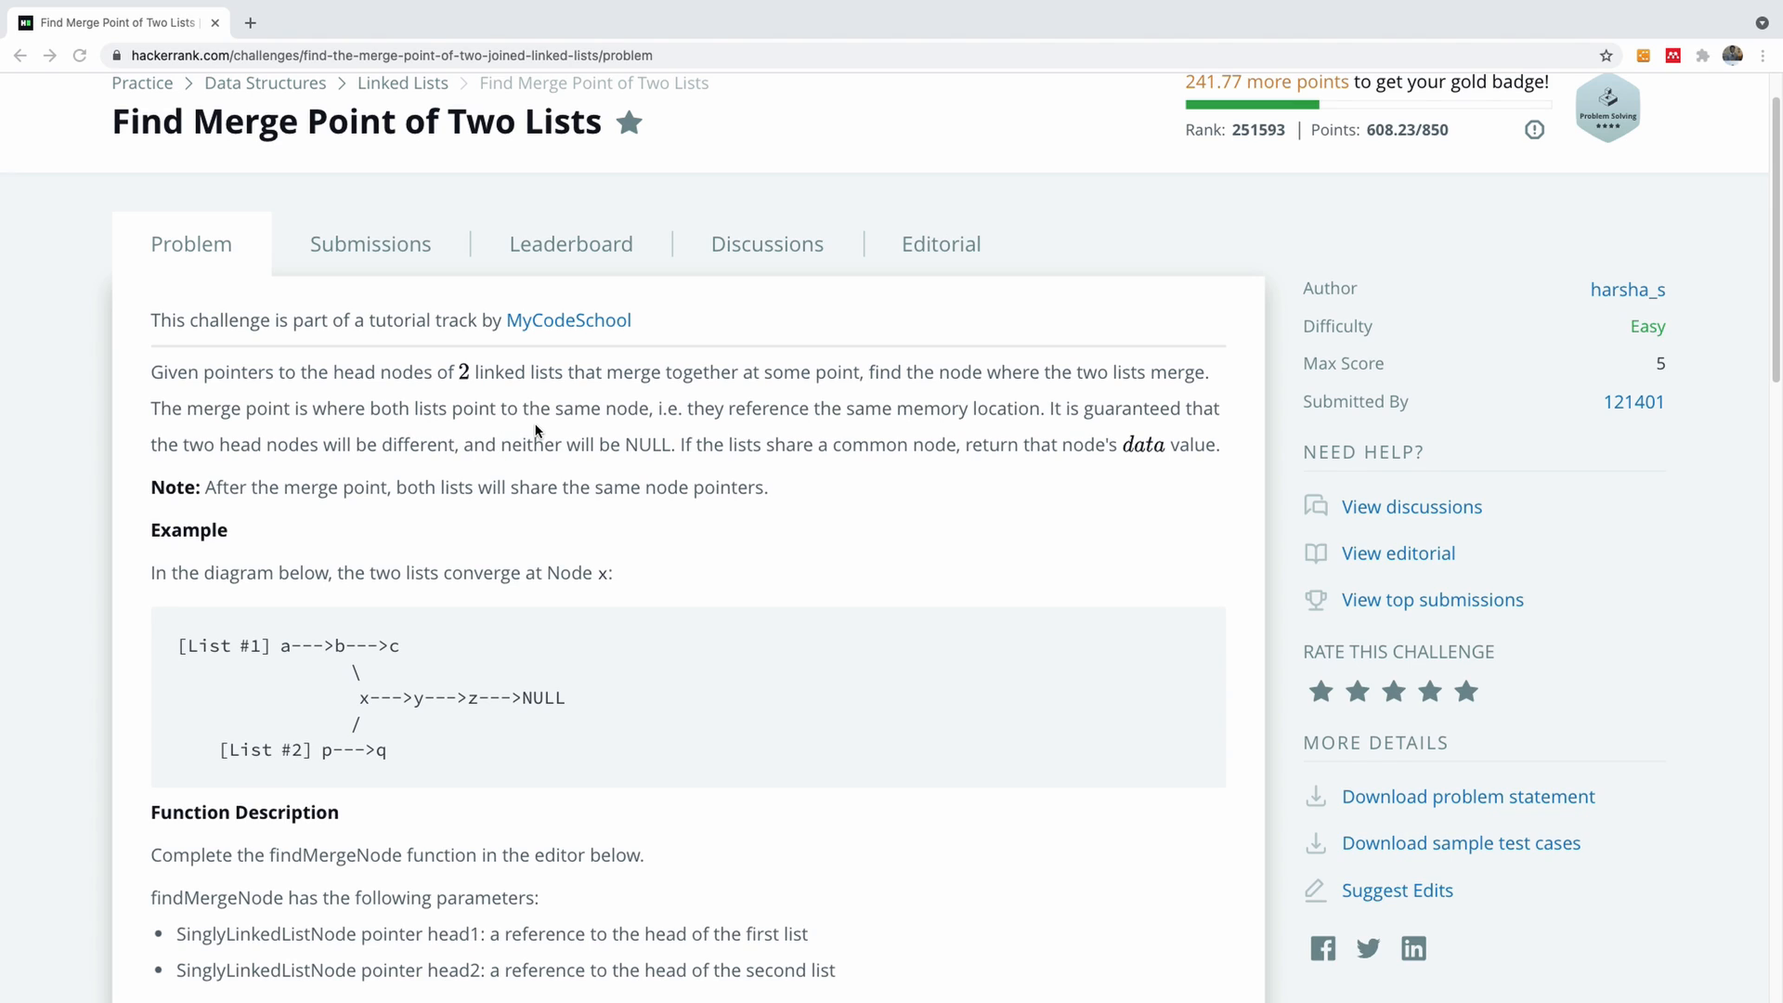
mouse_move(760, 426)
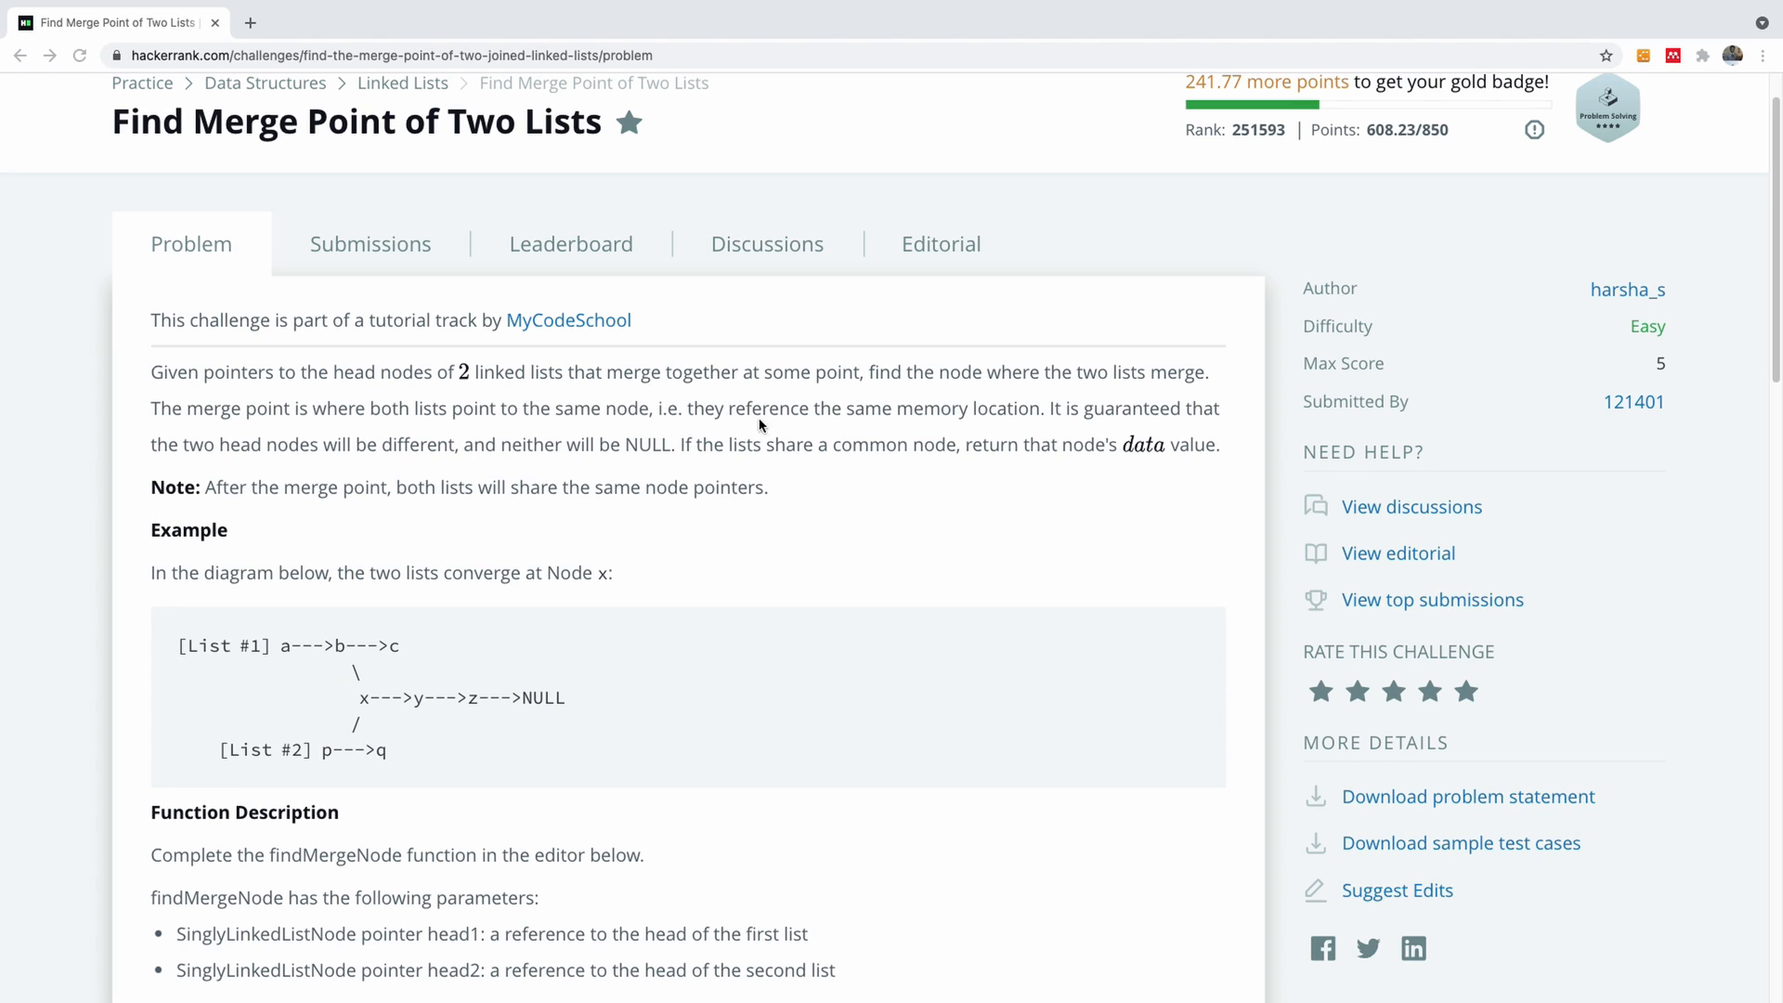
mouse_move(1088, 457)
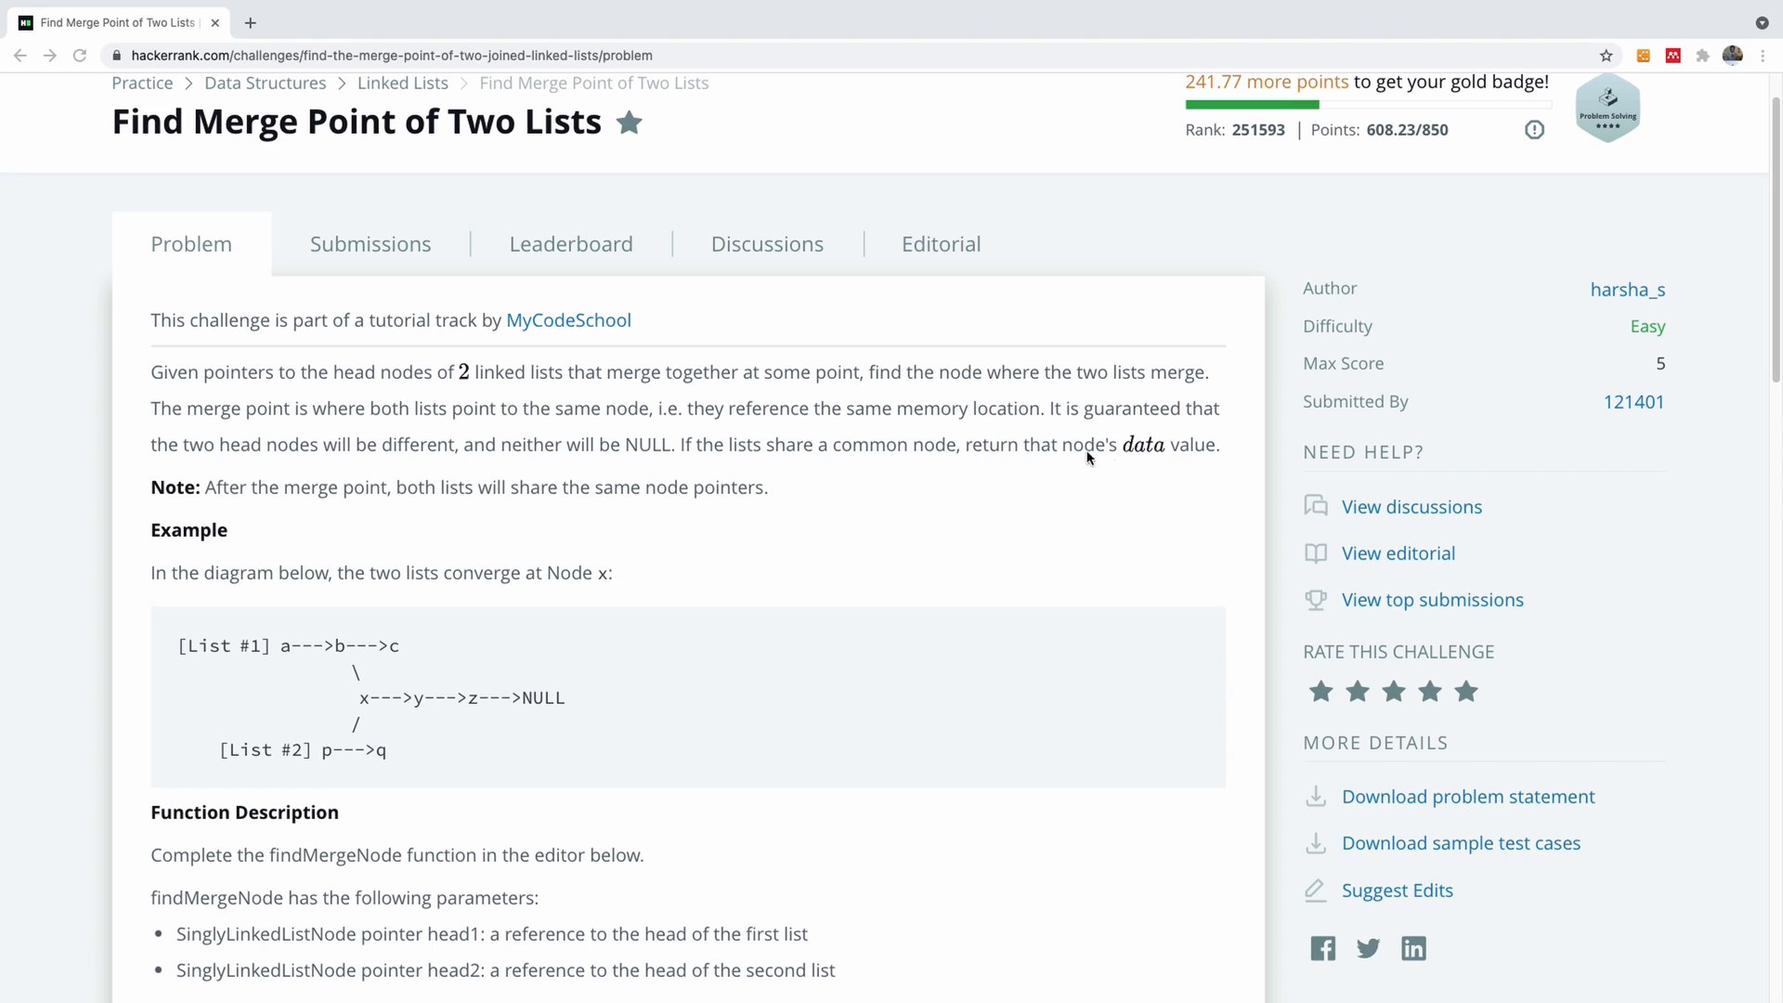
mouse_move(304, 512)
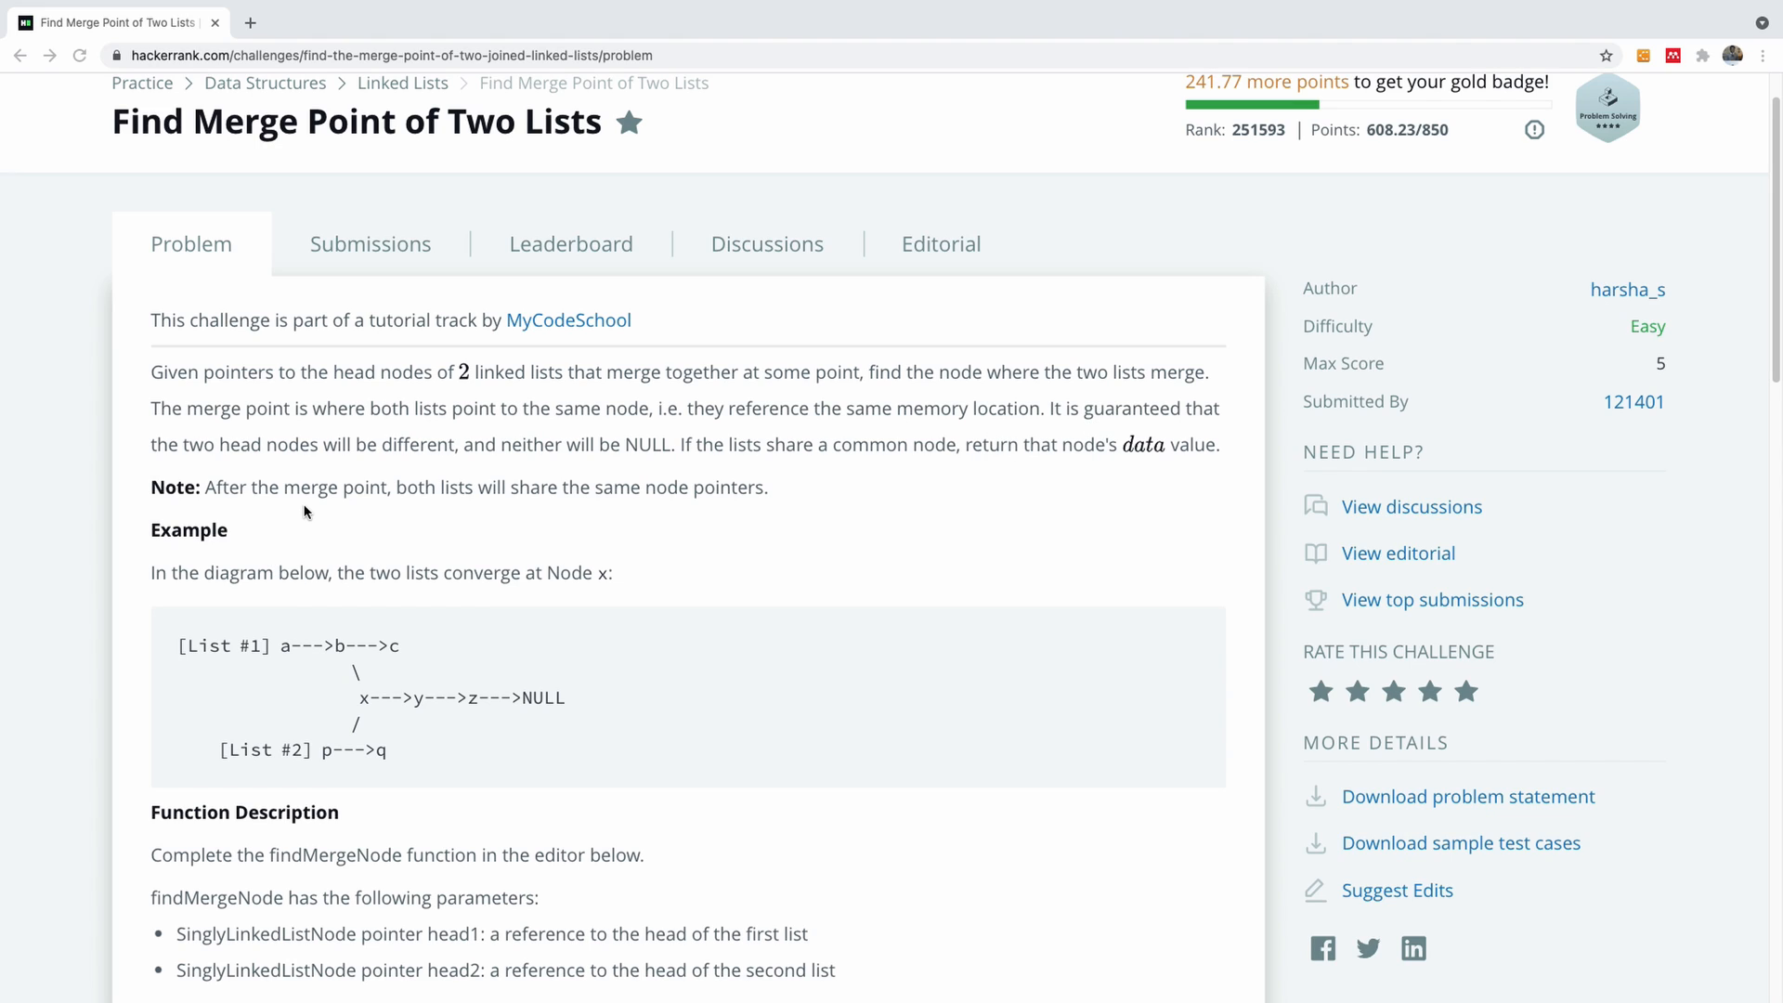
mouse_move(577, 479)
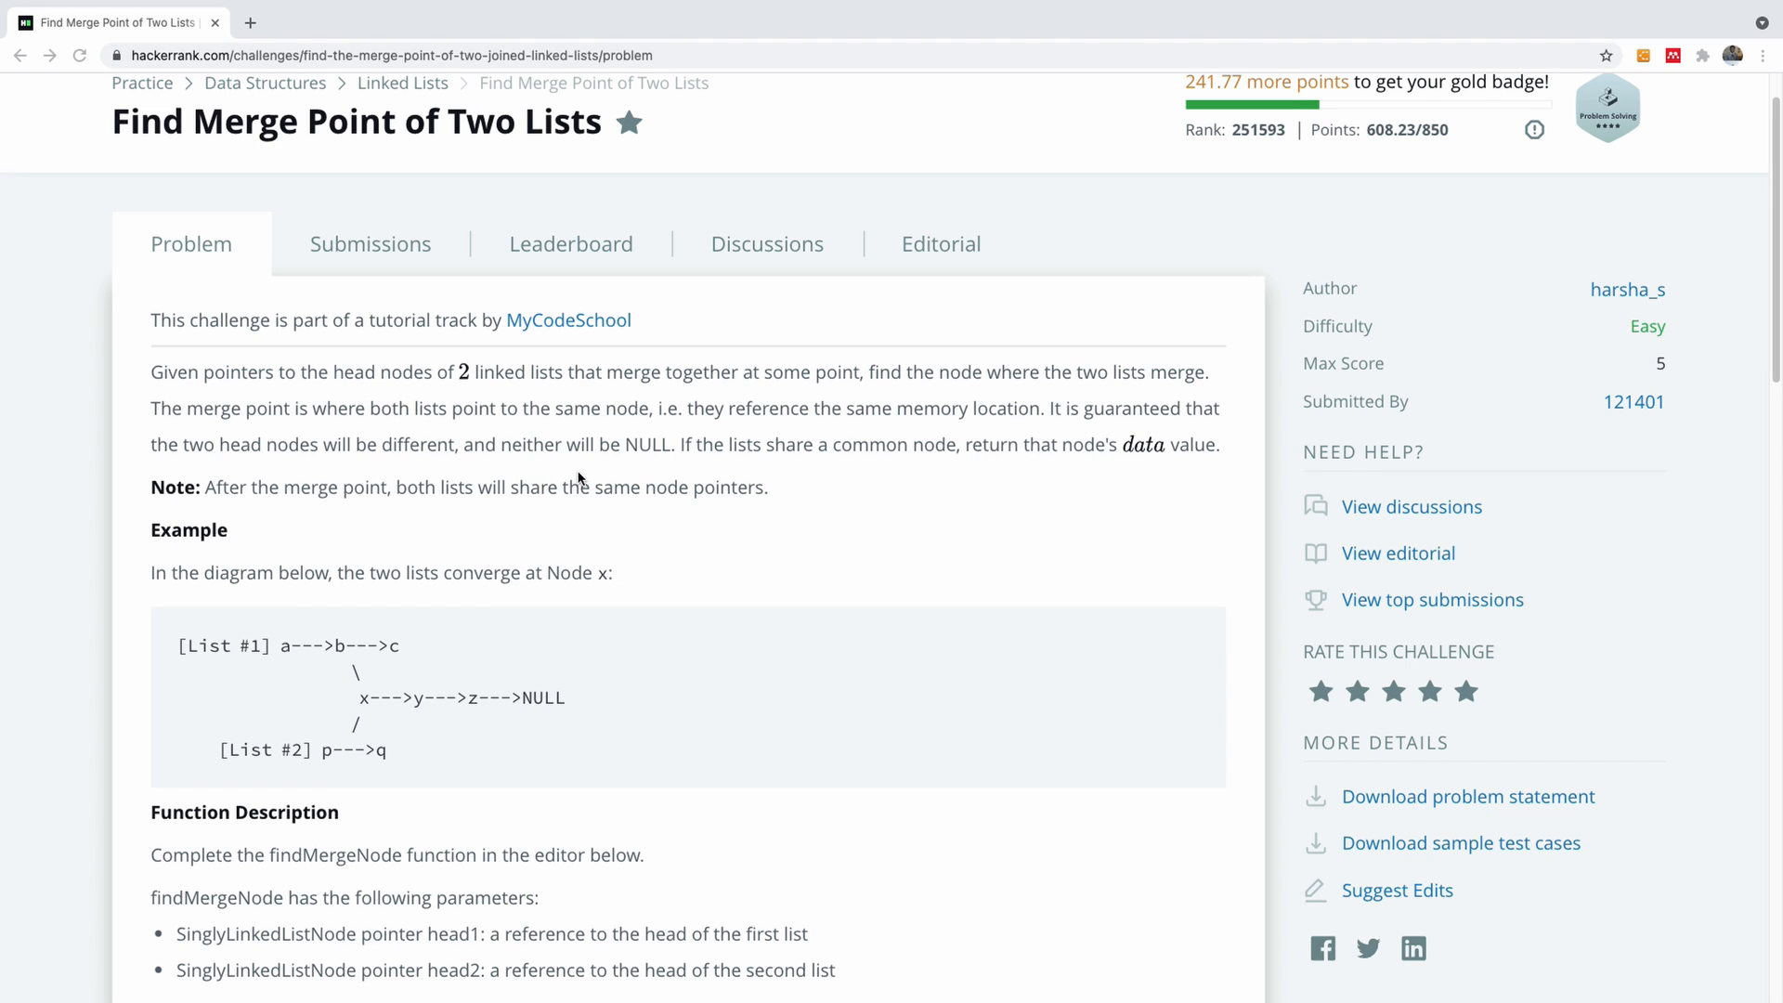
mouse_move(708, 466)
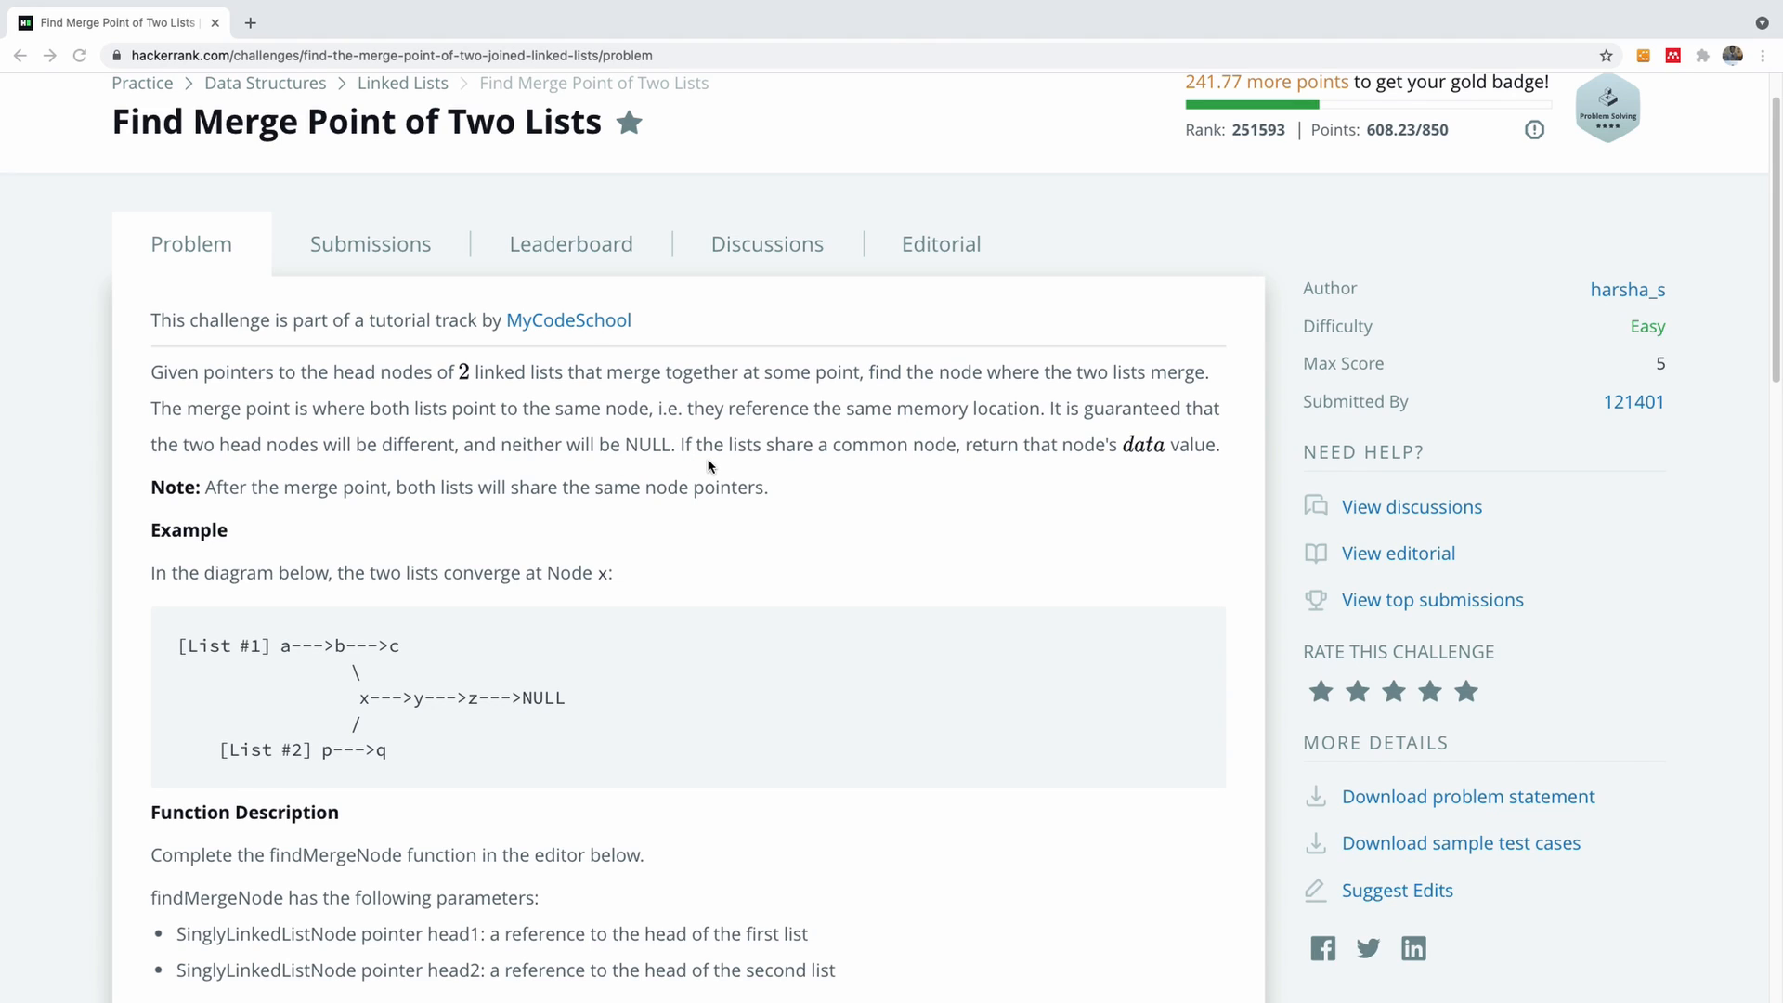
mouse_move(1044, 471)
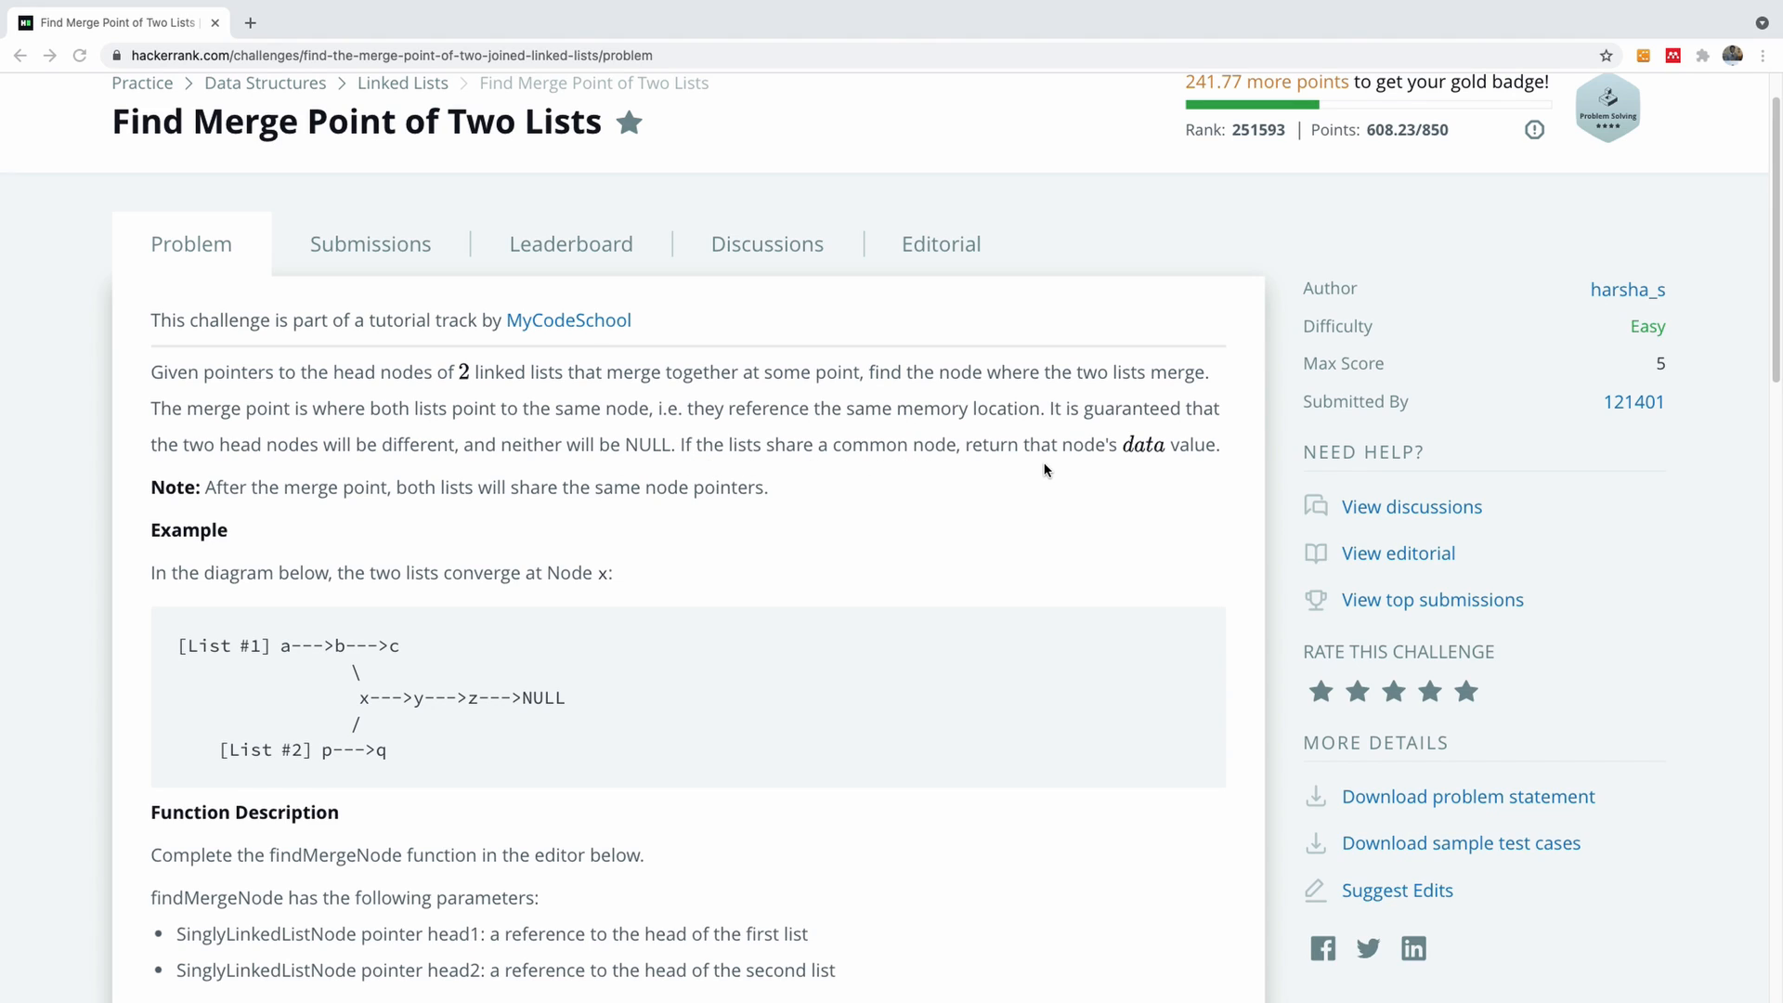
mouse_move(476, 470)
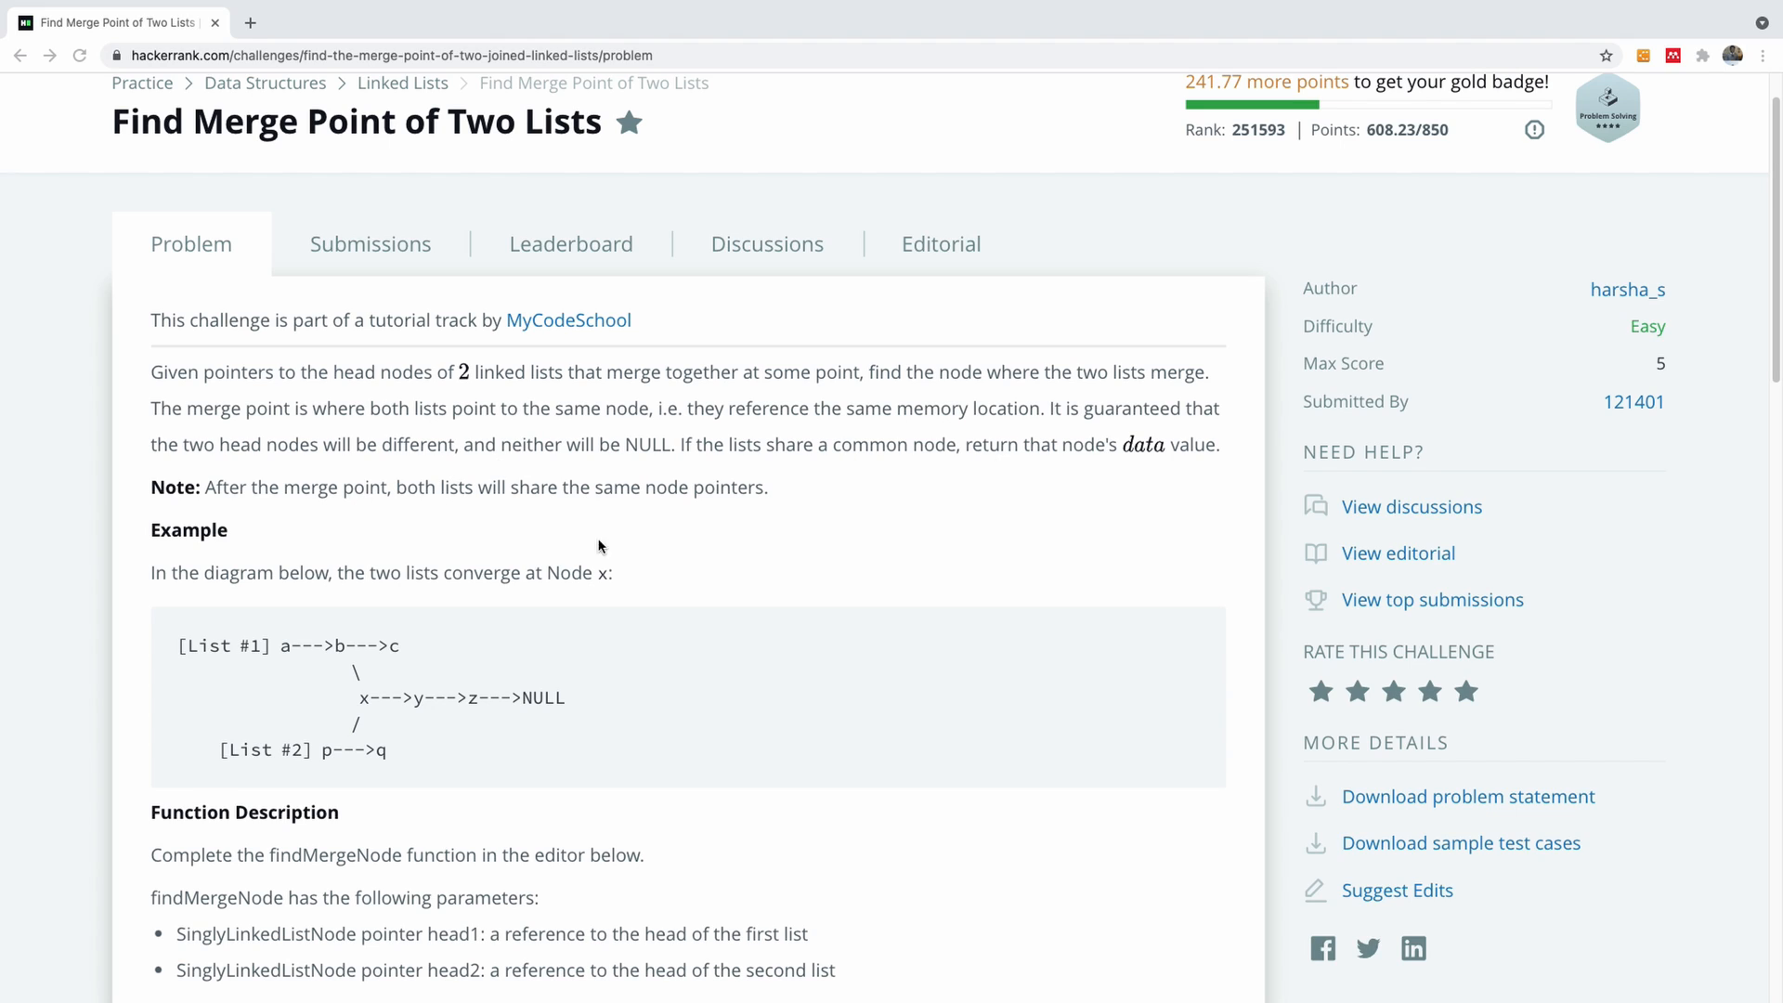
mouse_move(602, 566)
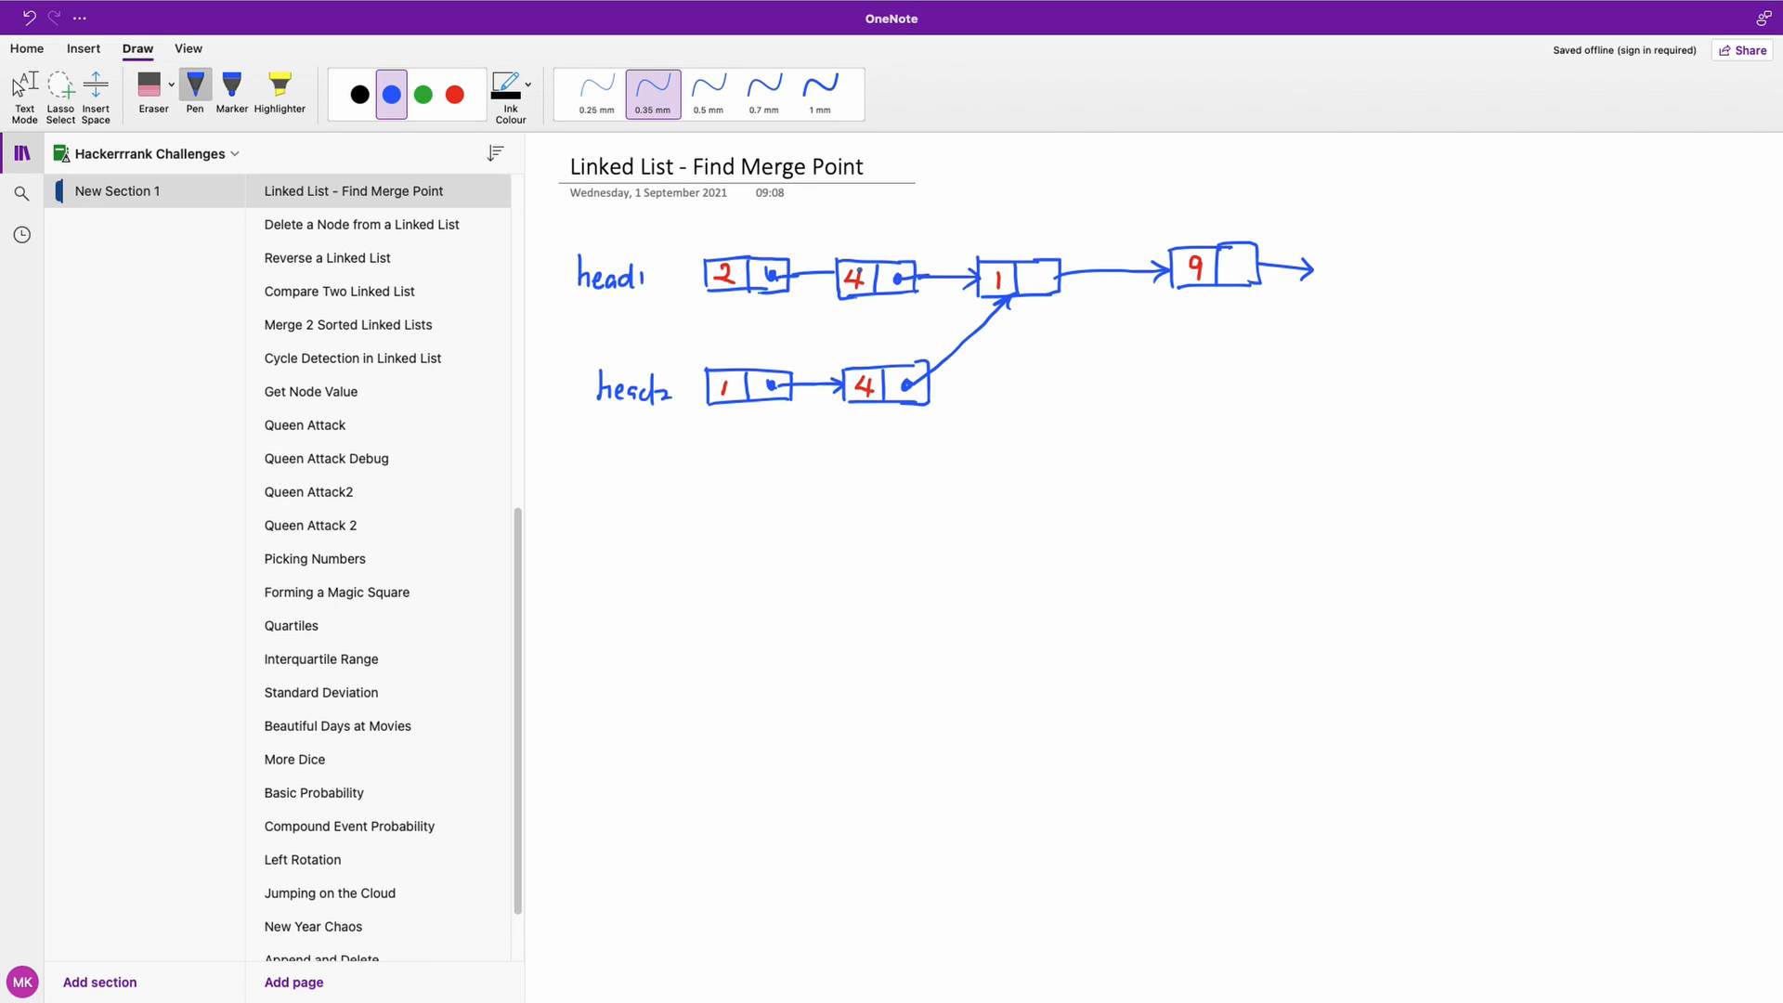
click(422, 95)
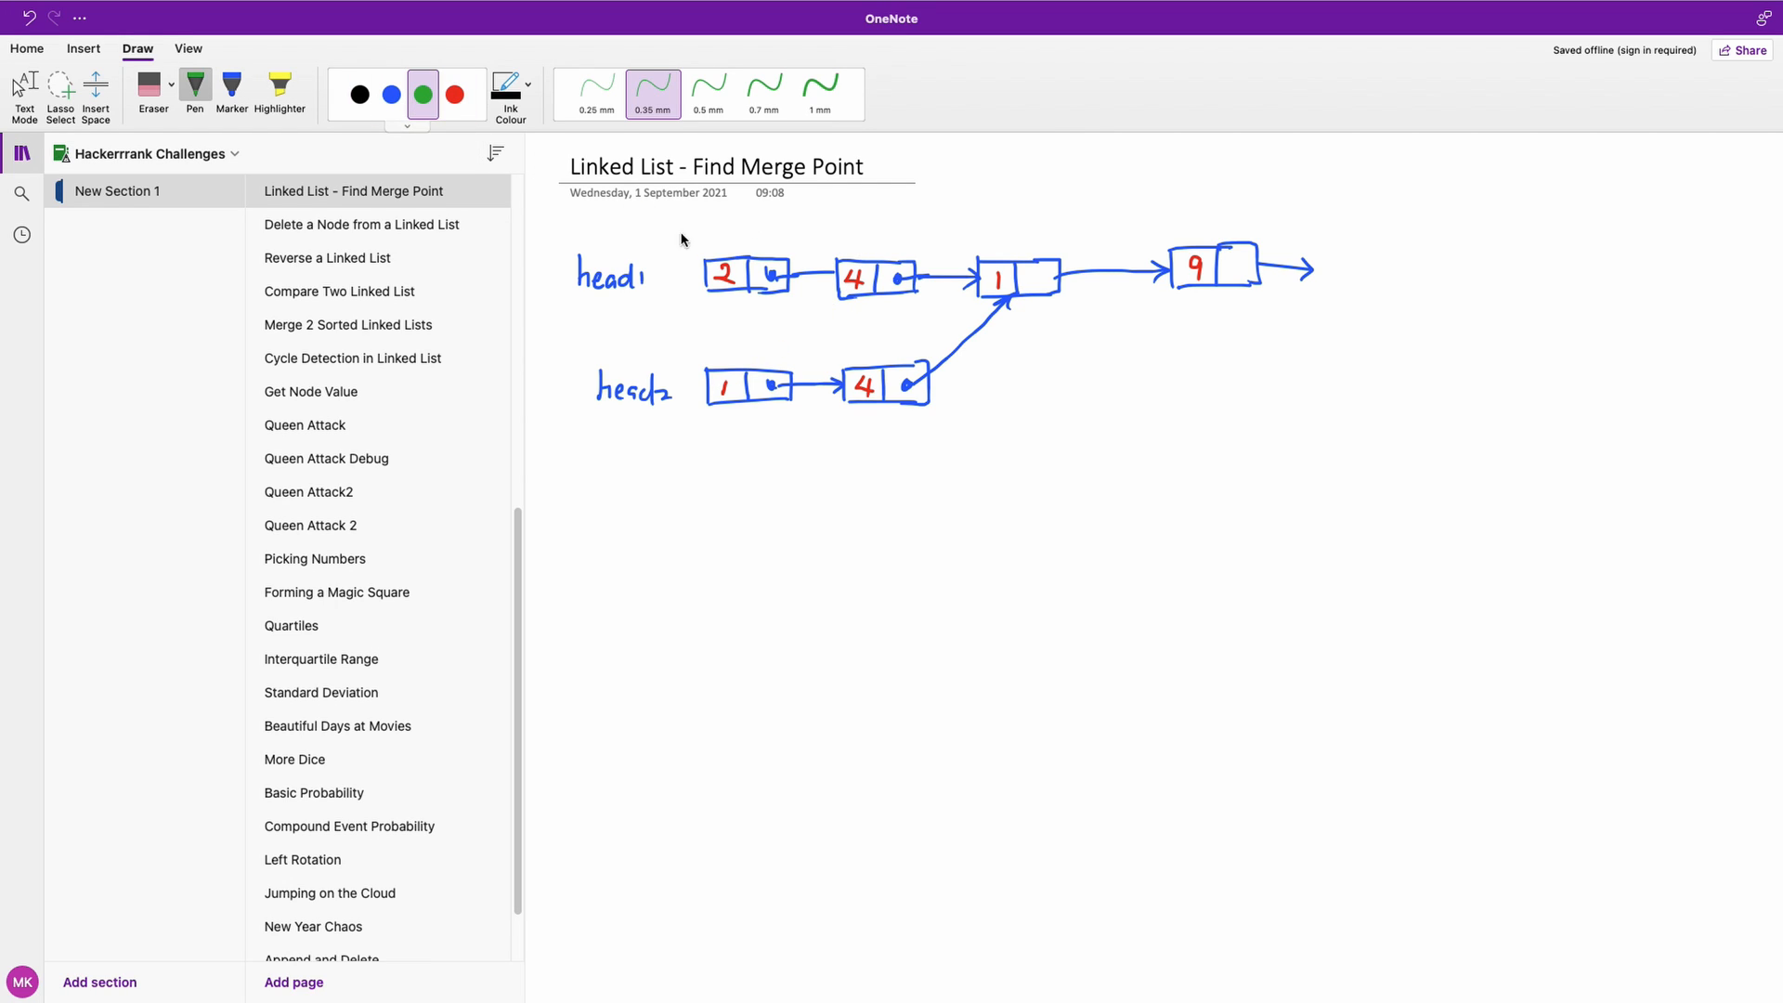
drag(870, 233, 802, 392)
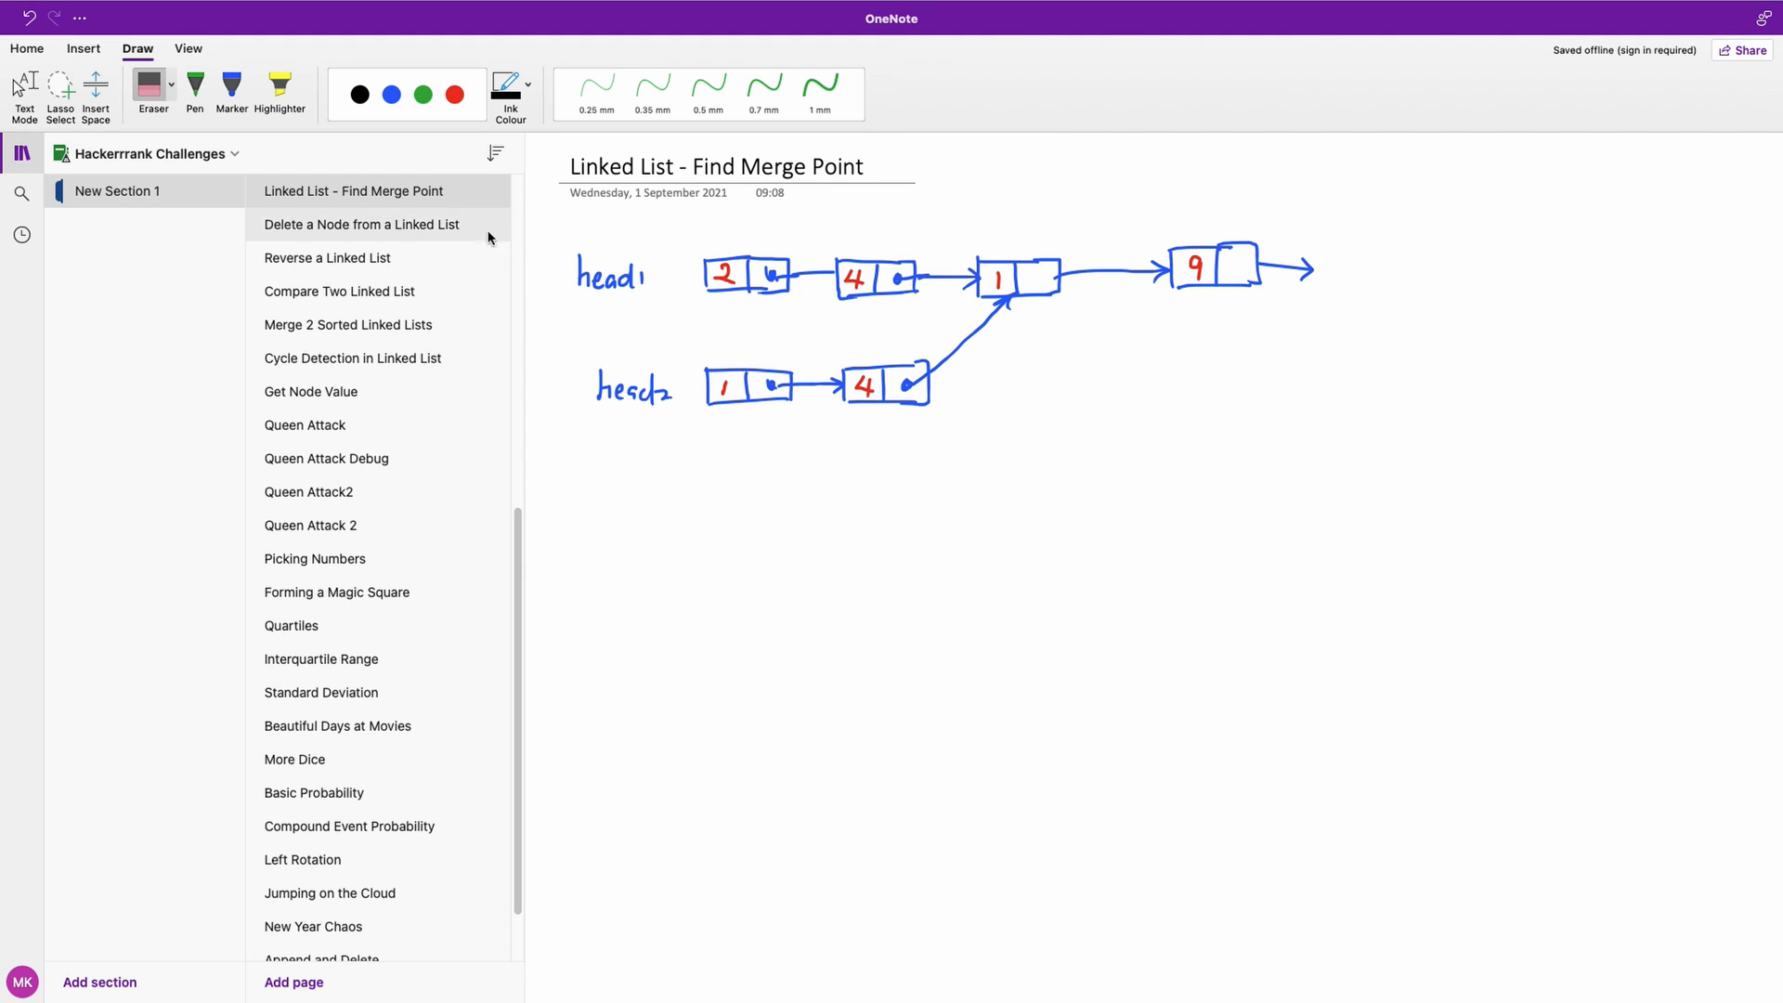
click(391, 95)
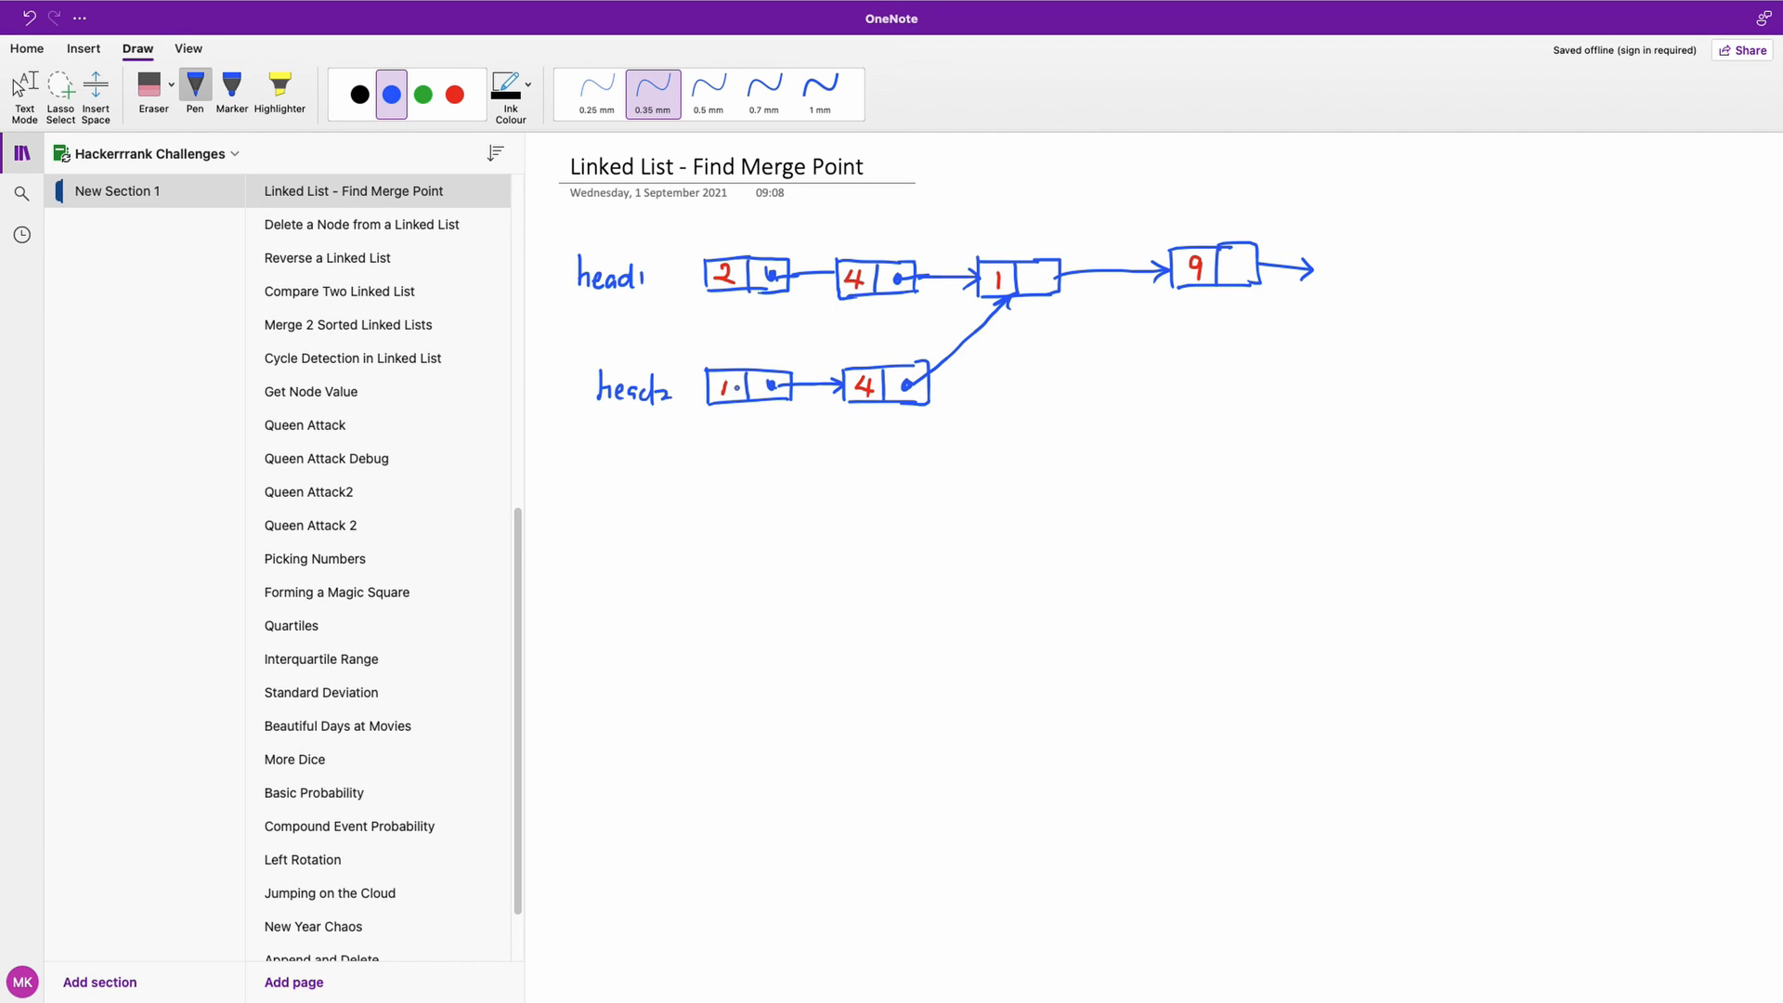
Draw arrows labelling head2's first node node2 and head1's first node node1.
drag(728, 421, 734, 437)
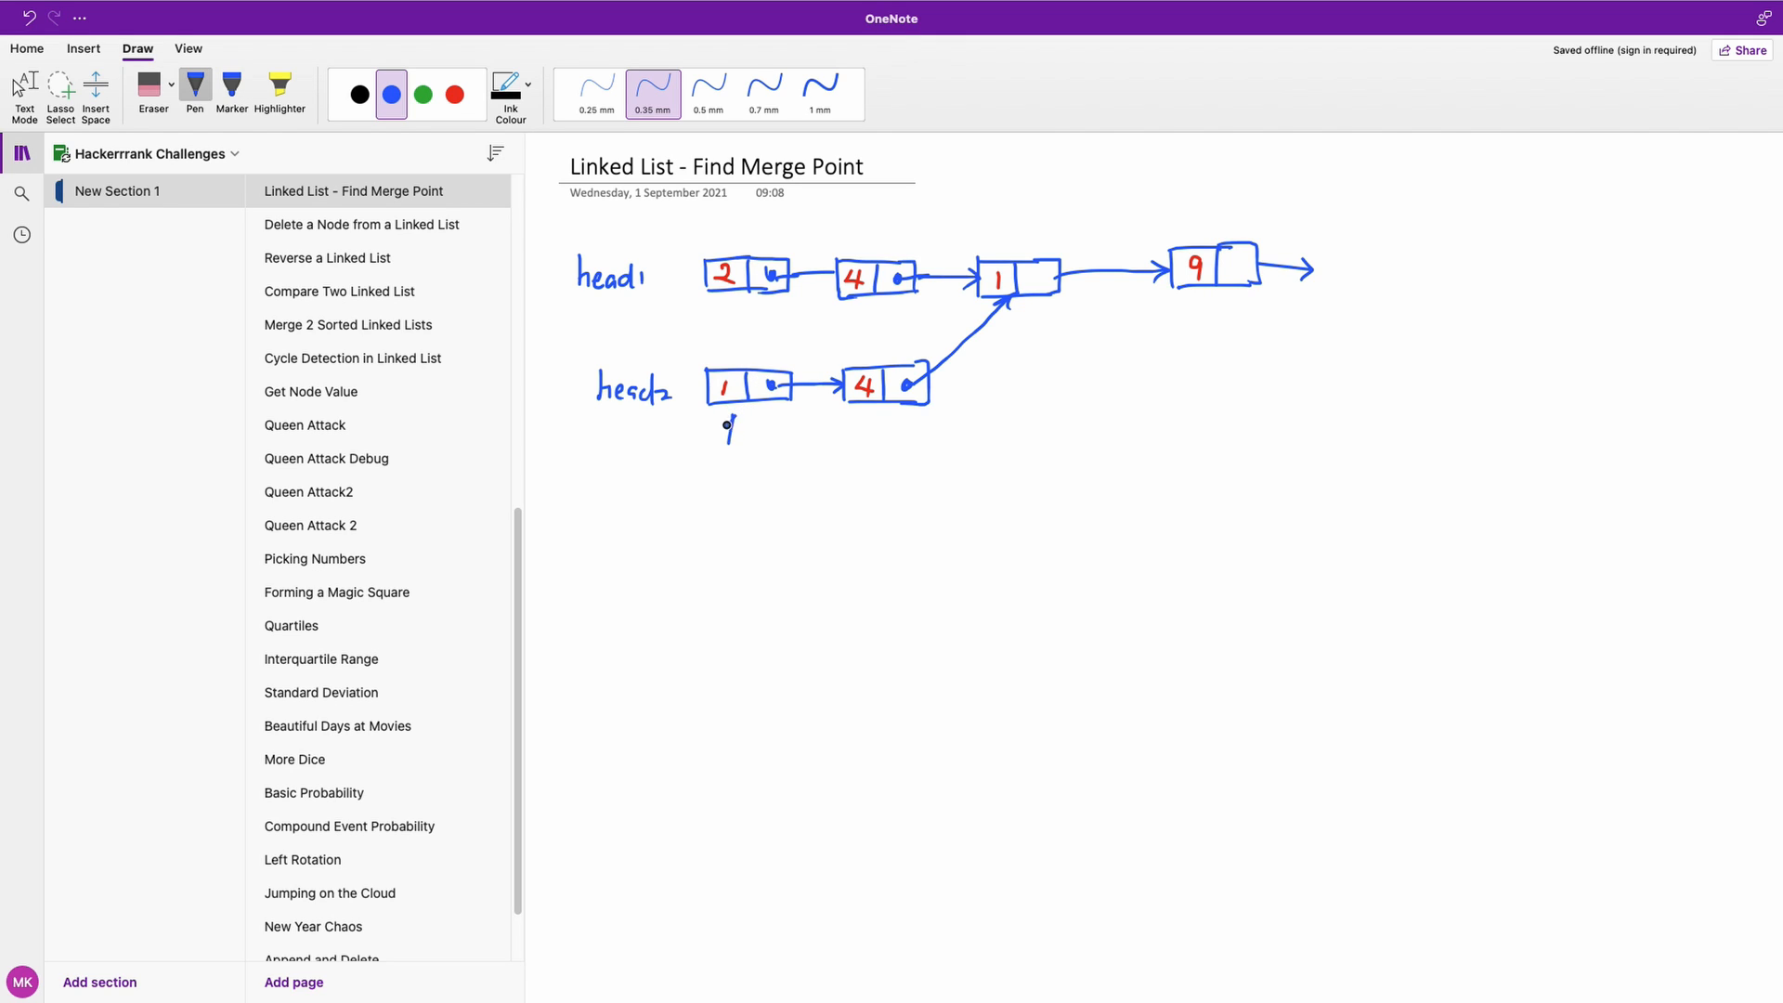
drag(728, 444, 745, 472)
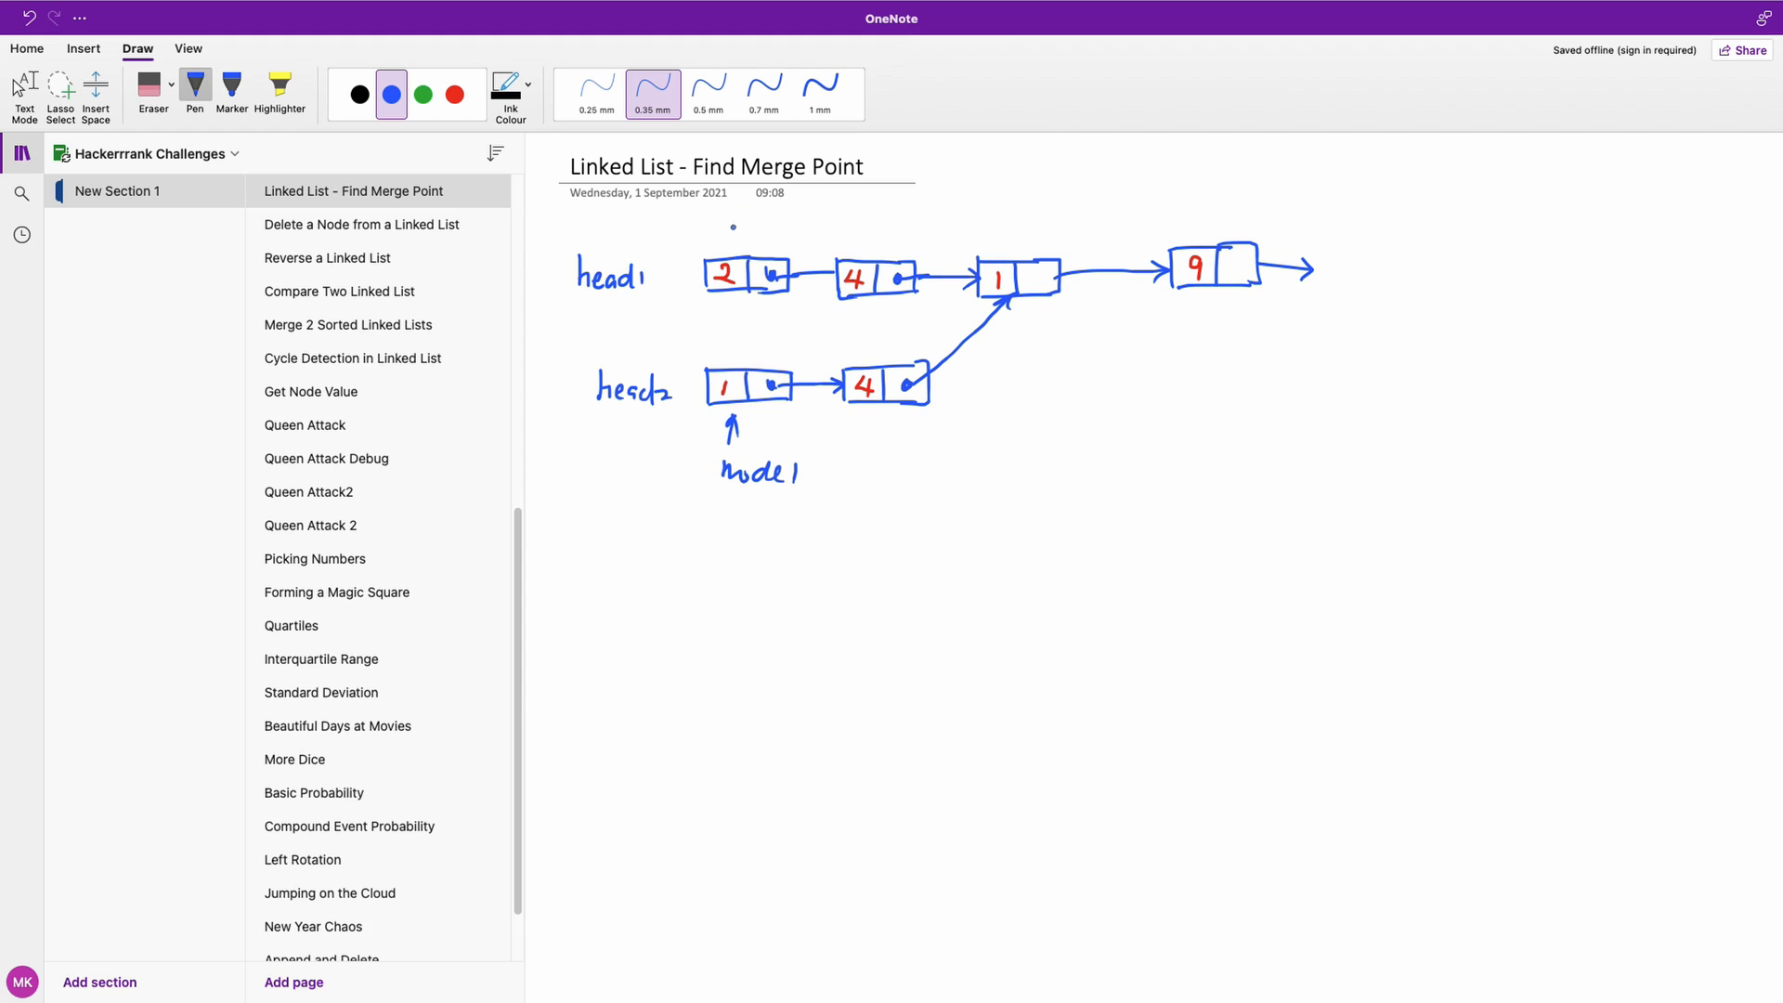
drag(737, 231, 734, 250)
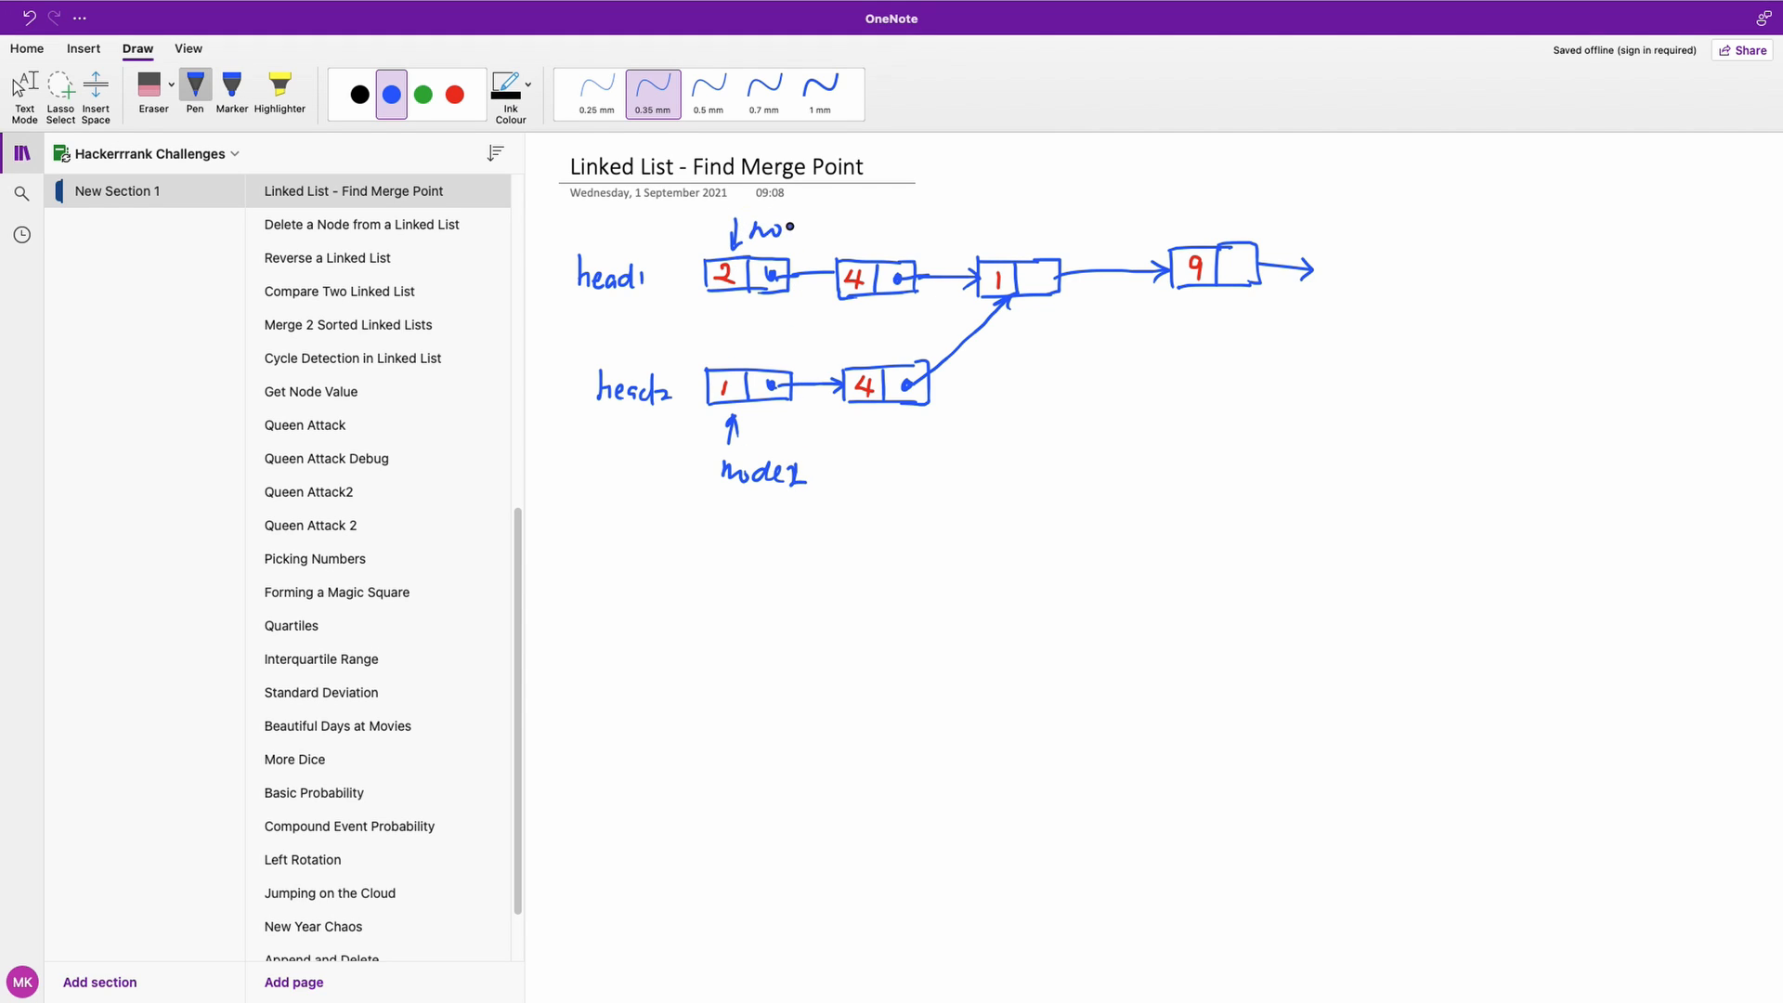
drag(768, 228, 835, 228)
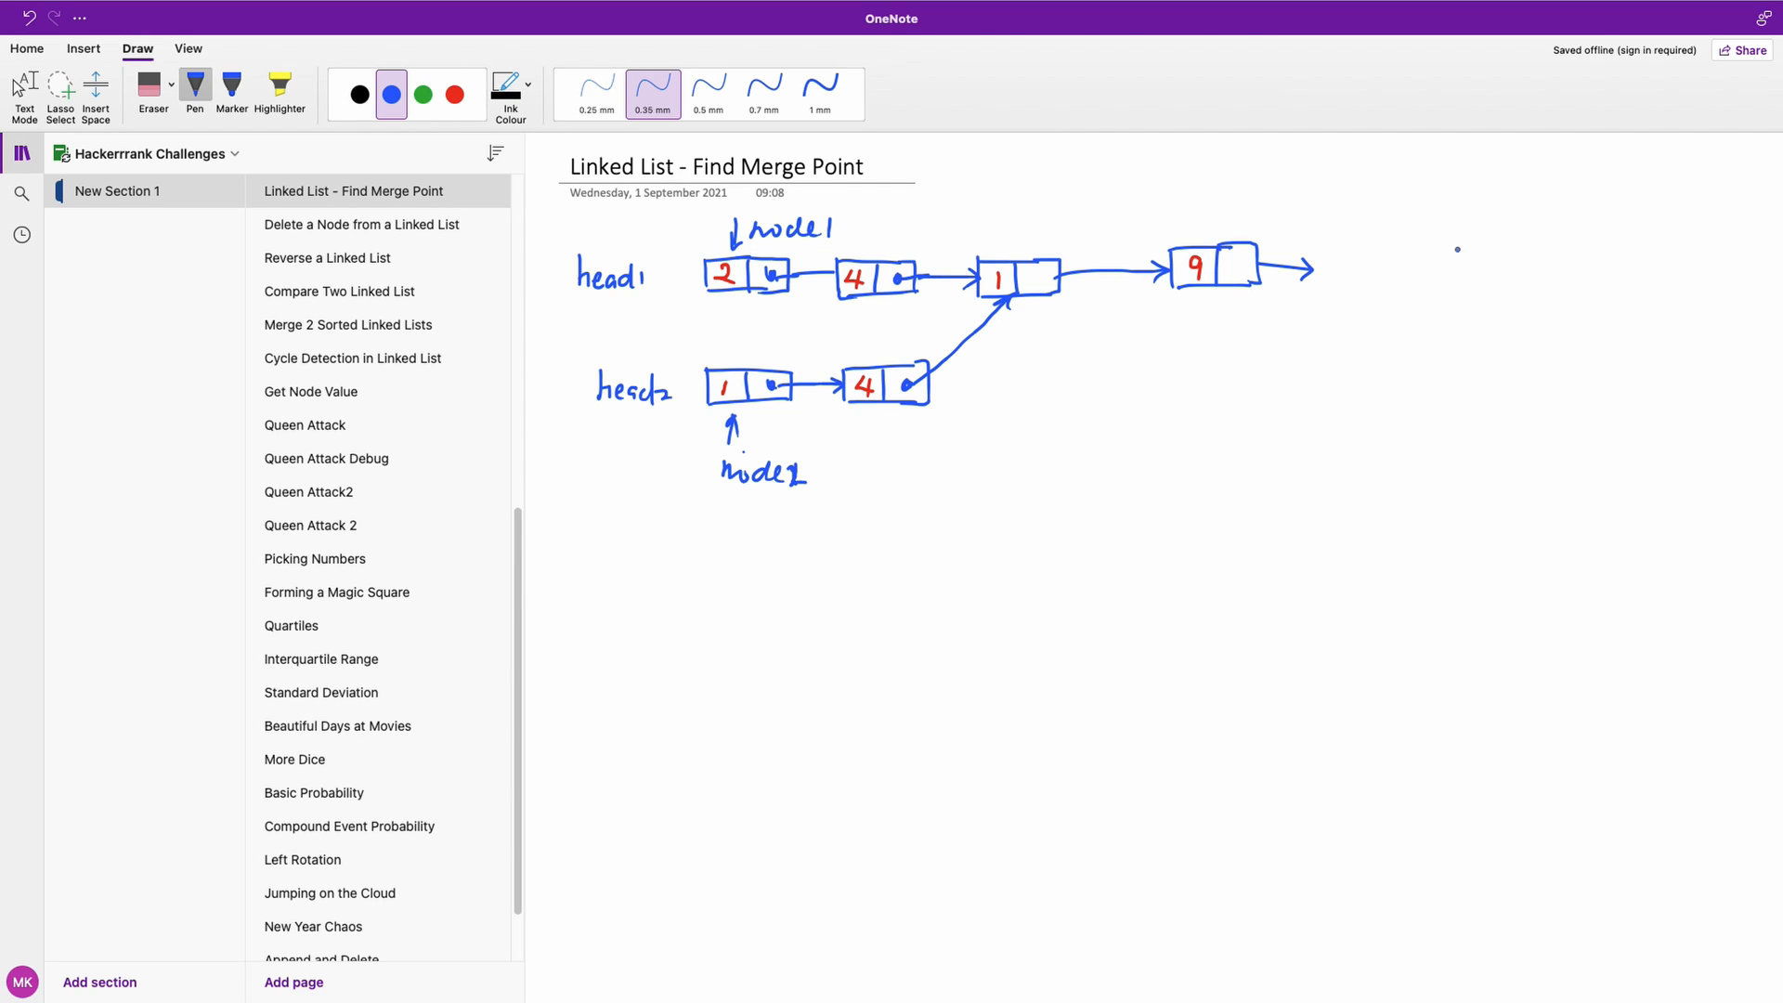
Add a handwritten note beside the diagram, then bring up HackerRank's findMergeNode editor.
drag(1385, 239, 1416, 228)
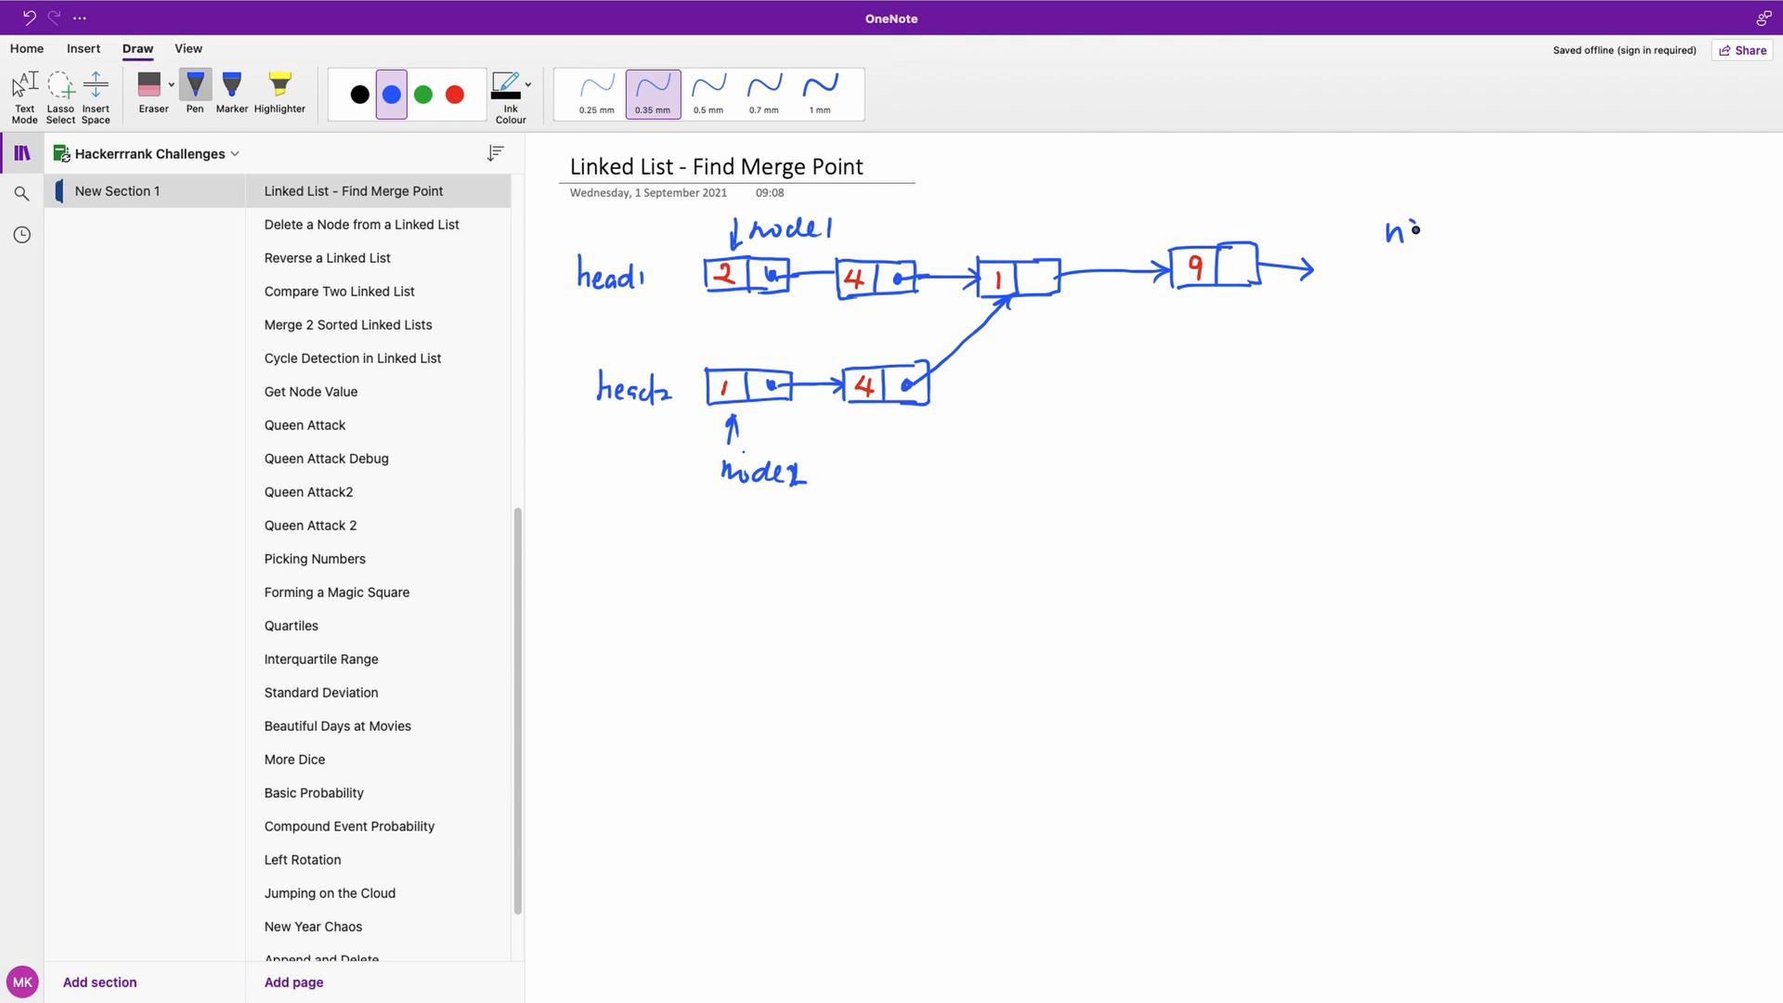
drag(1387, 267, 1450, 265)
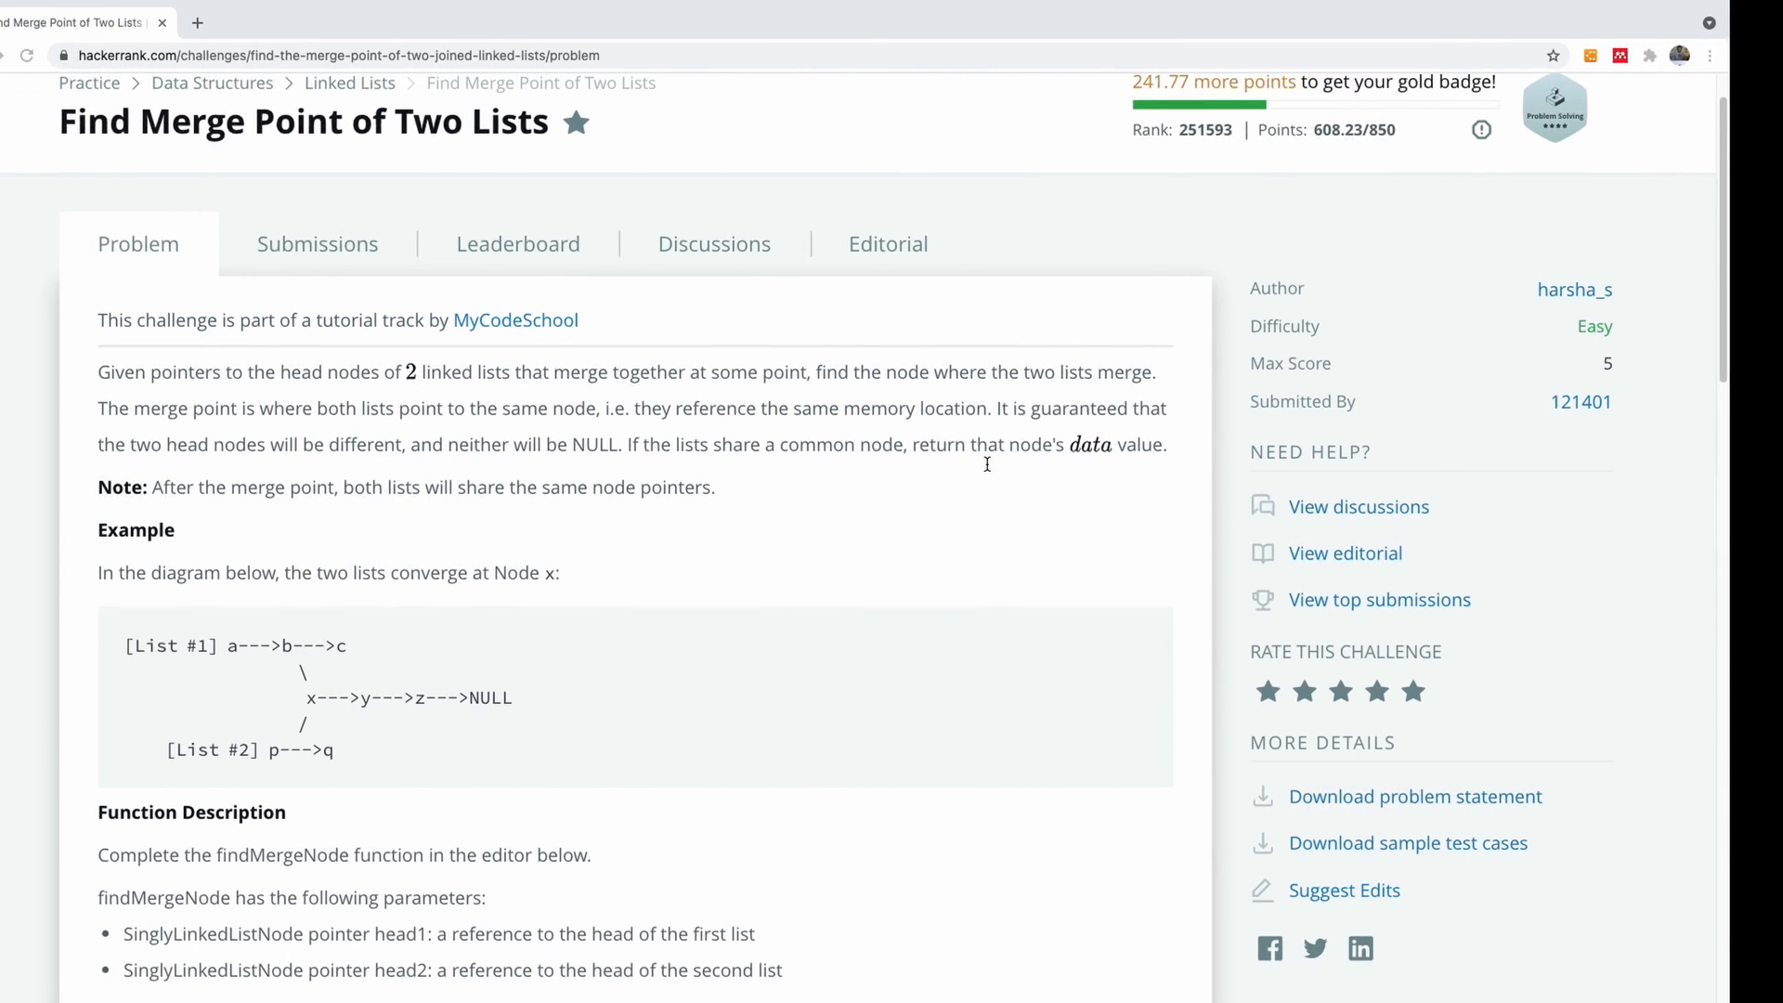
scroll(down, 3)
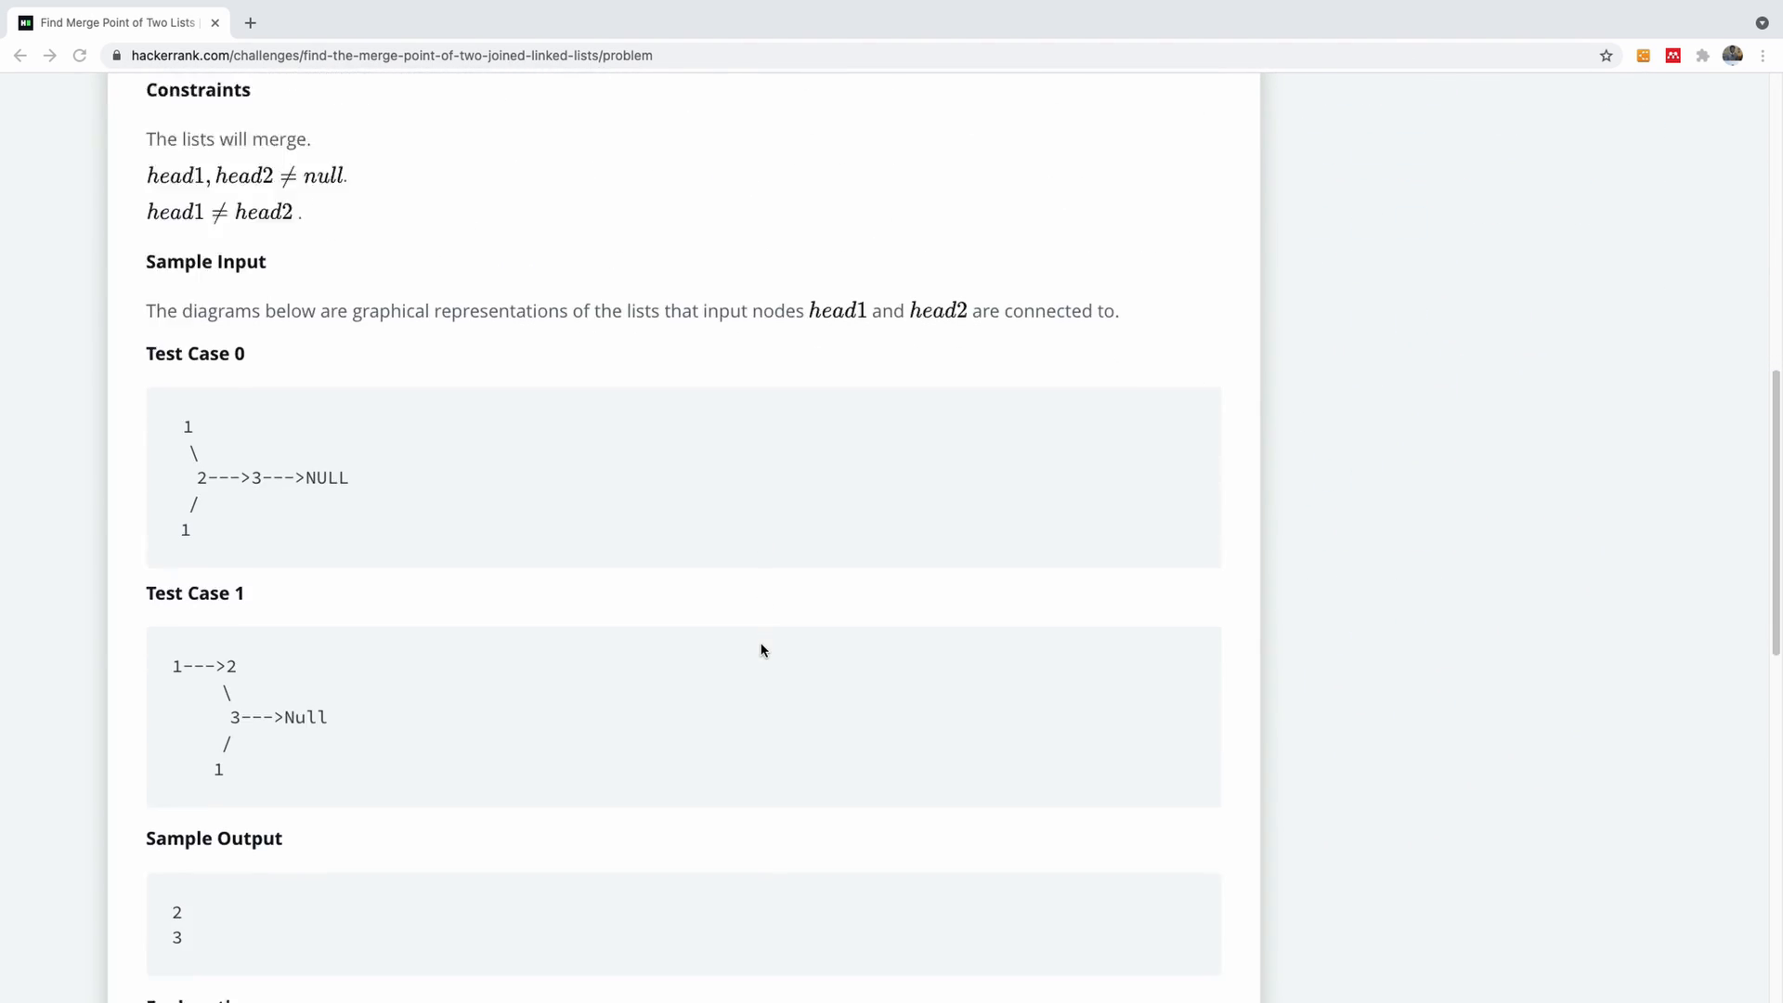
scroll(down, 3)
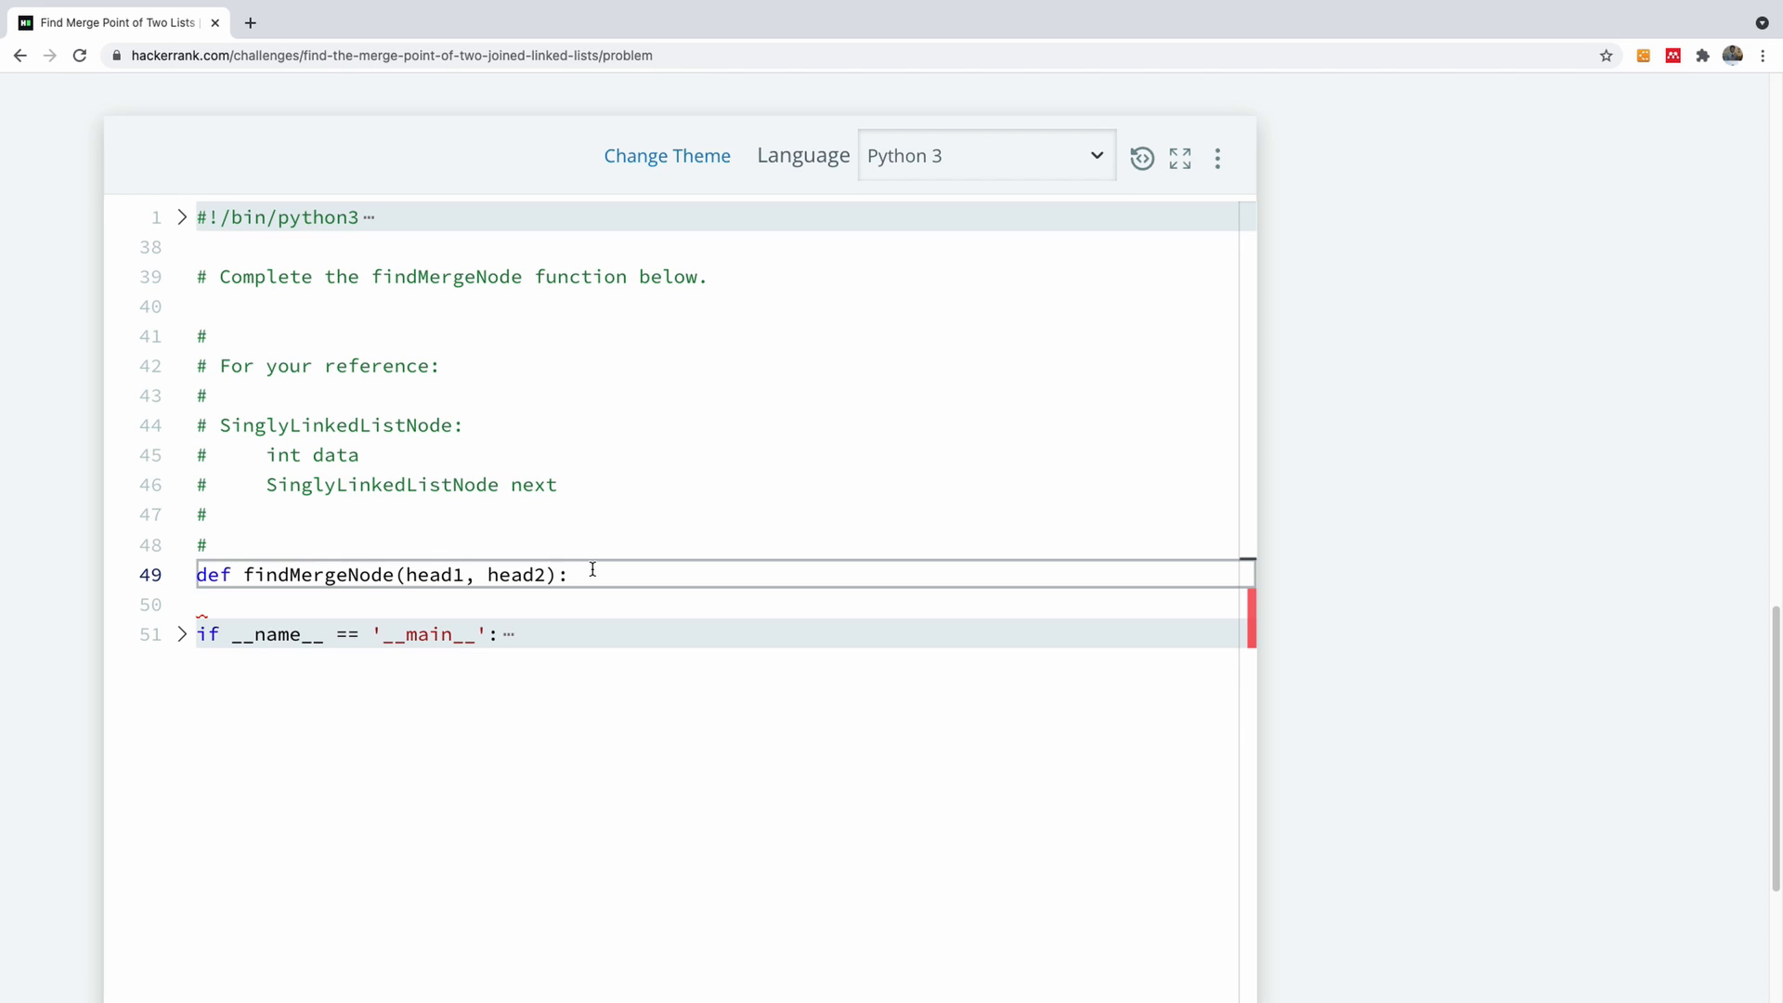
Initialize the node pointers and write the outer loop 'while node1 != None:'.
text(n)
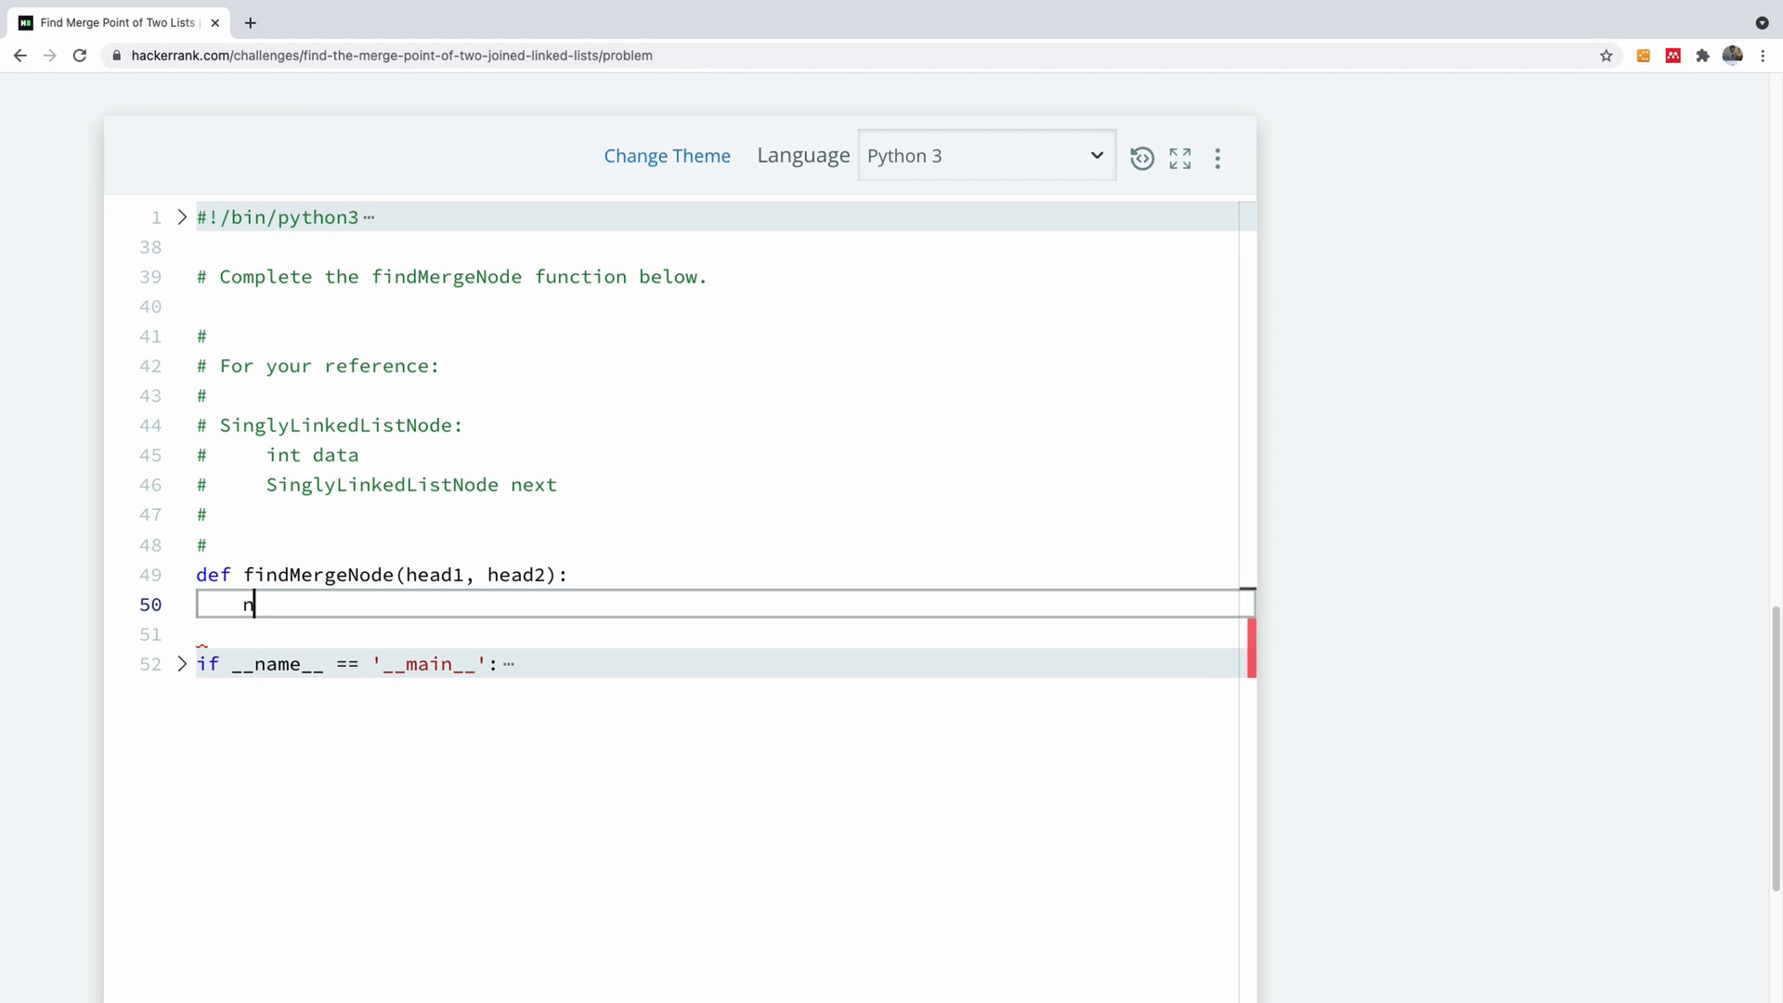
text(od2)
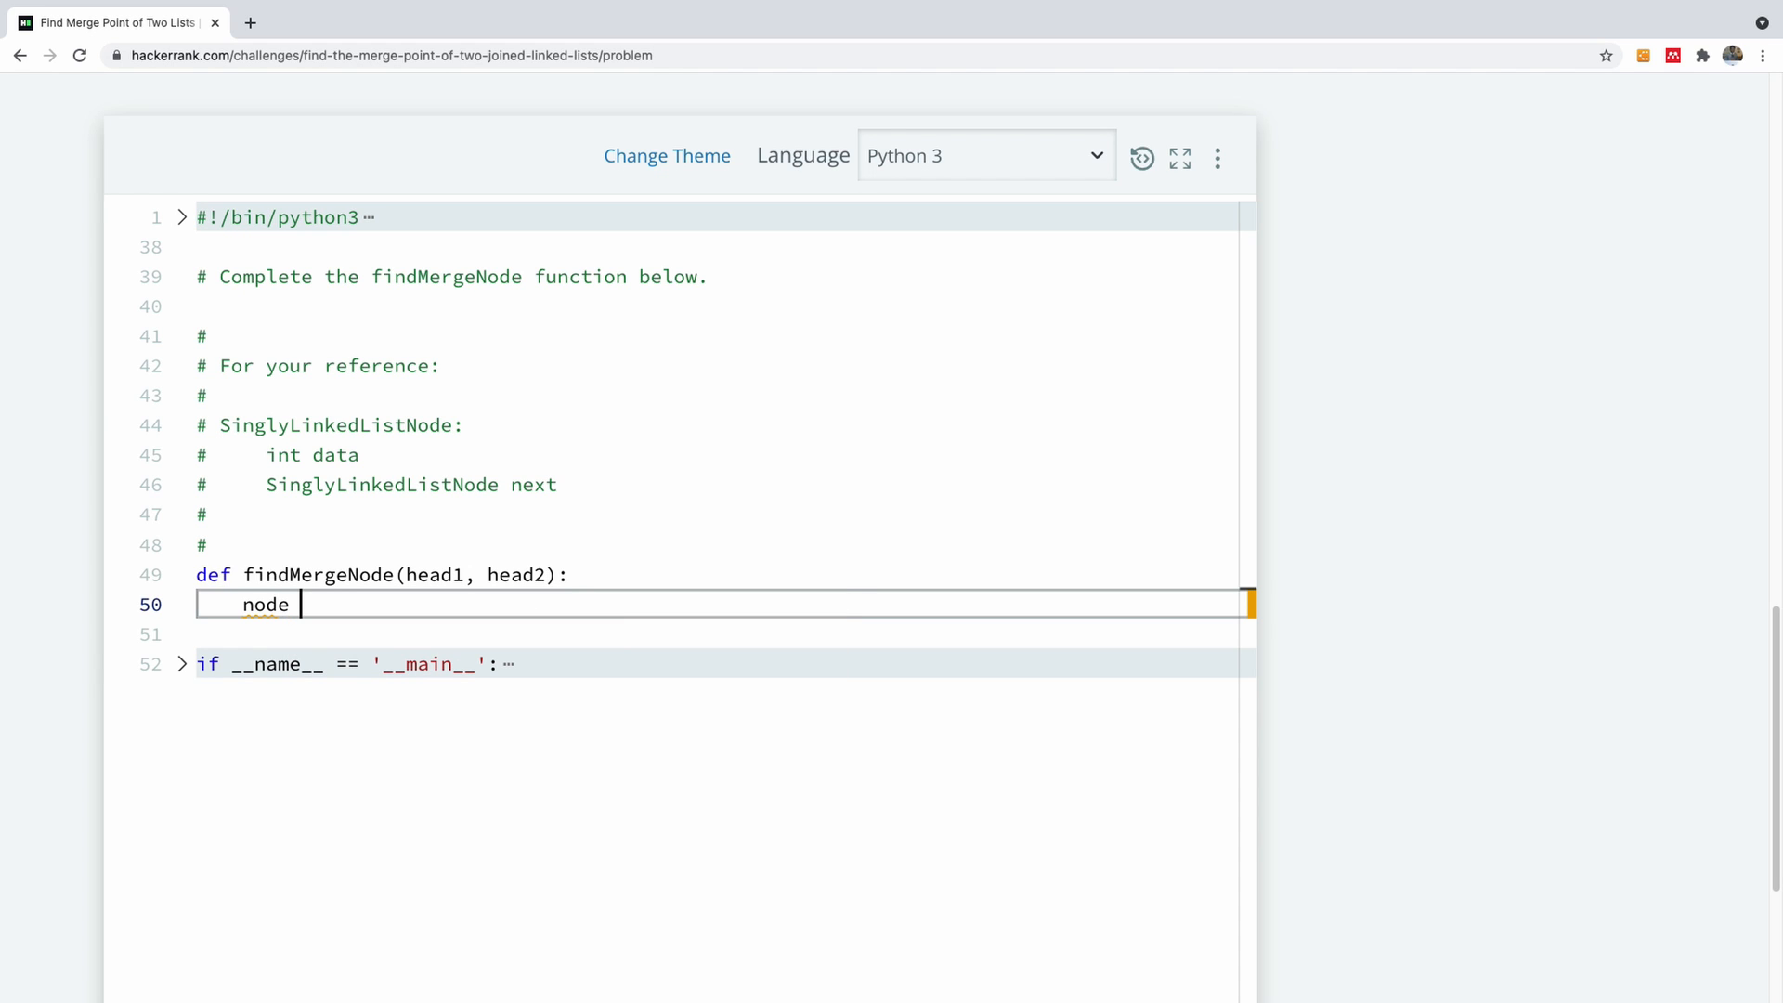
text(1 = head1)
click(718, 634)
text(node2 = head2)
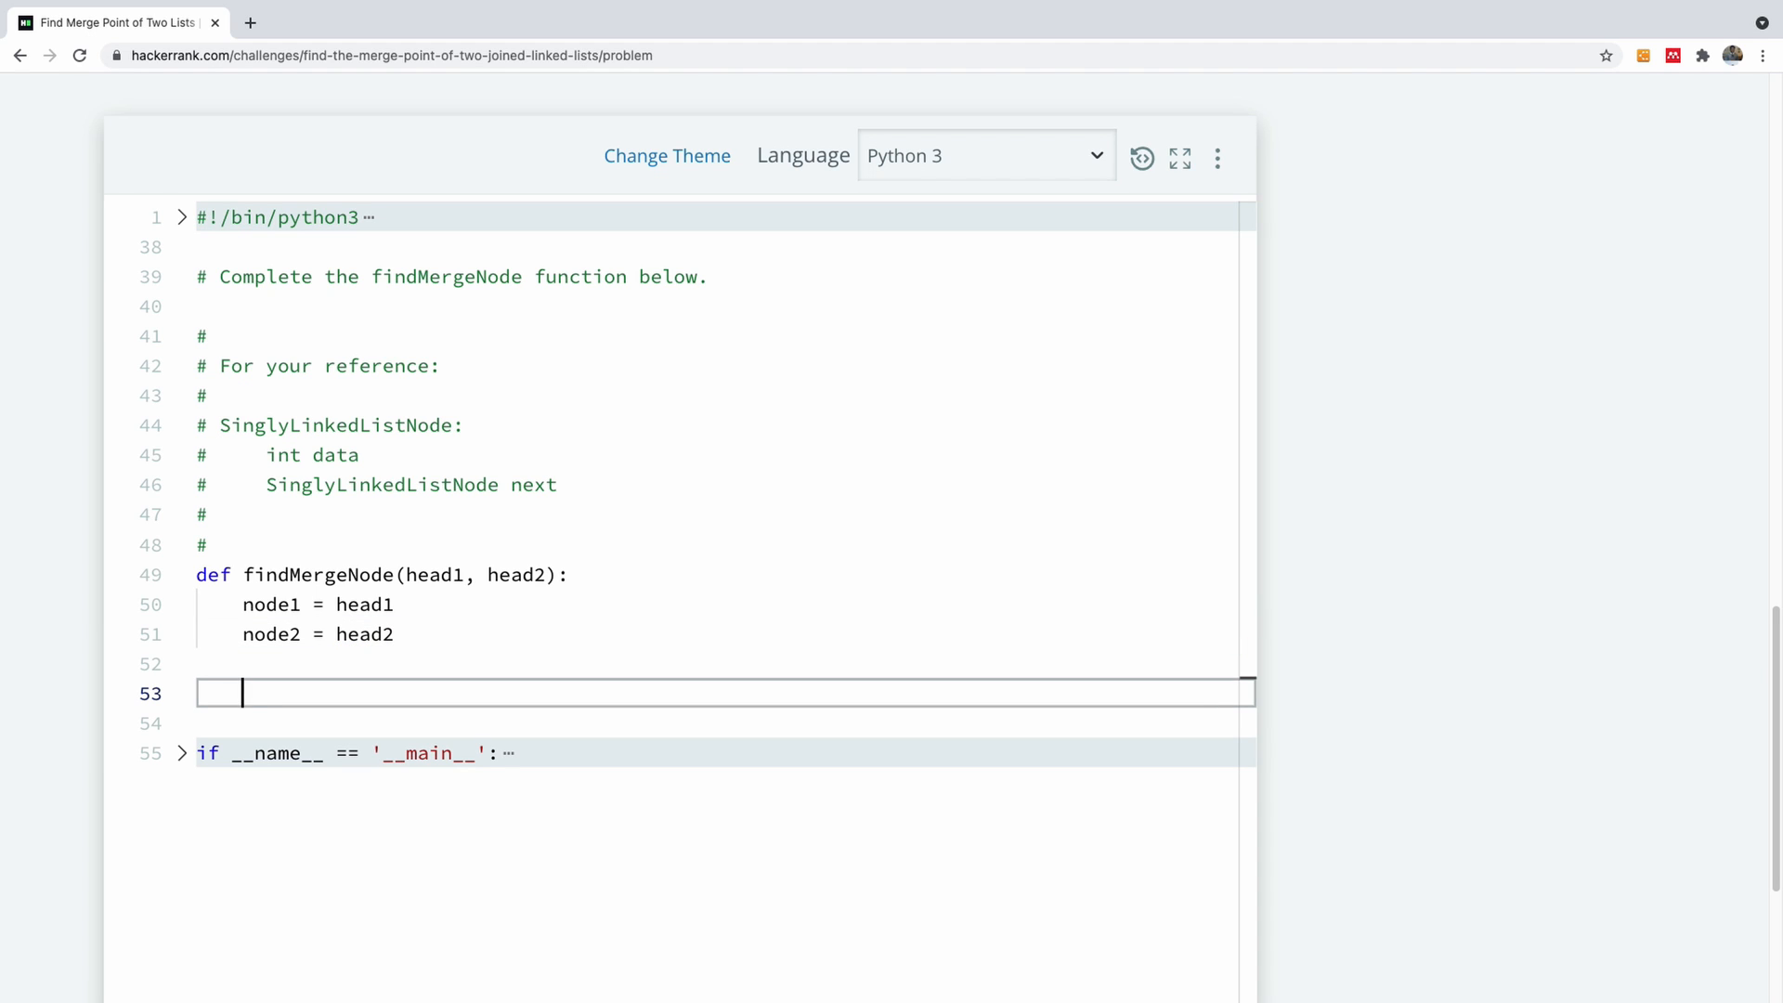
text(while)
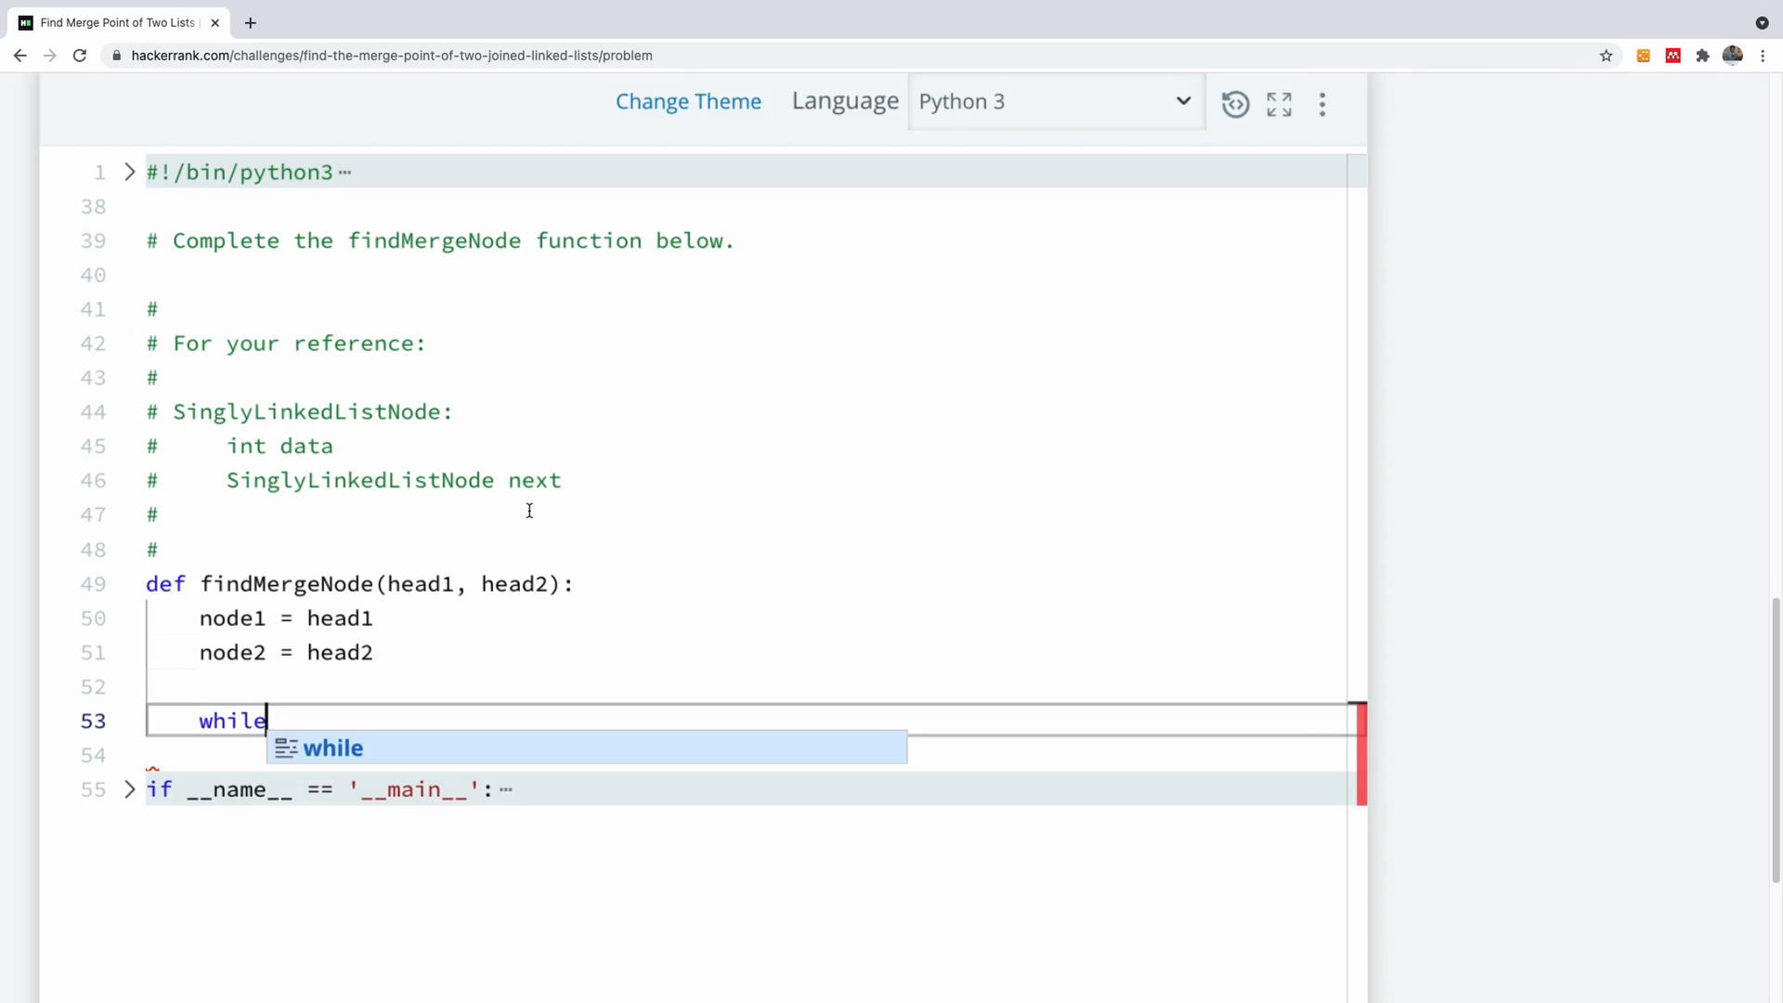
scroll(down, 3)
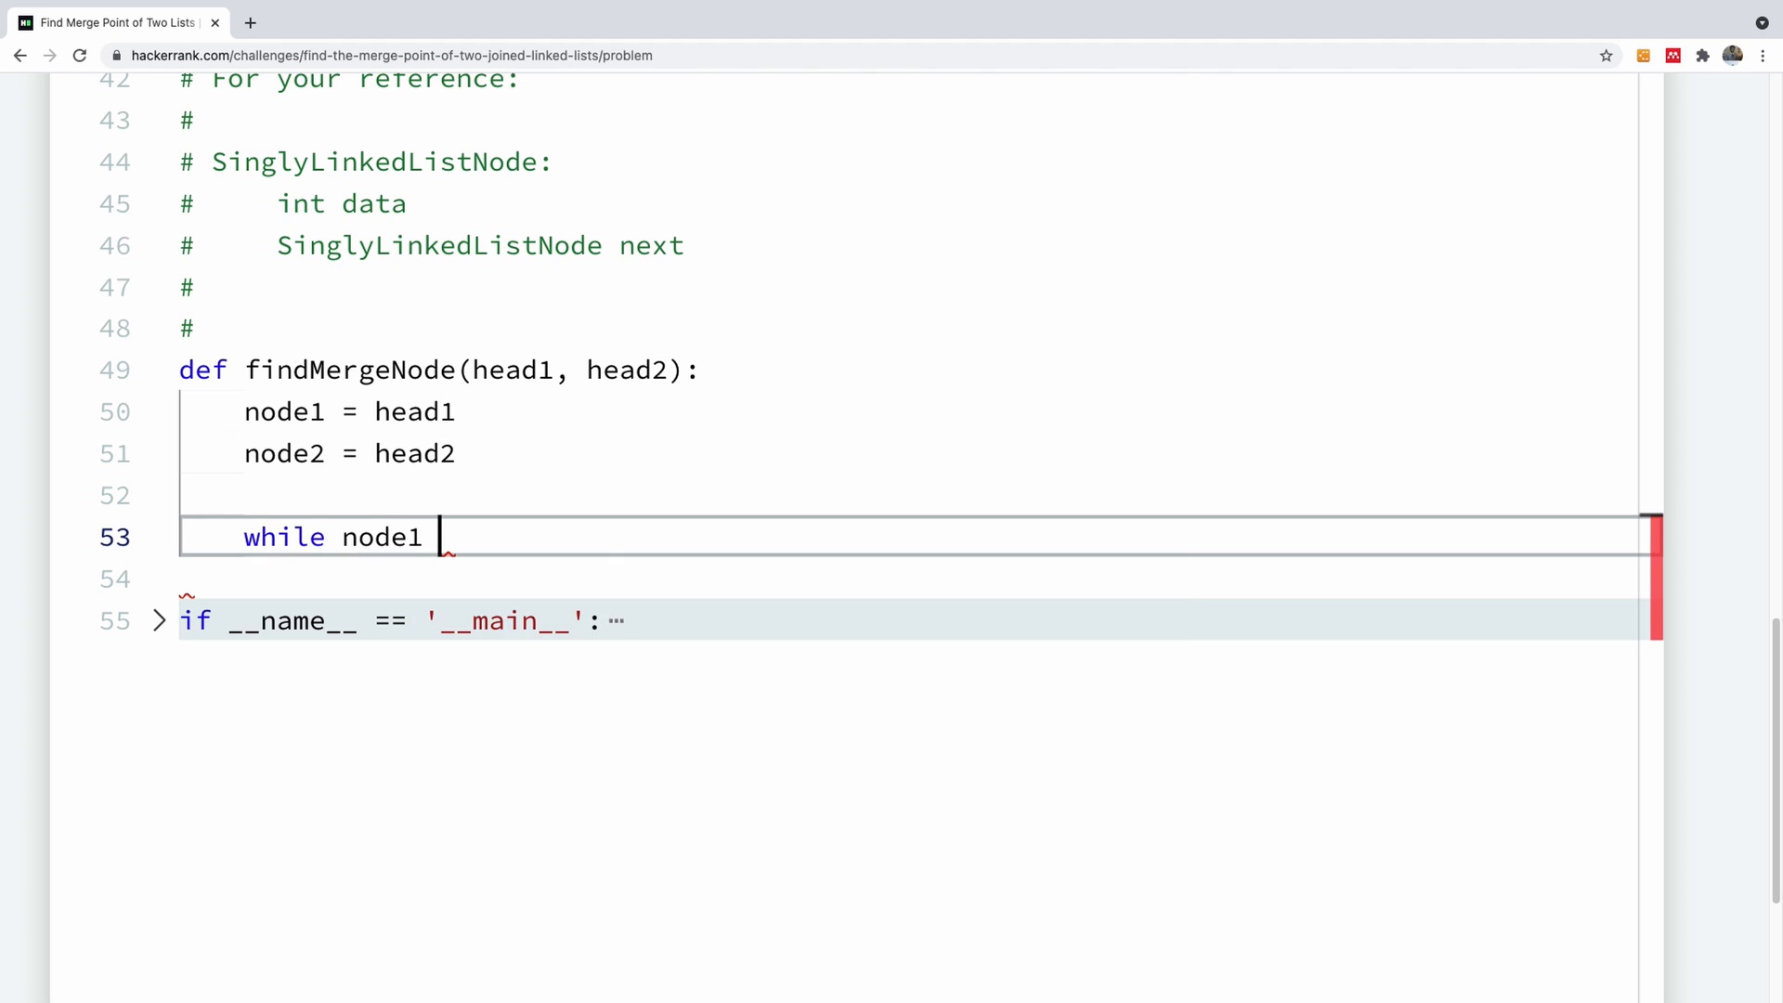
text(+)
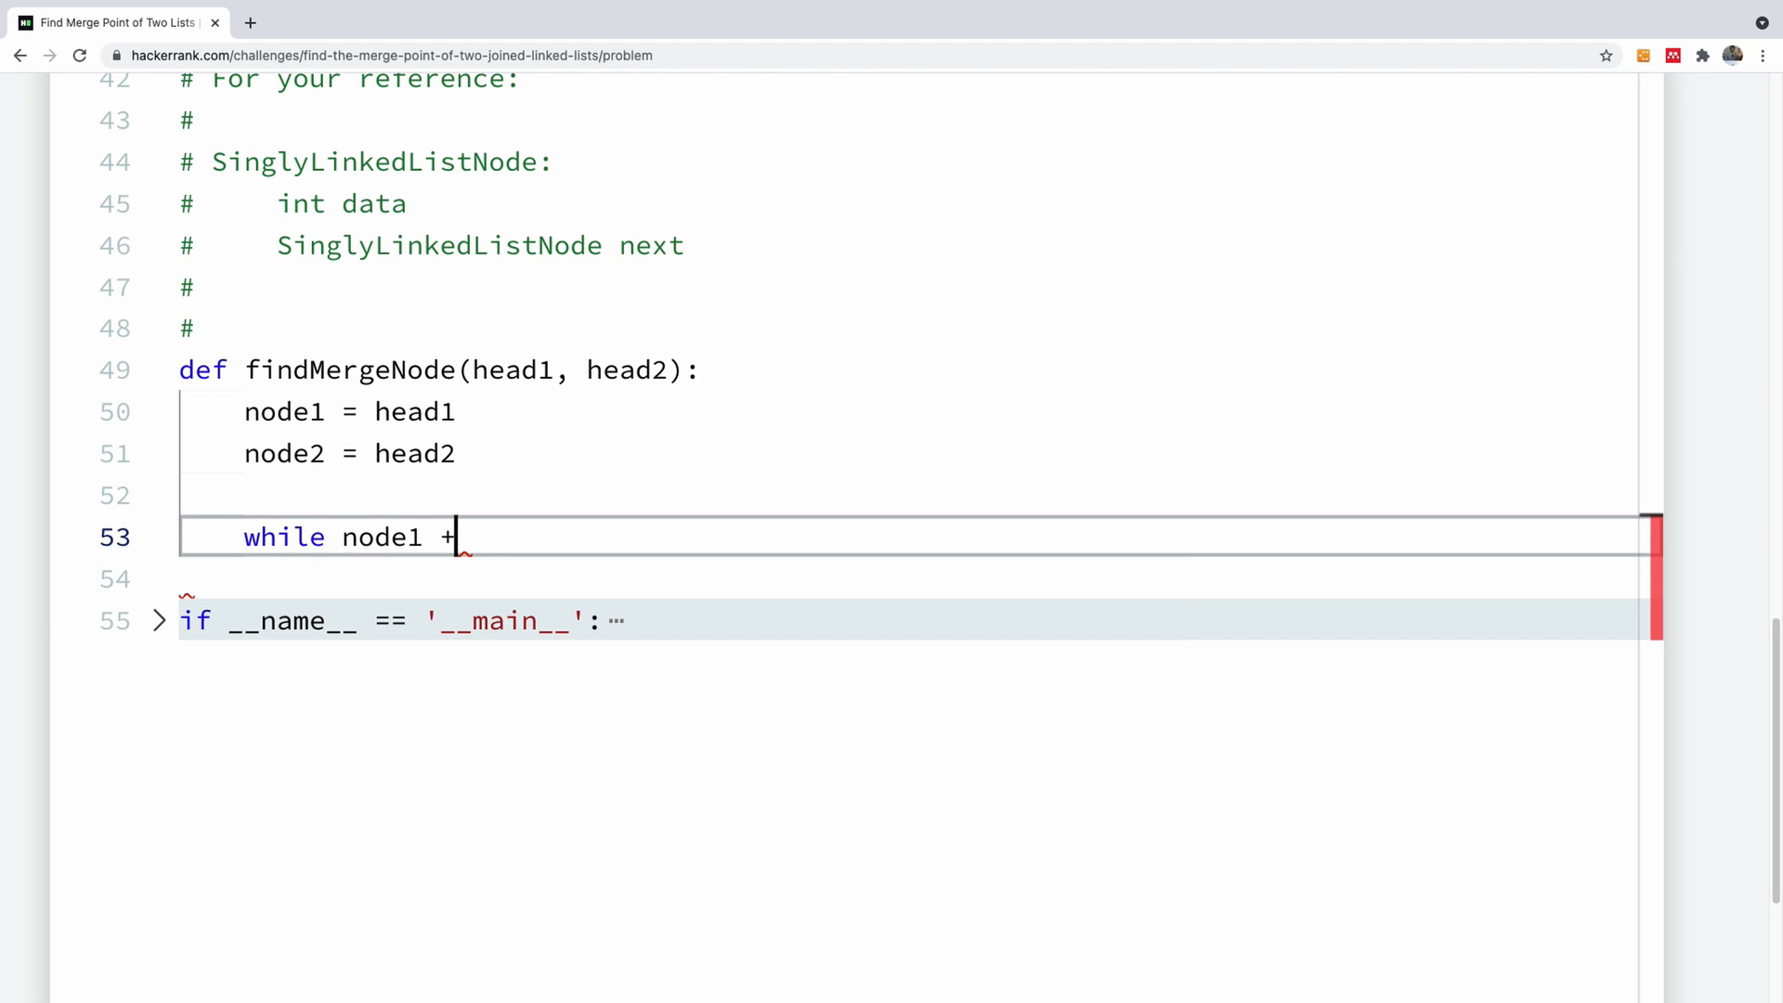
text(1)
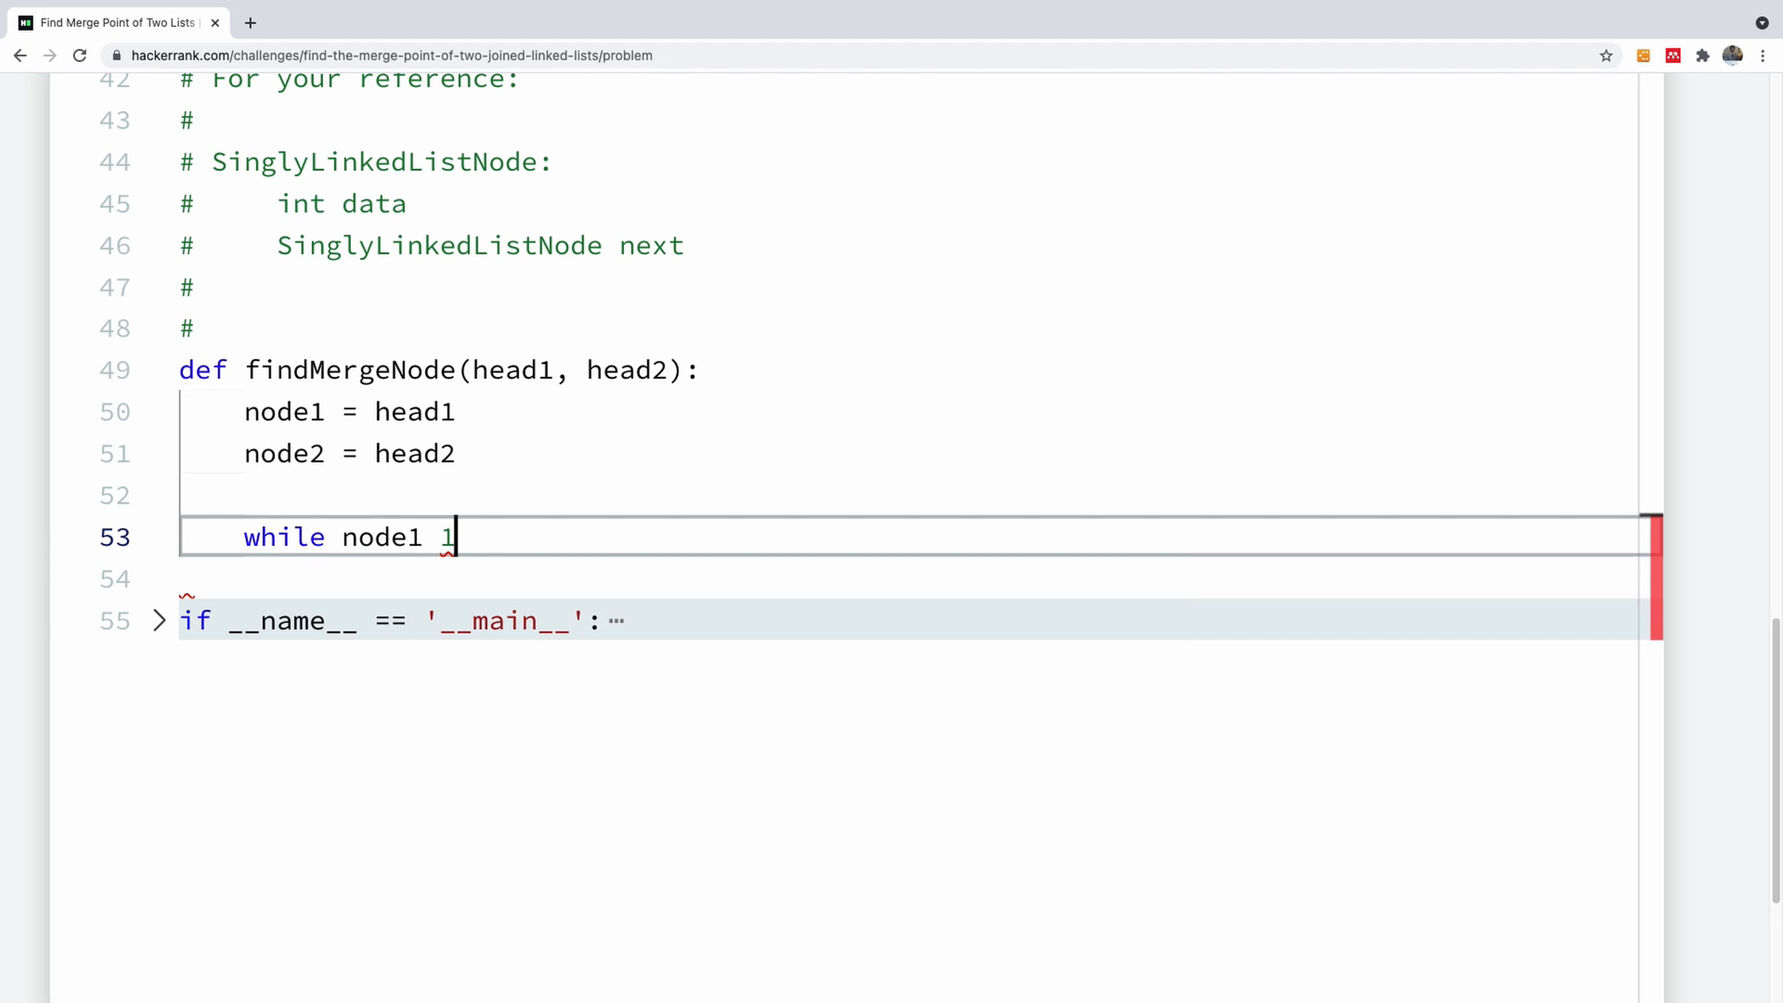
text(!= None:)
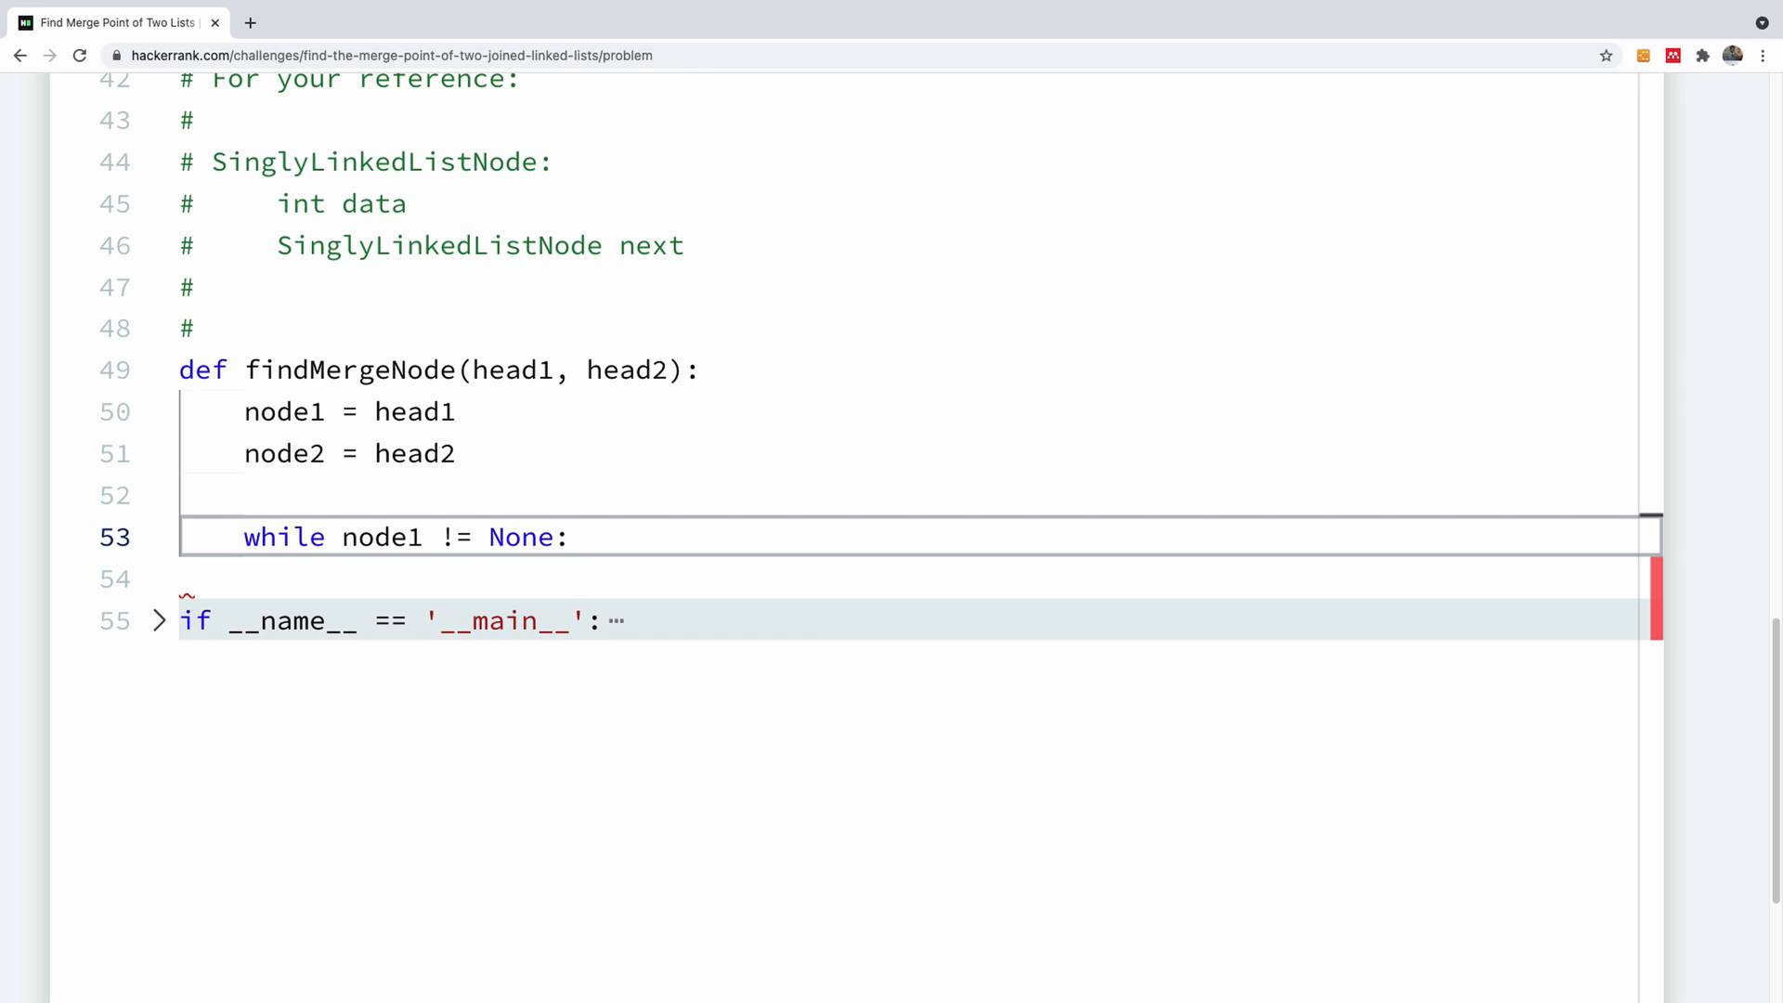
key(Enter)
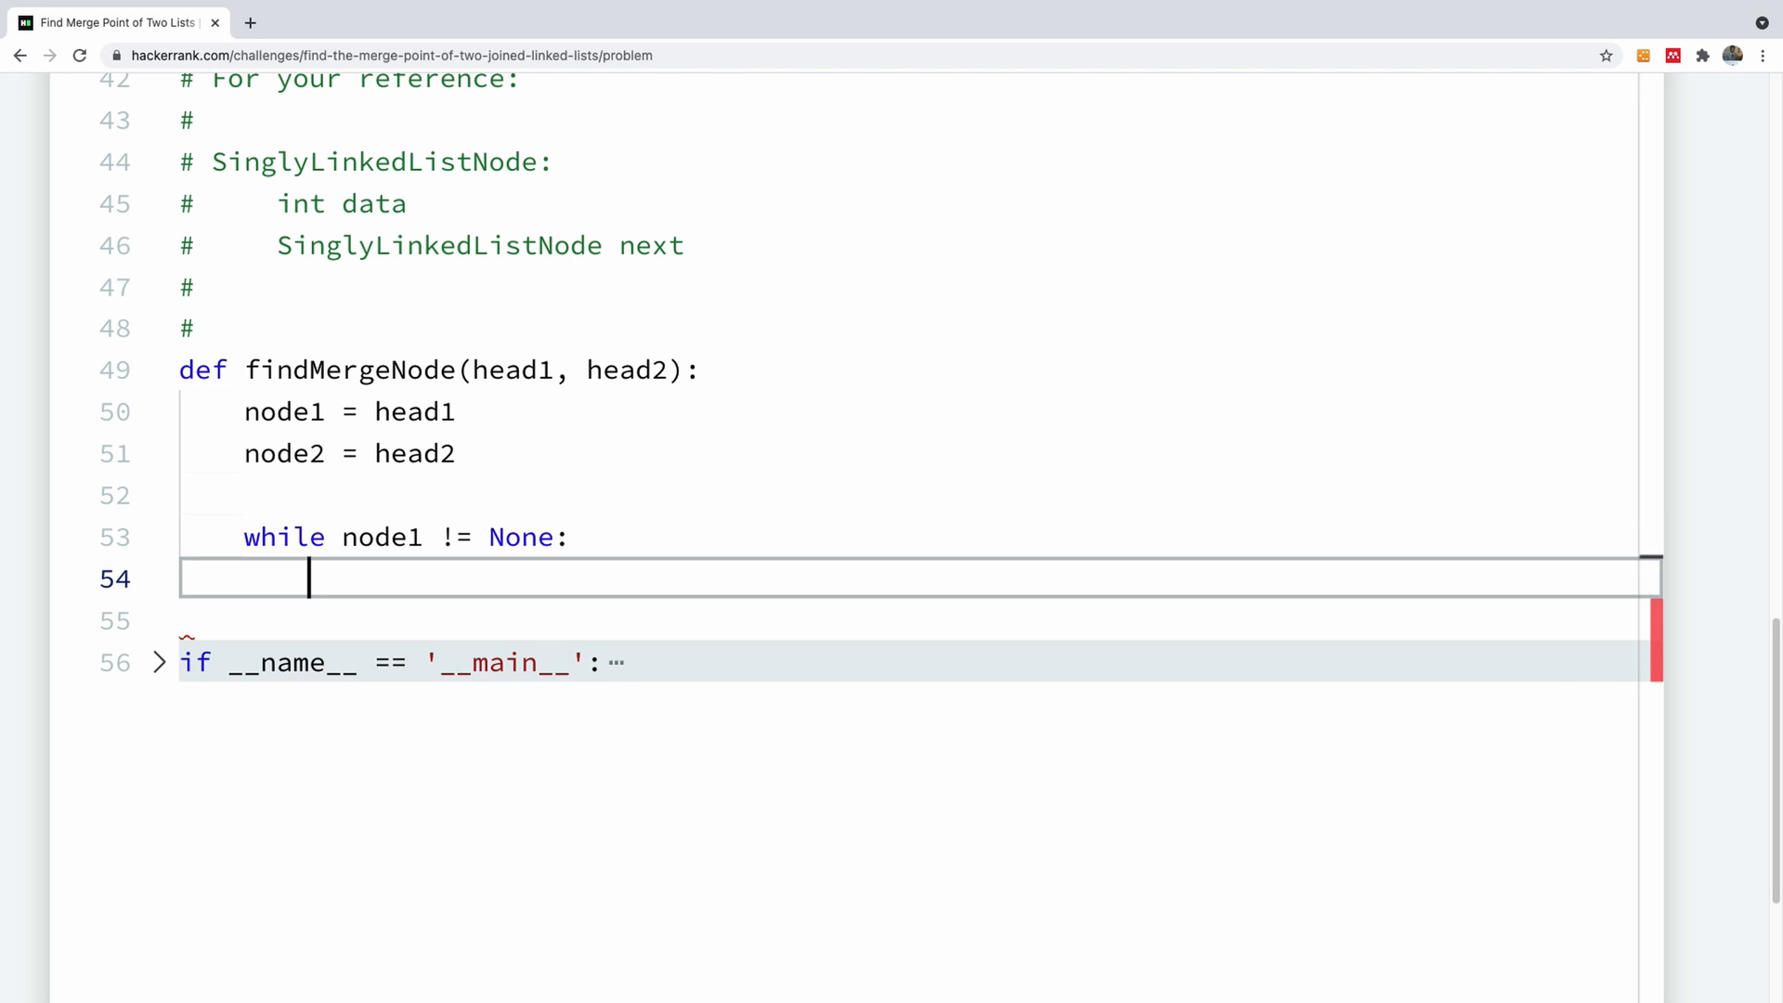
Inside the outer loop, reset node2 = head2 and start the inner 'while node2 != None:' loop.
text(node2 =)
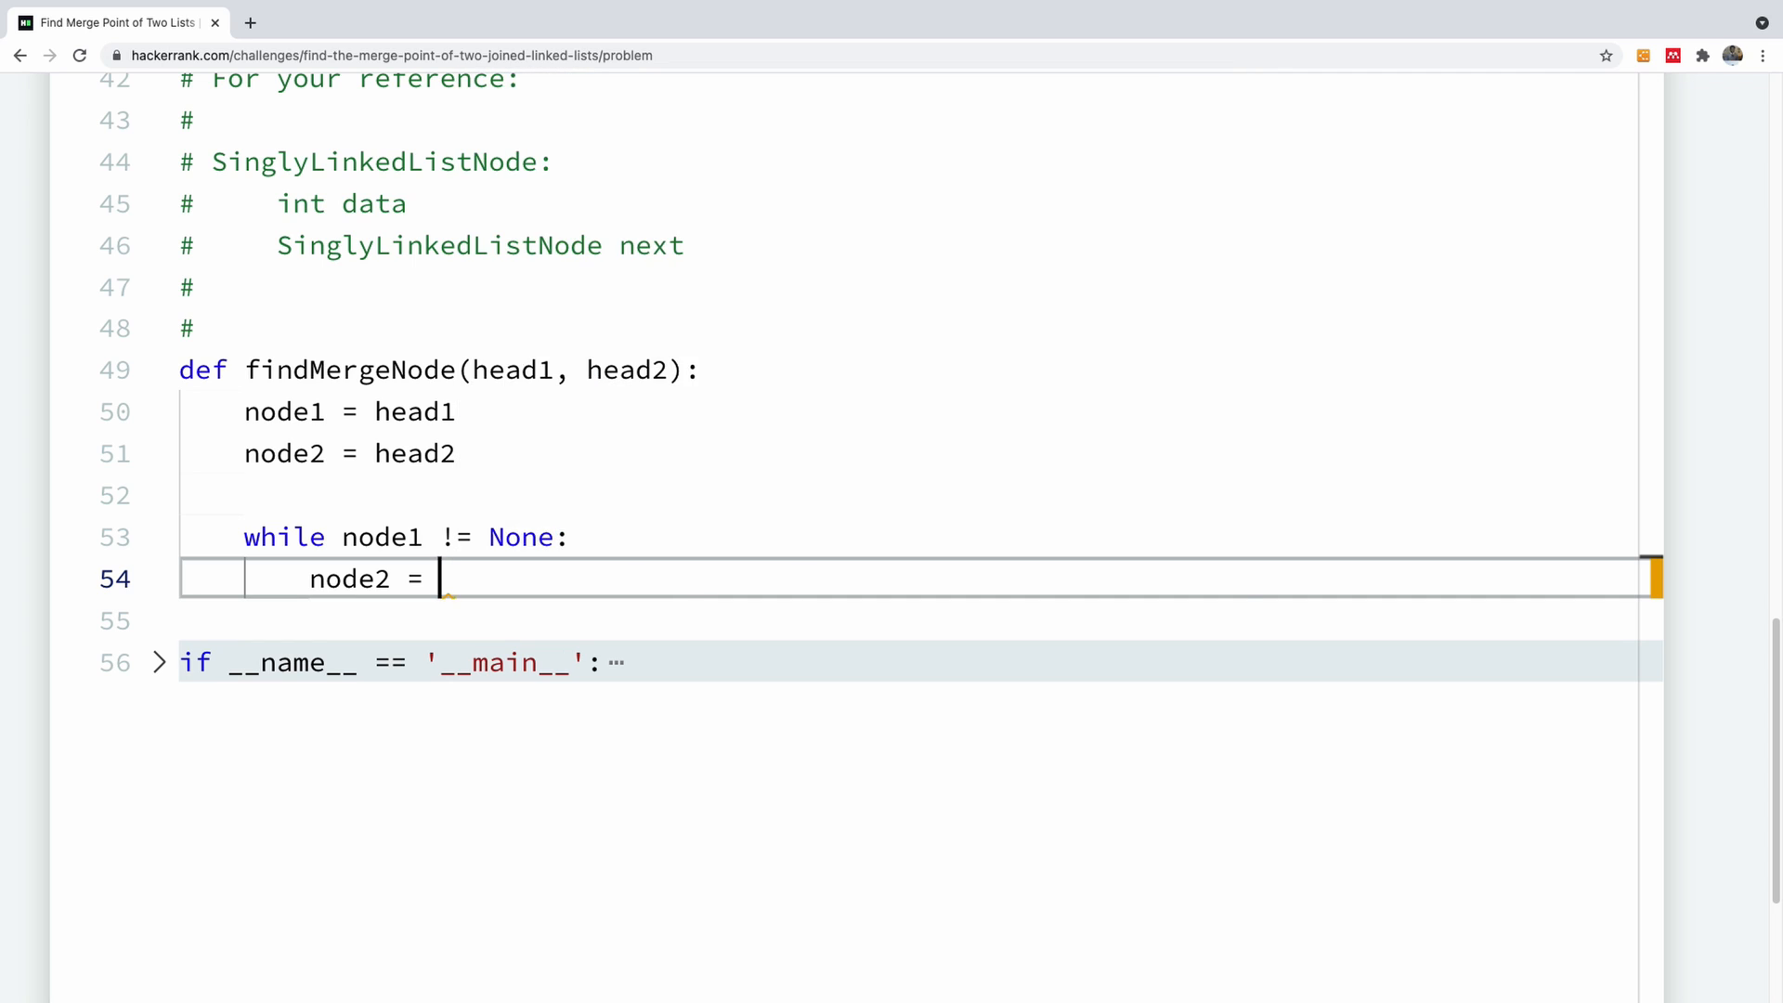
text(head2)
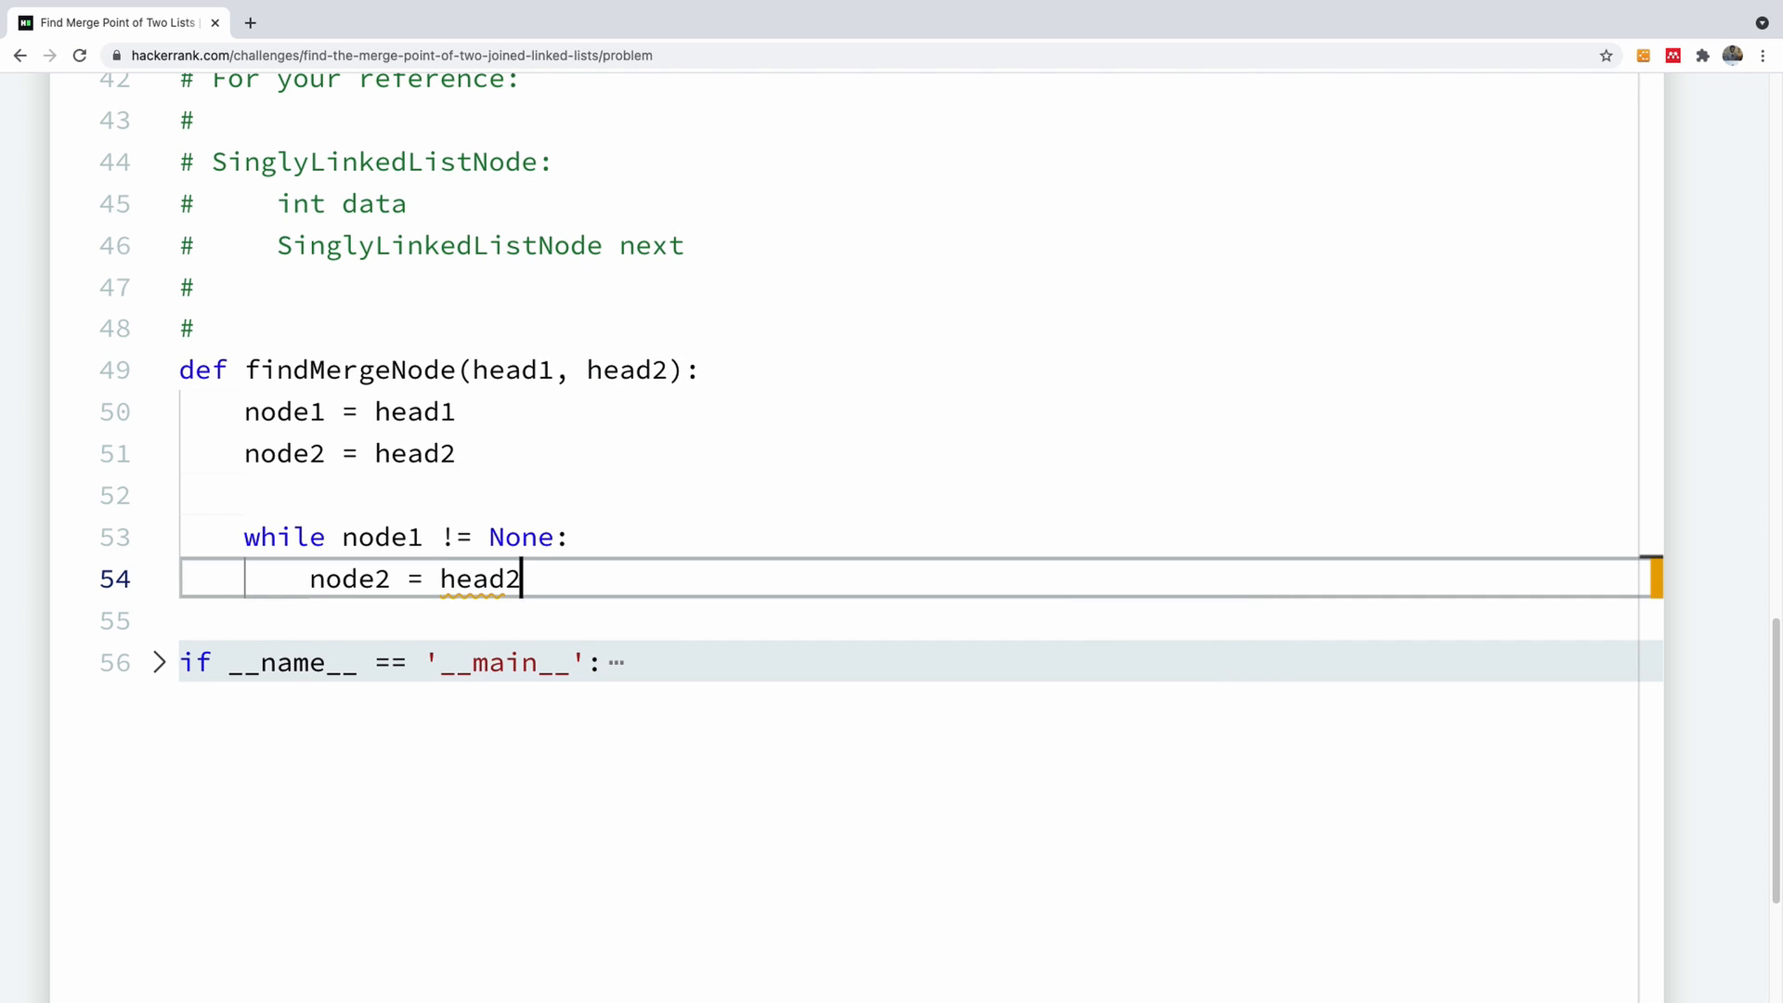
key(Enter)
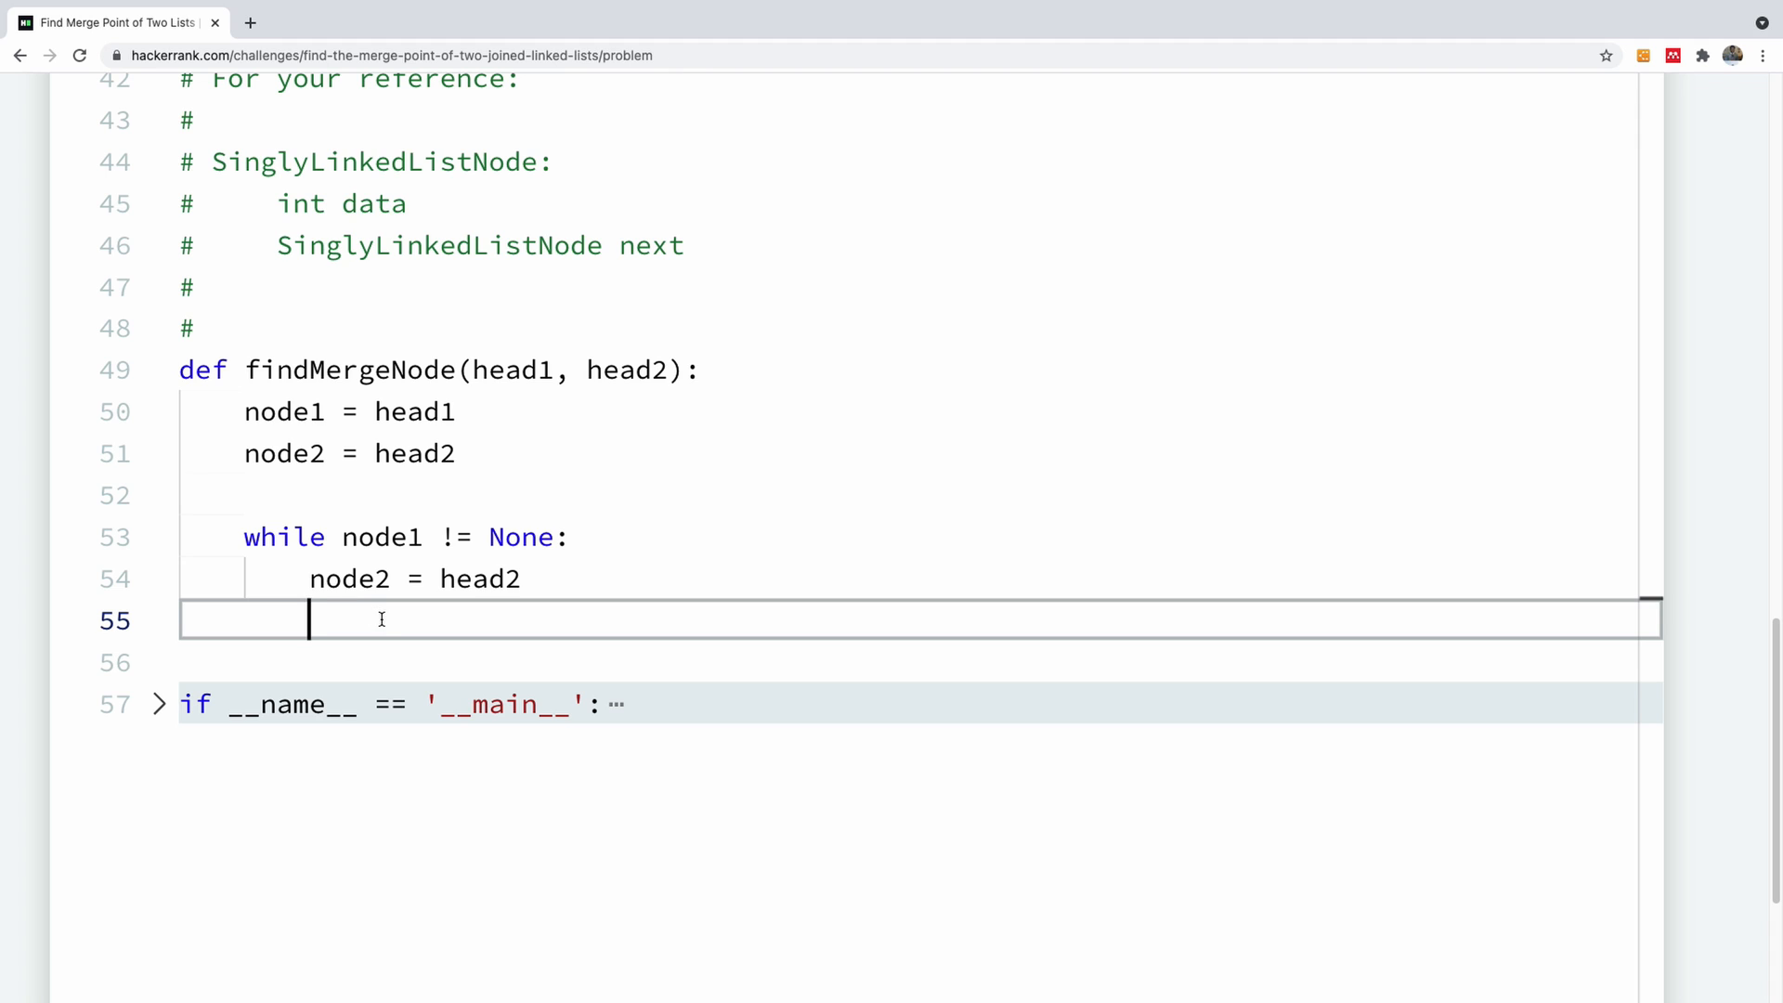
text(while node2 !==)
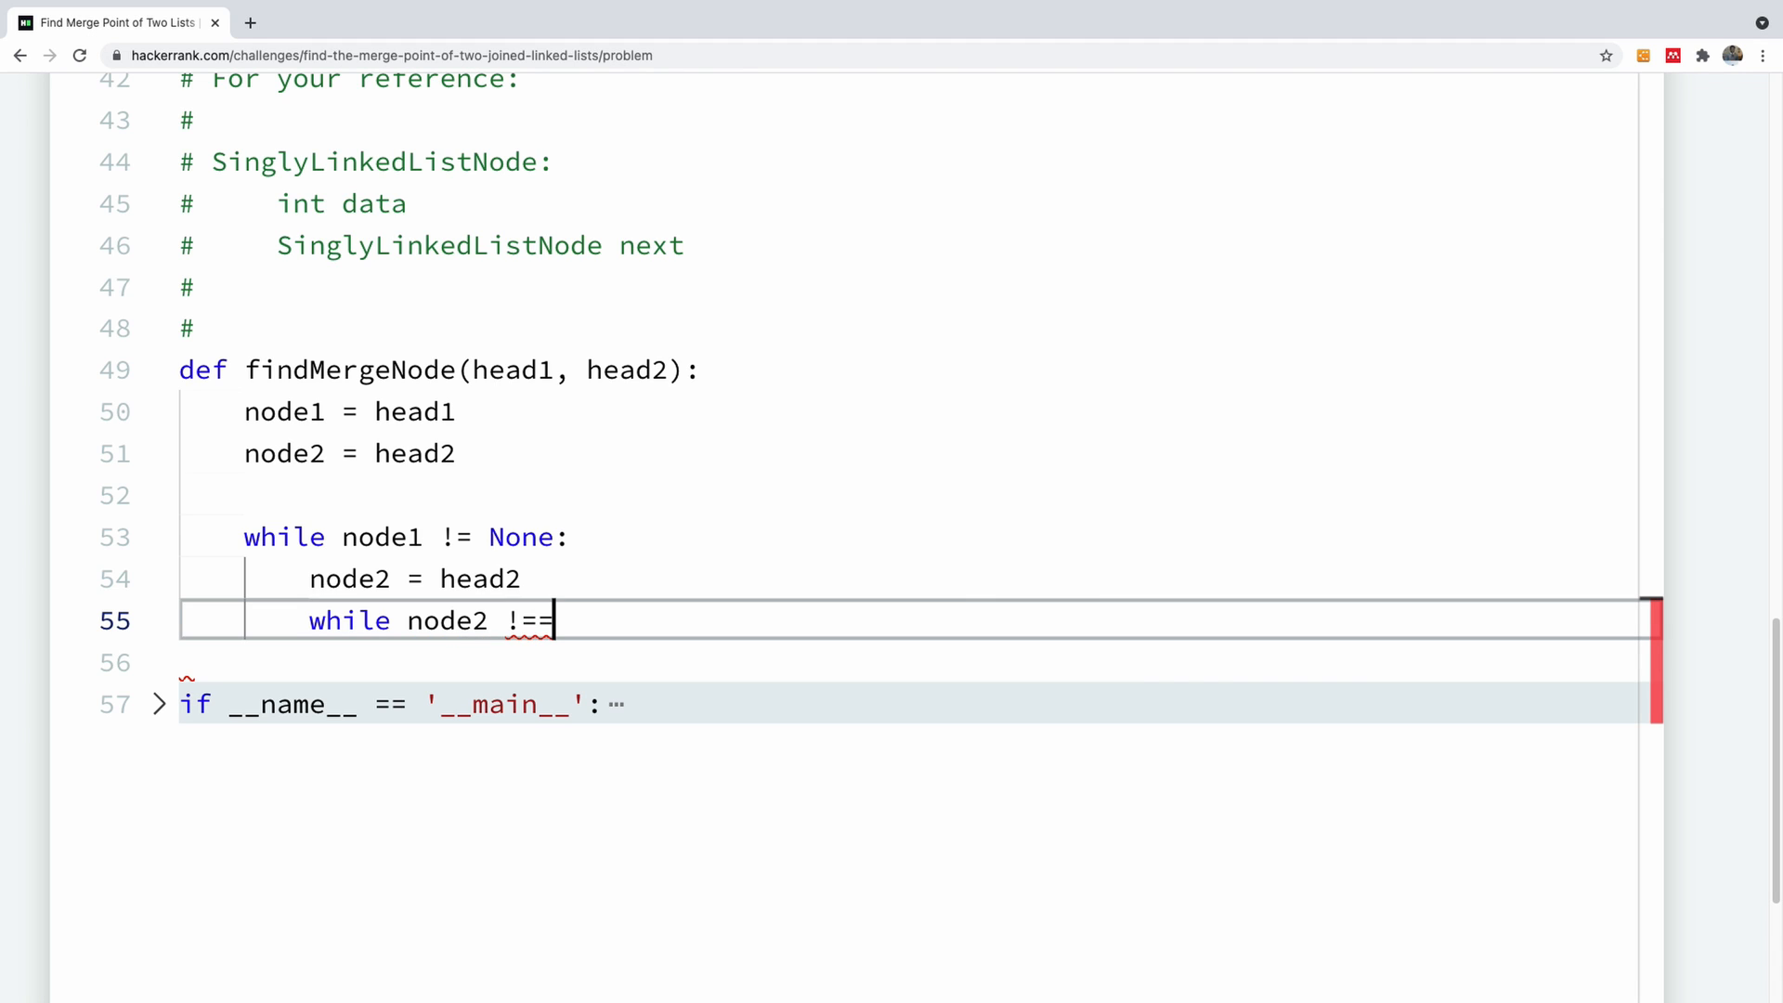
text(None:)
click(918, 663)
text(if)
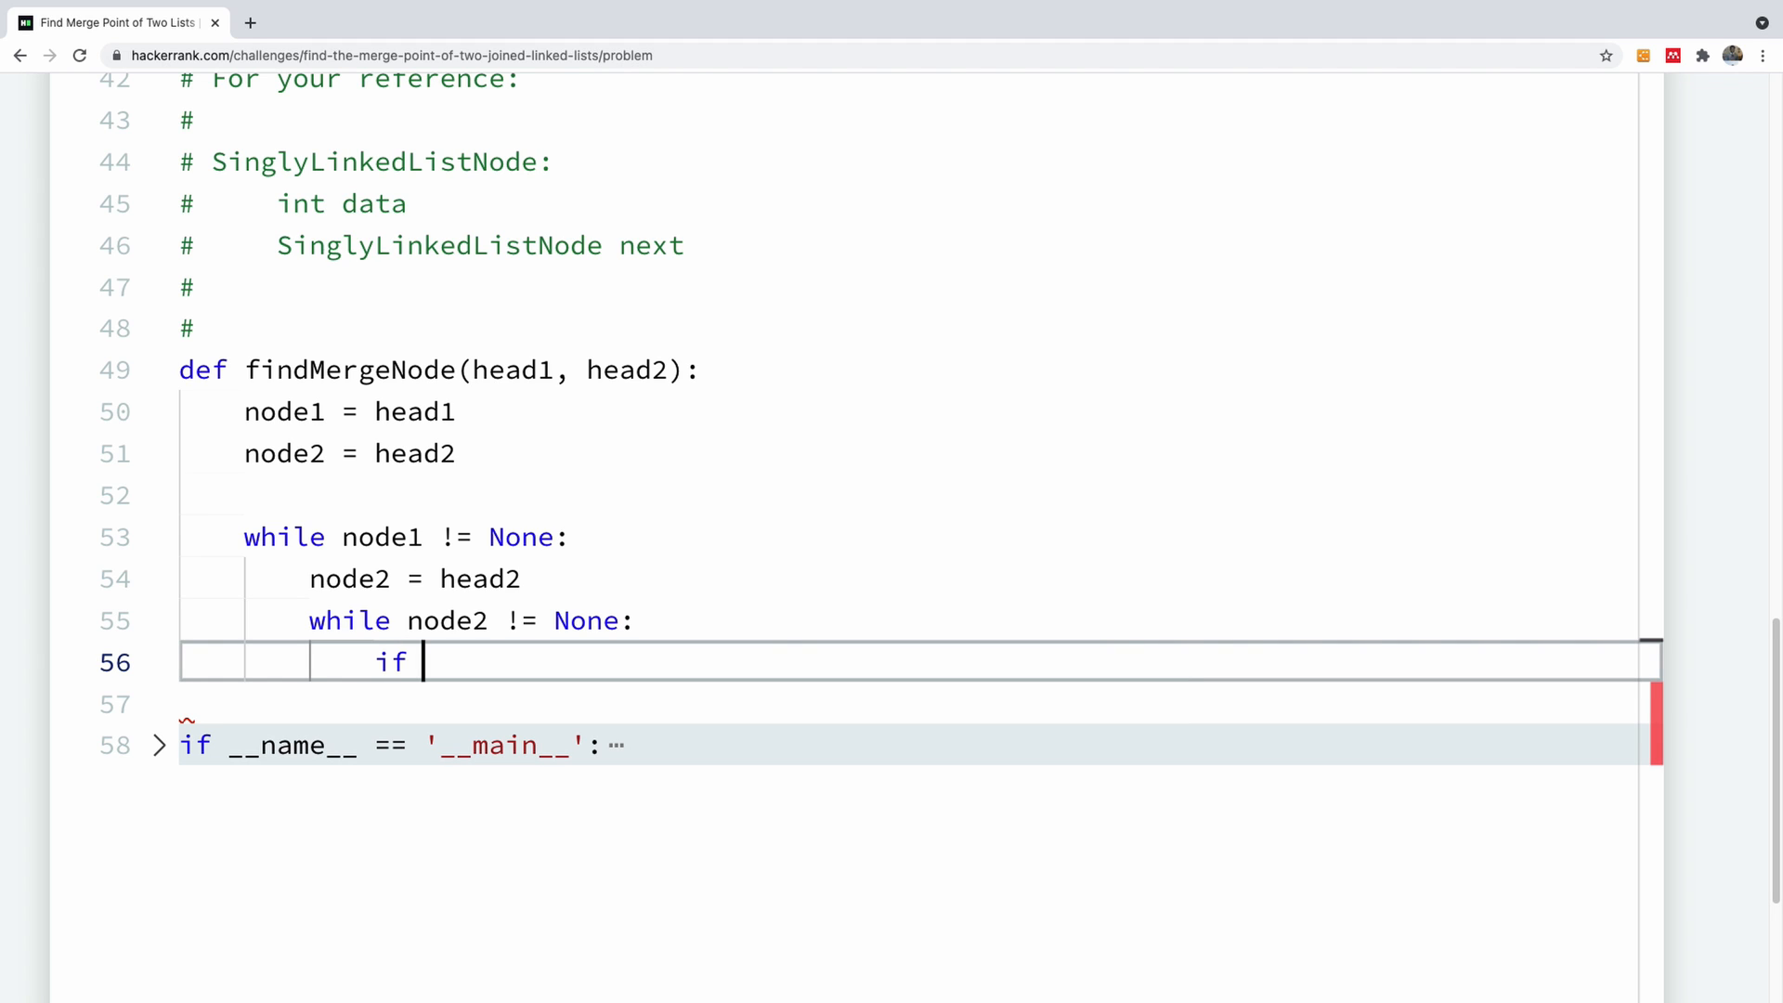
Write the check 'if node1 == node2: return node1.data' inside the inner loop.
text(node1 +)
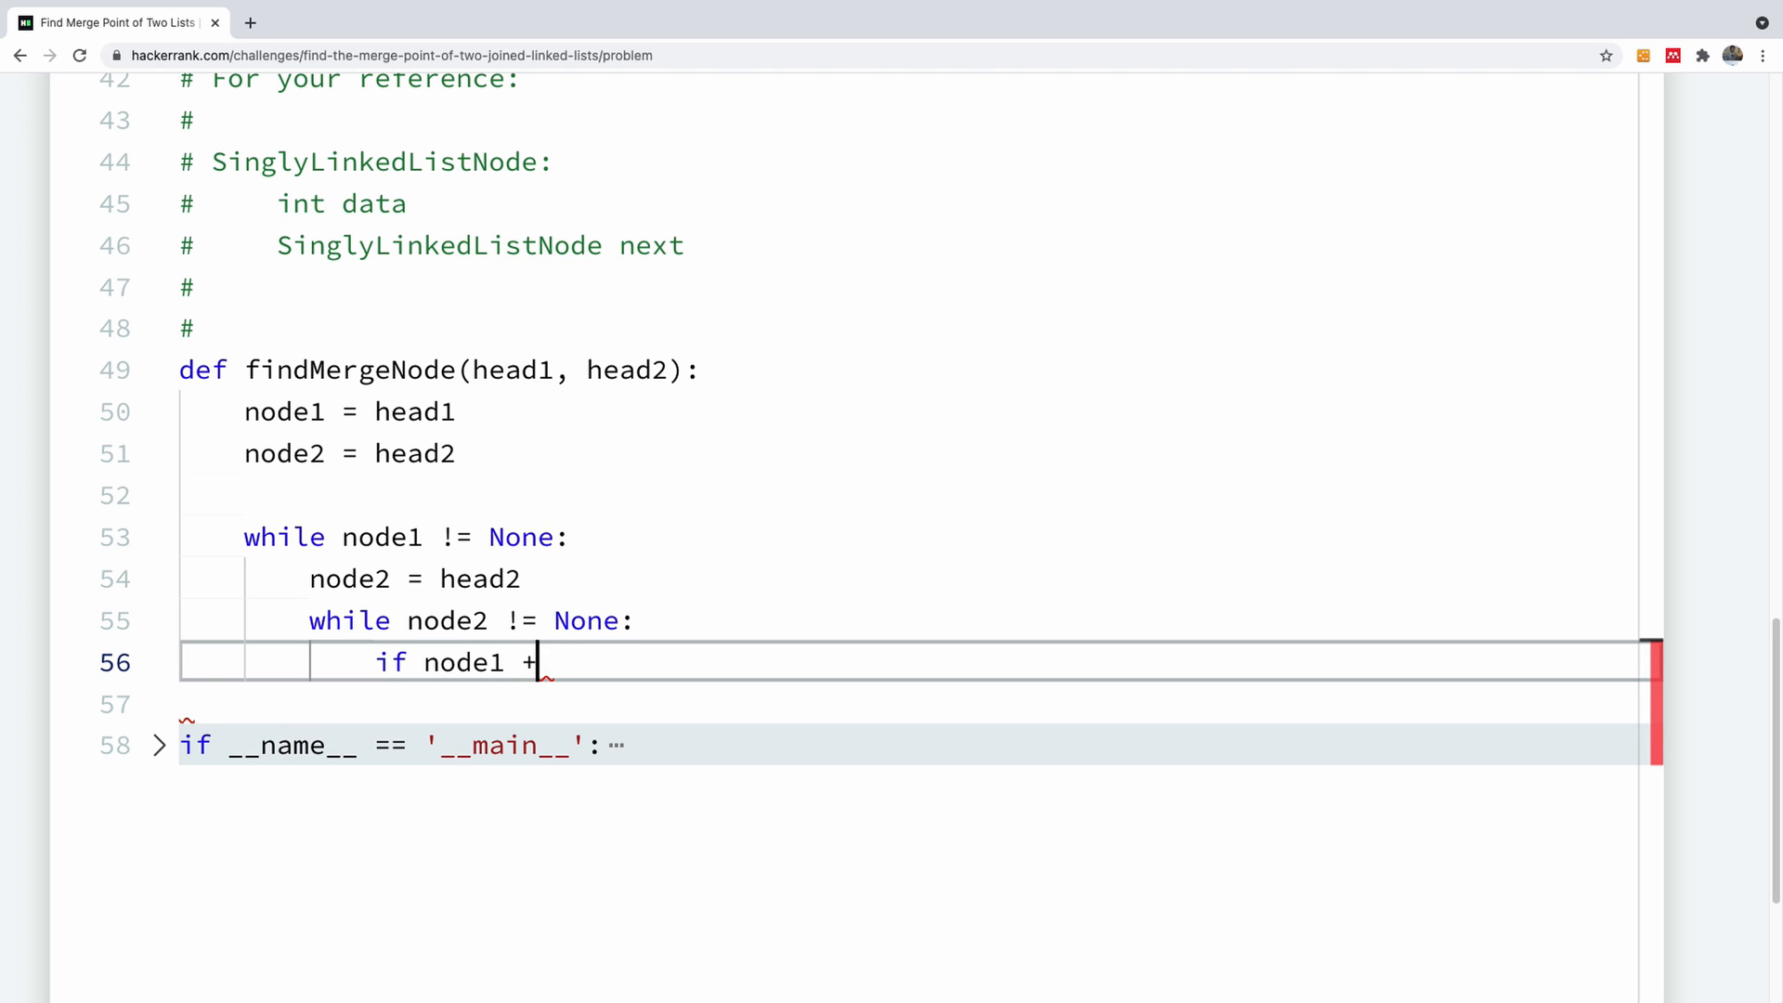
text(== node2:)
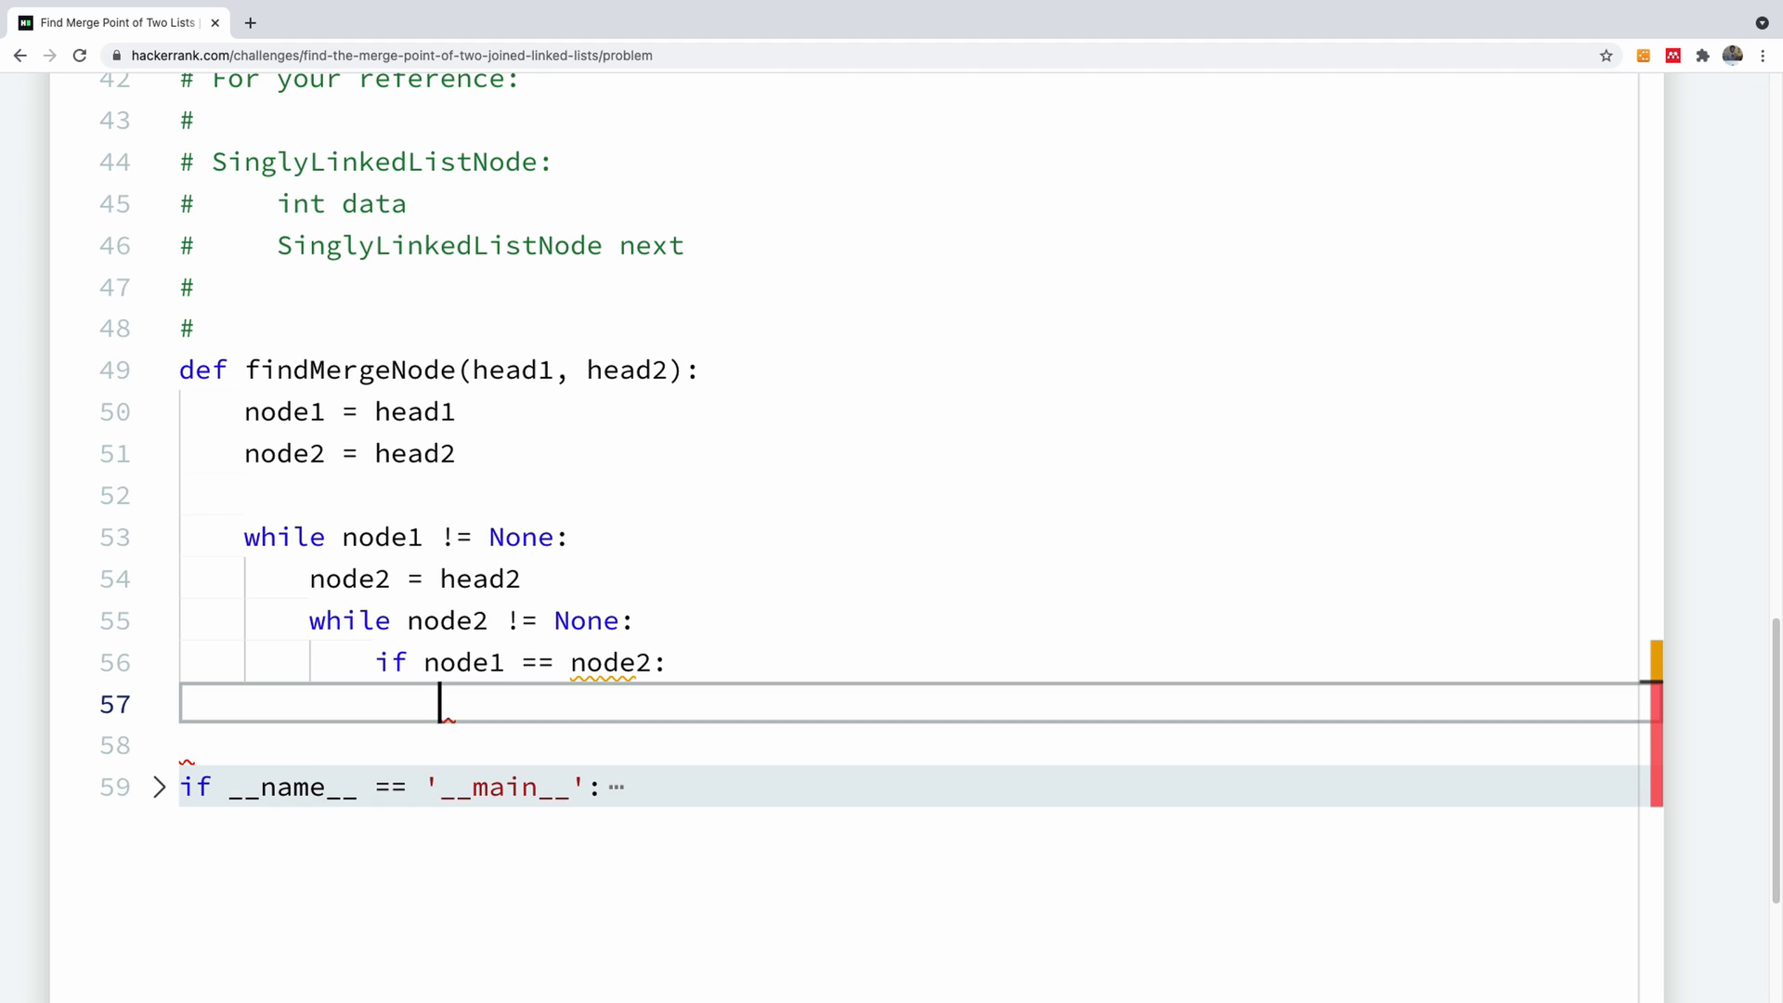
text(rtu)
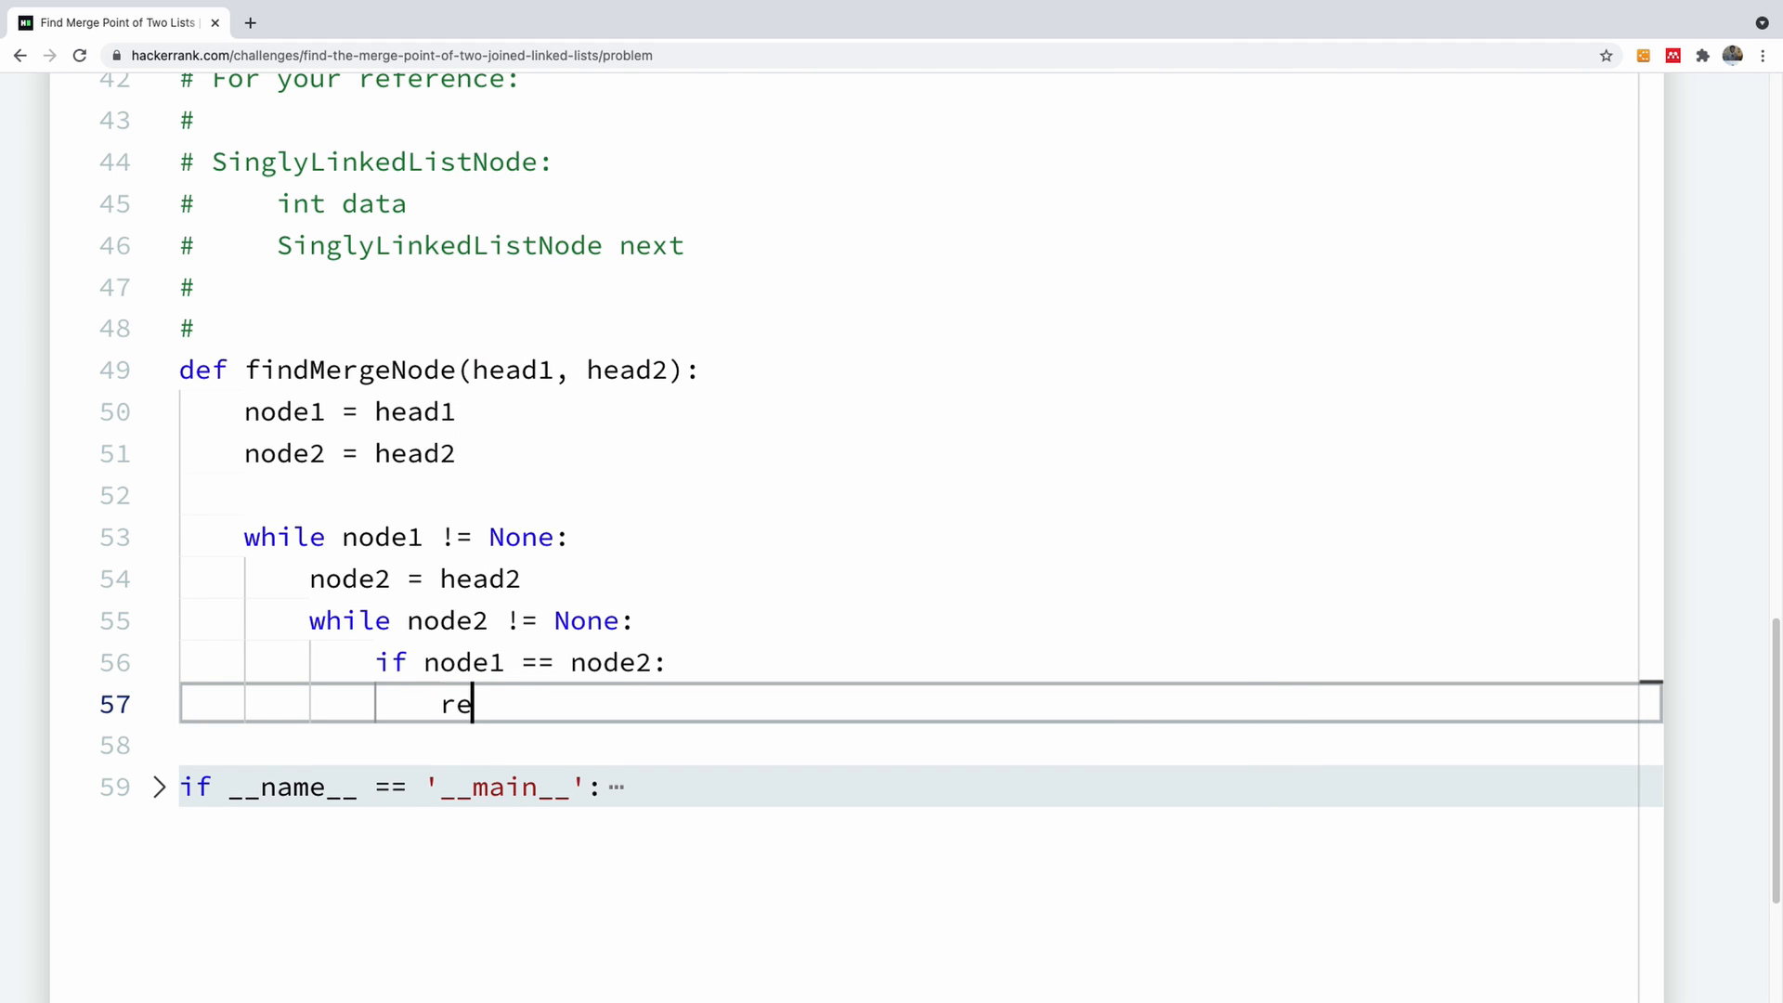
text(turn node1)
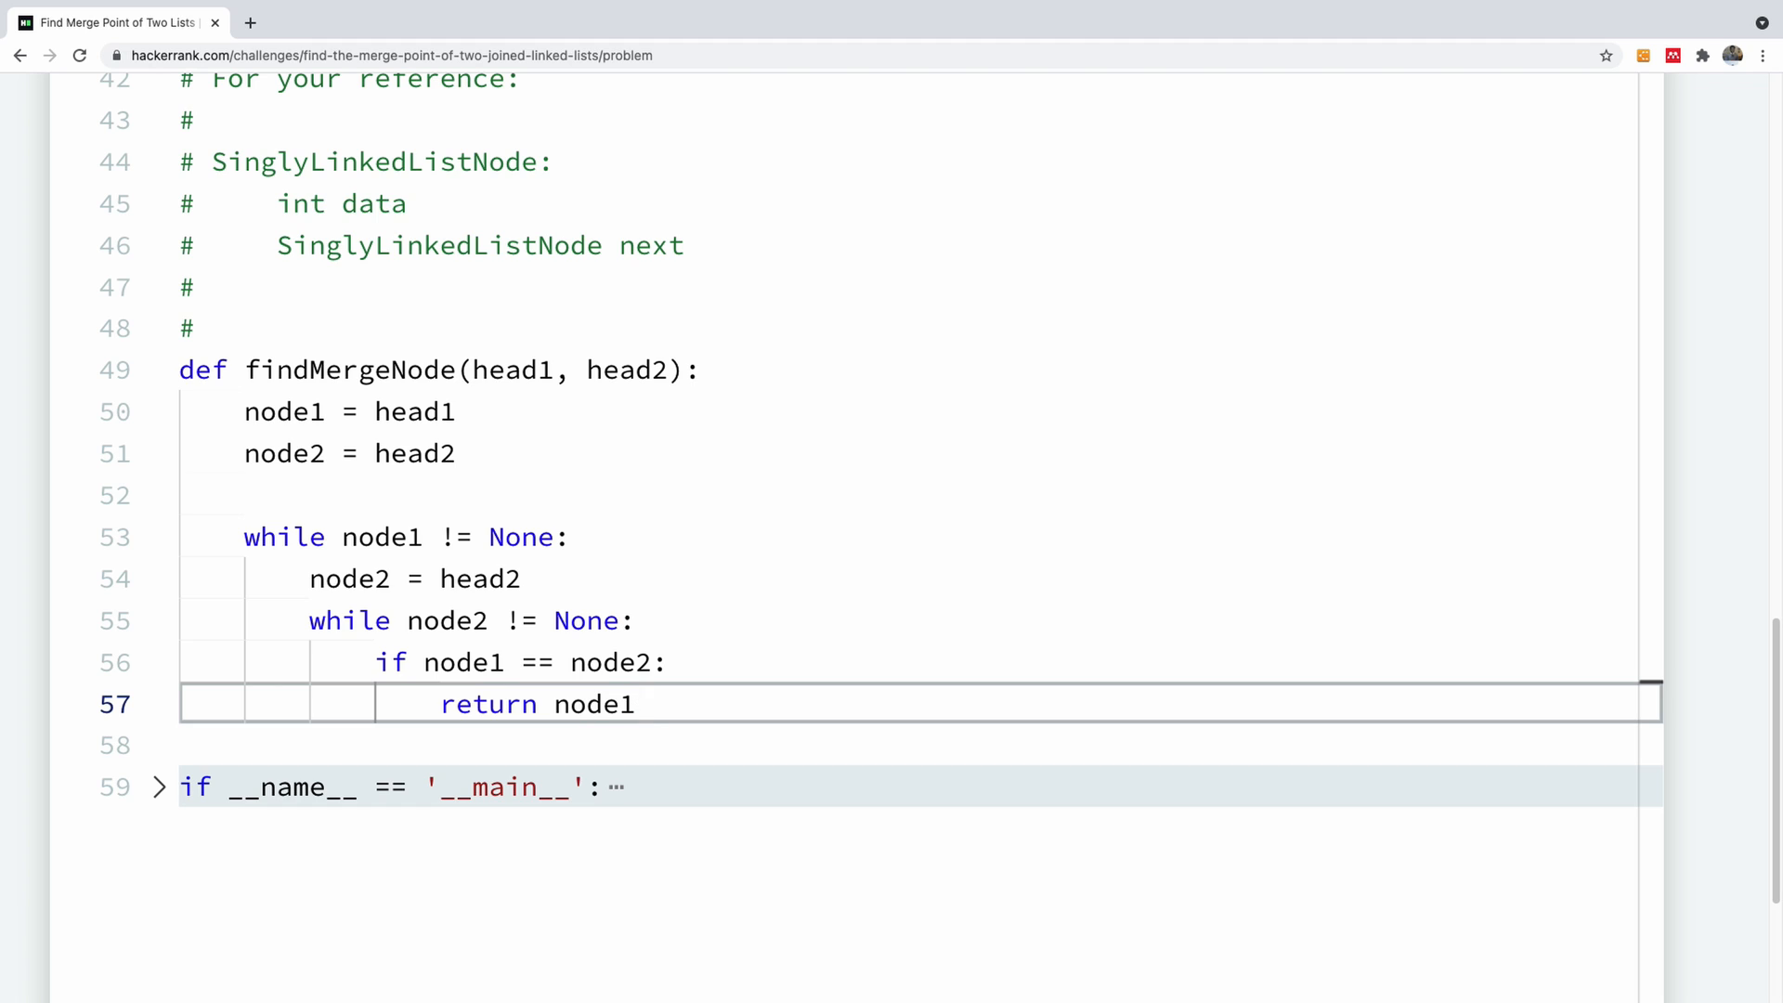
text(.data)
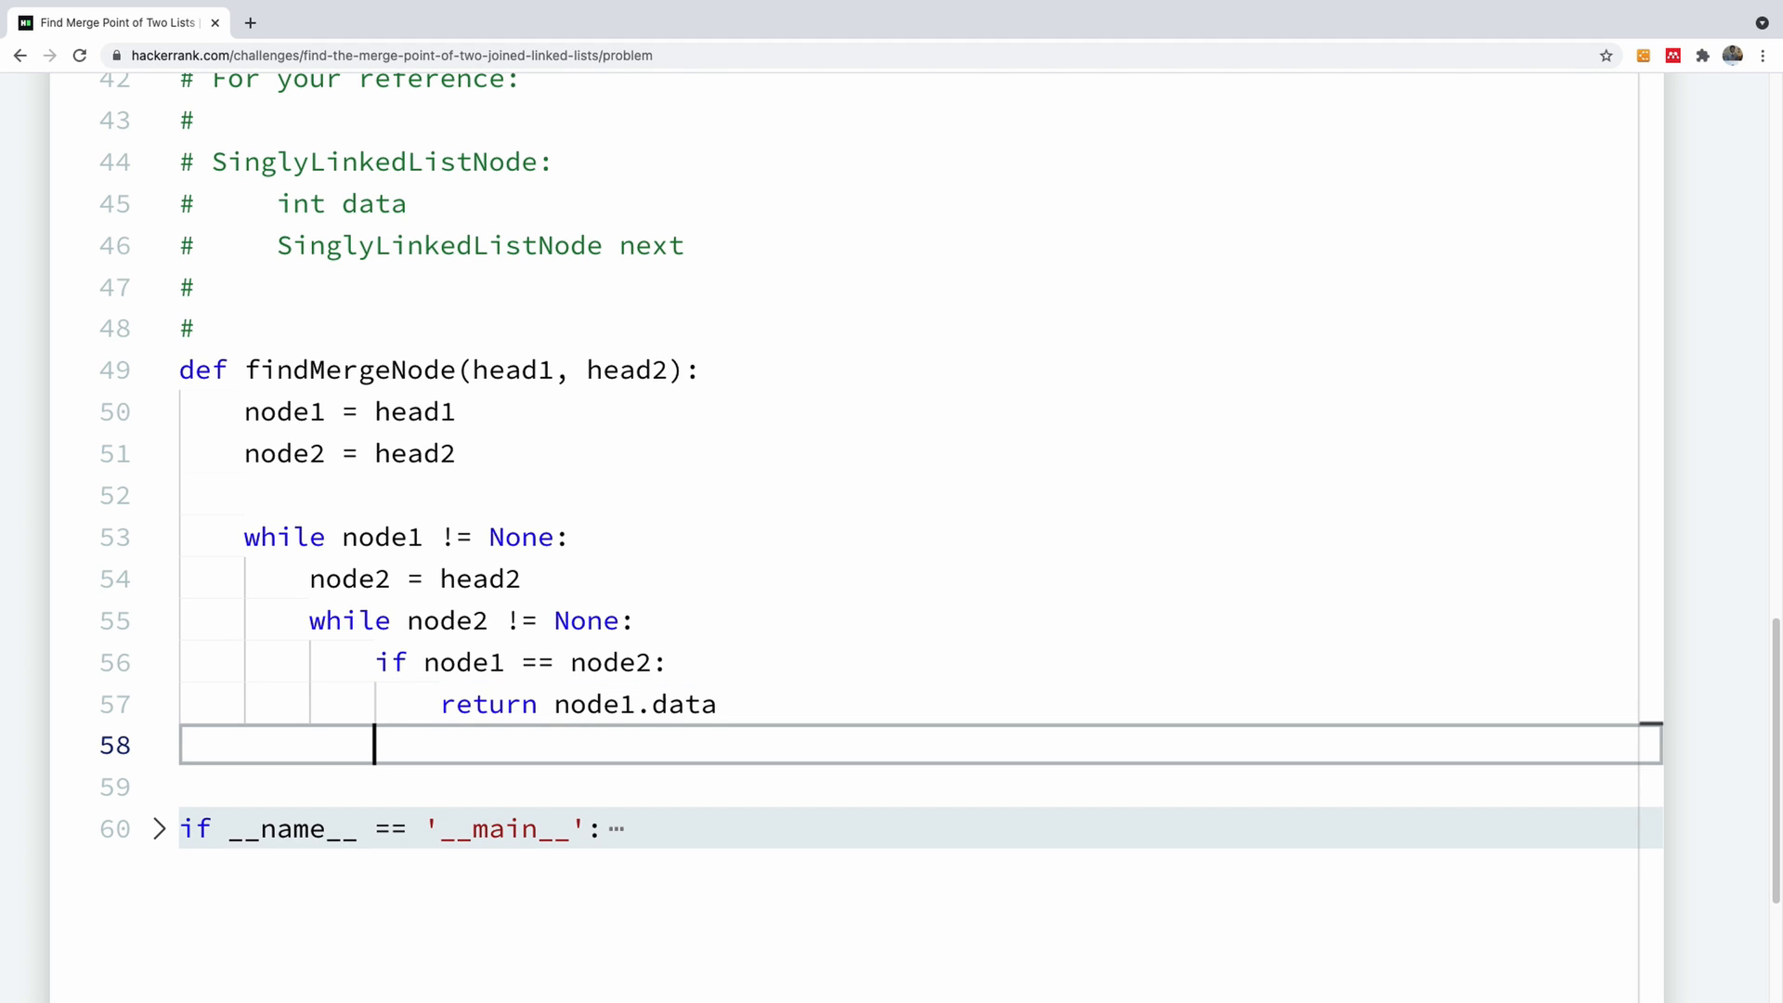
Advance the pointers with node2 = node2.next in the inner loop and node1 = node1.next after it.
text(node)
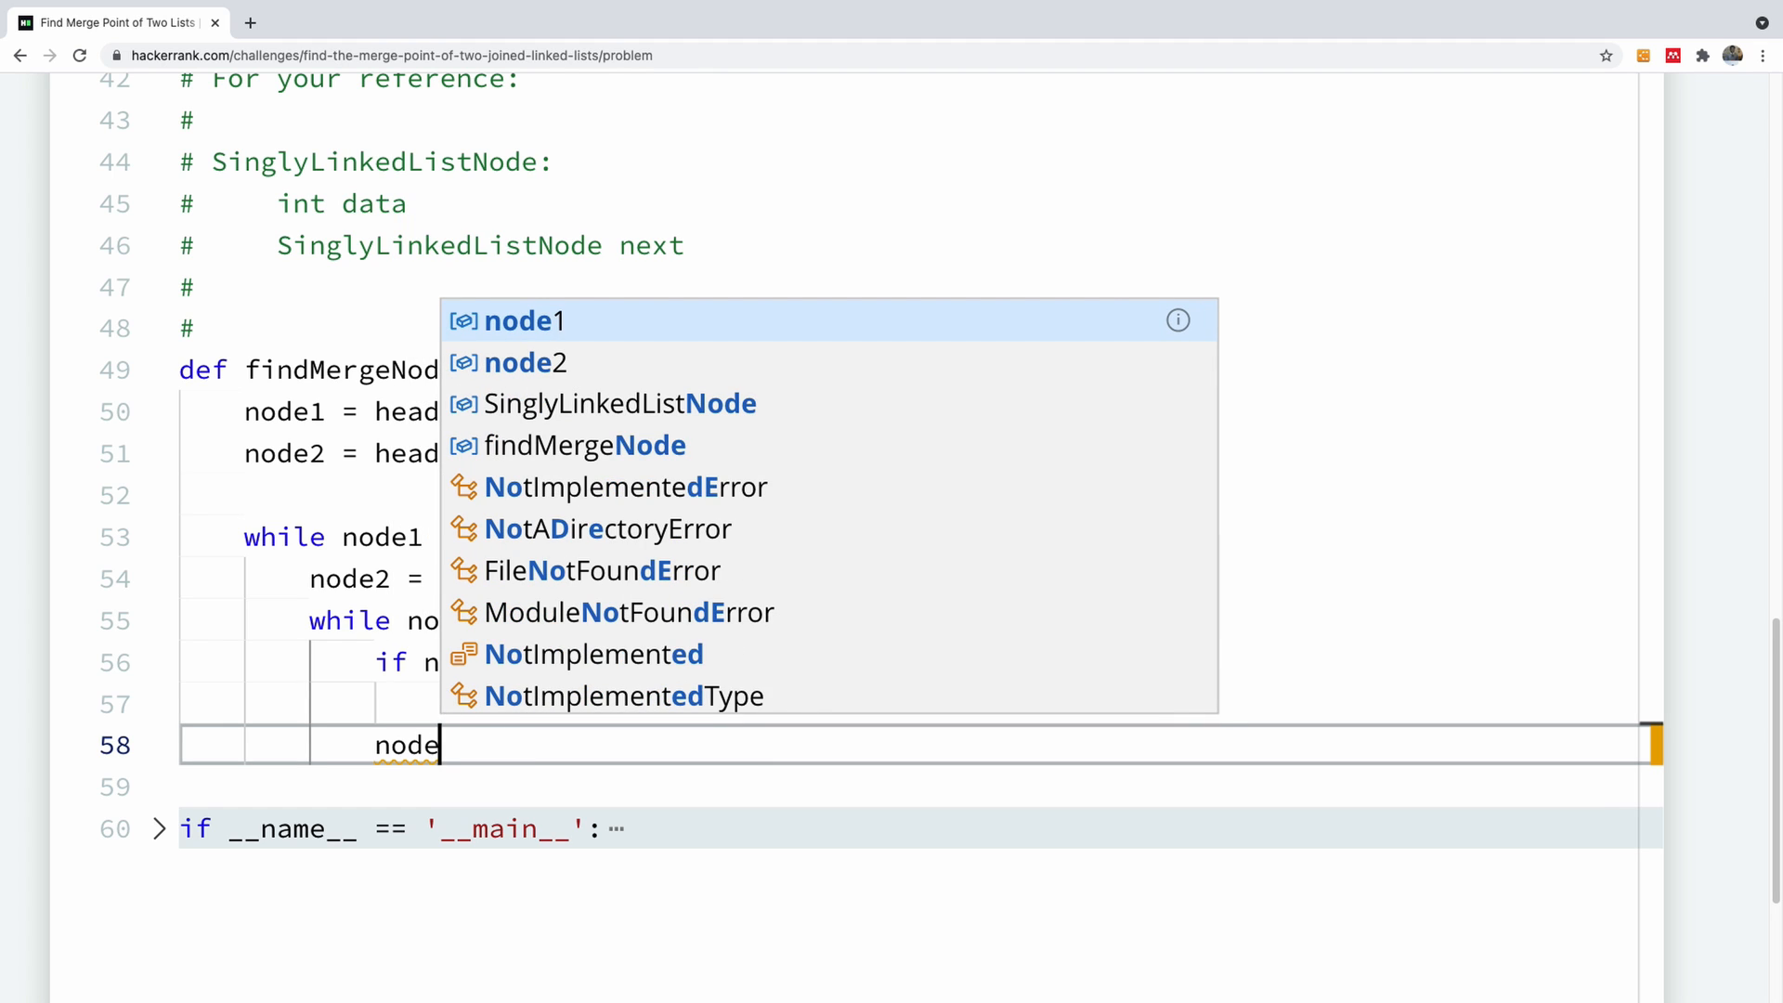
text(2.ne)
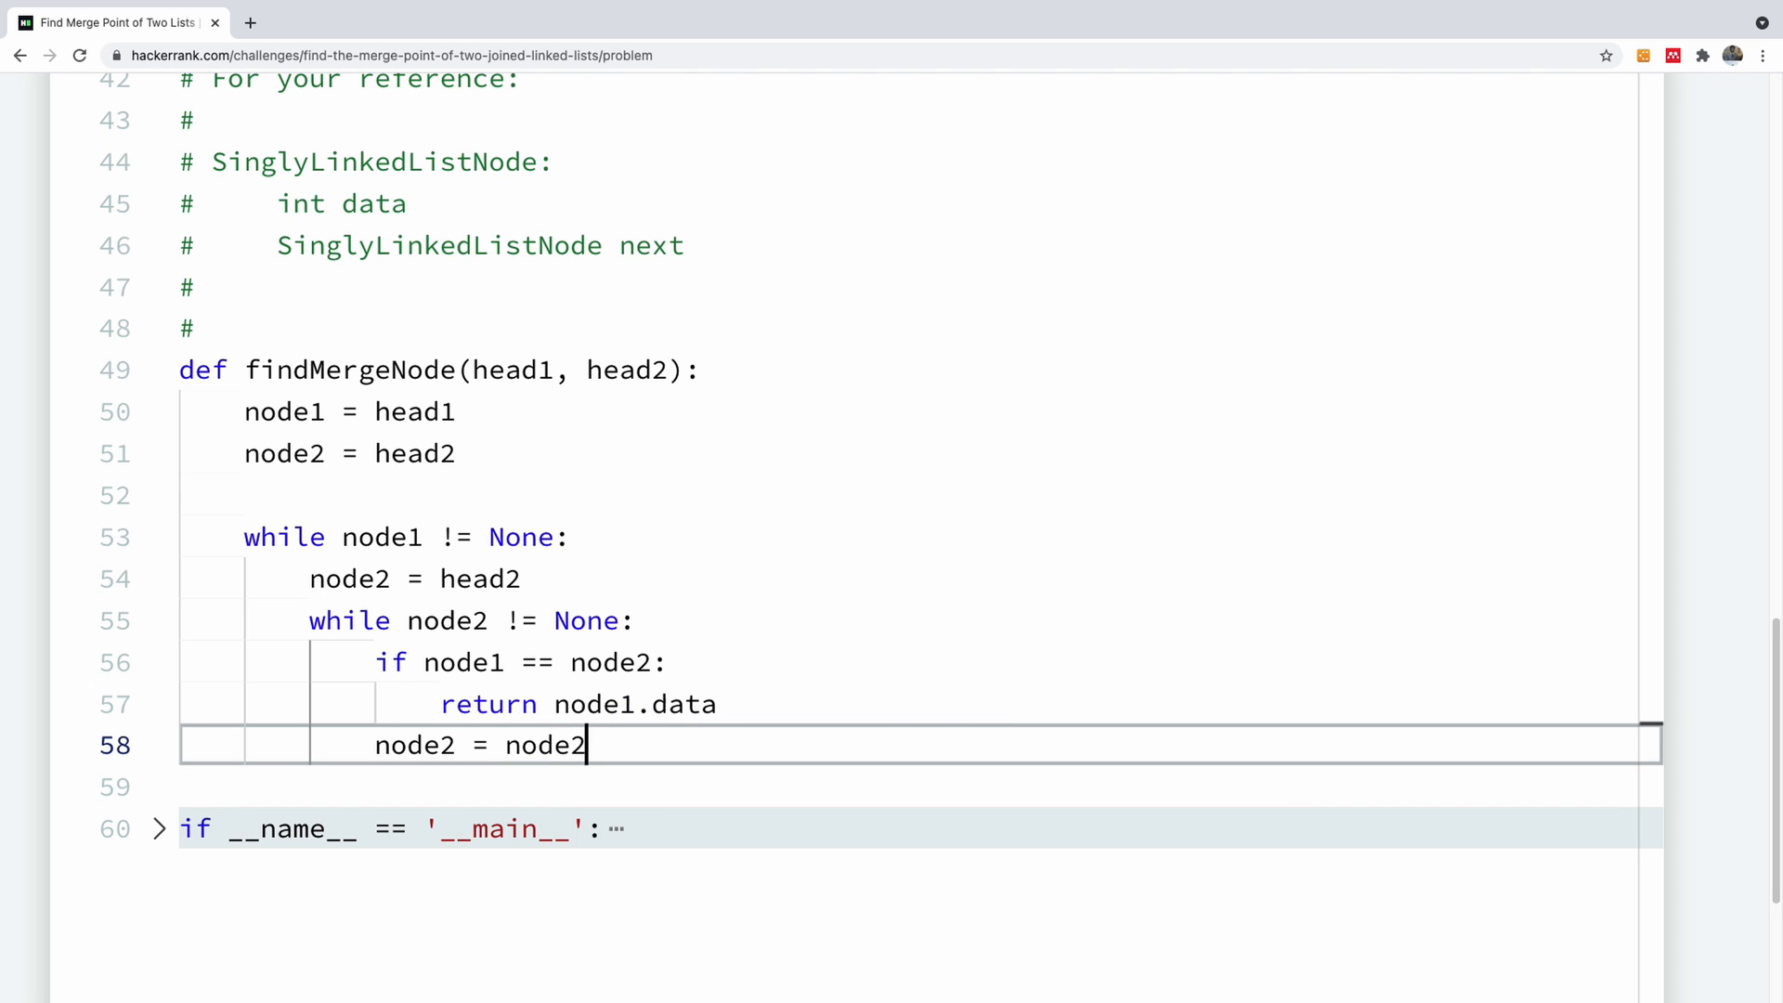
text(.next)
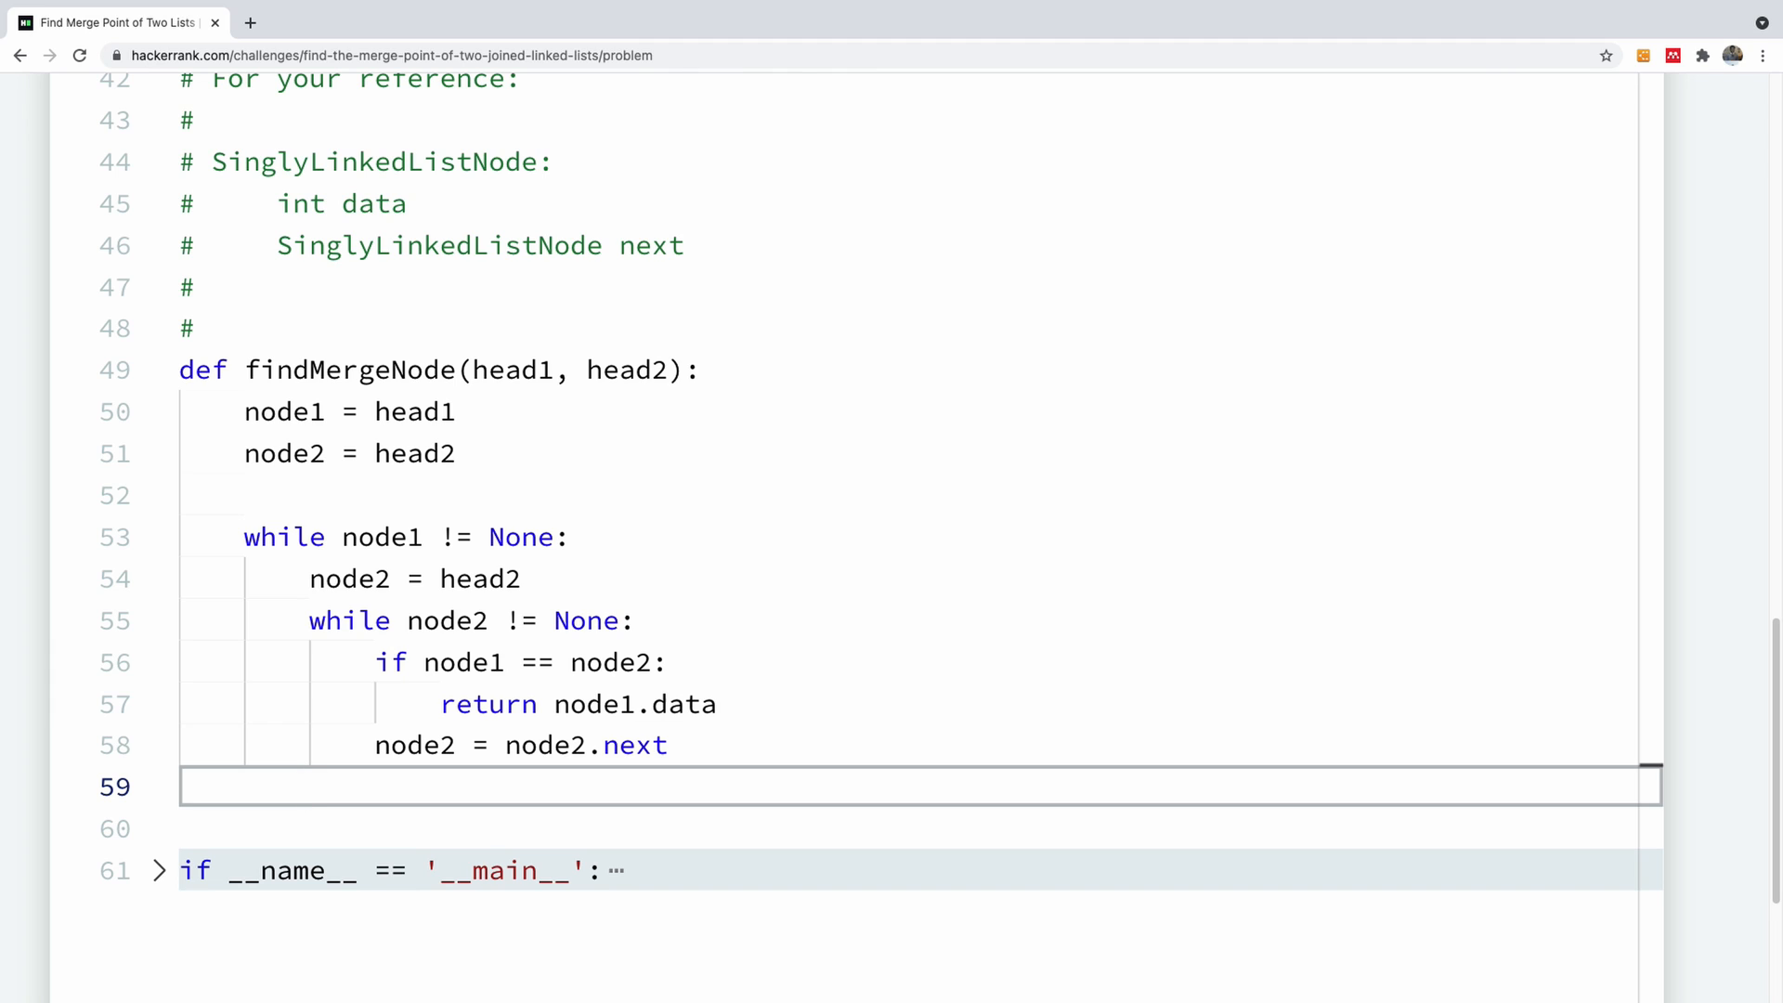
text(bi)
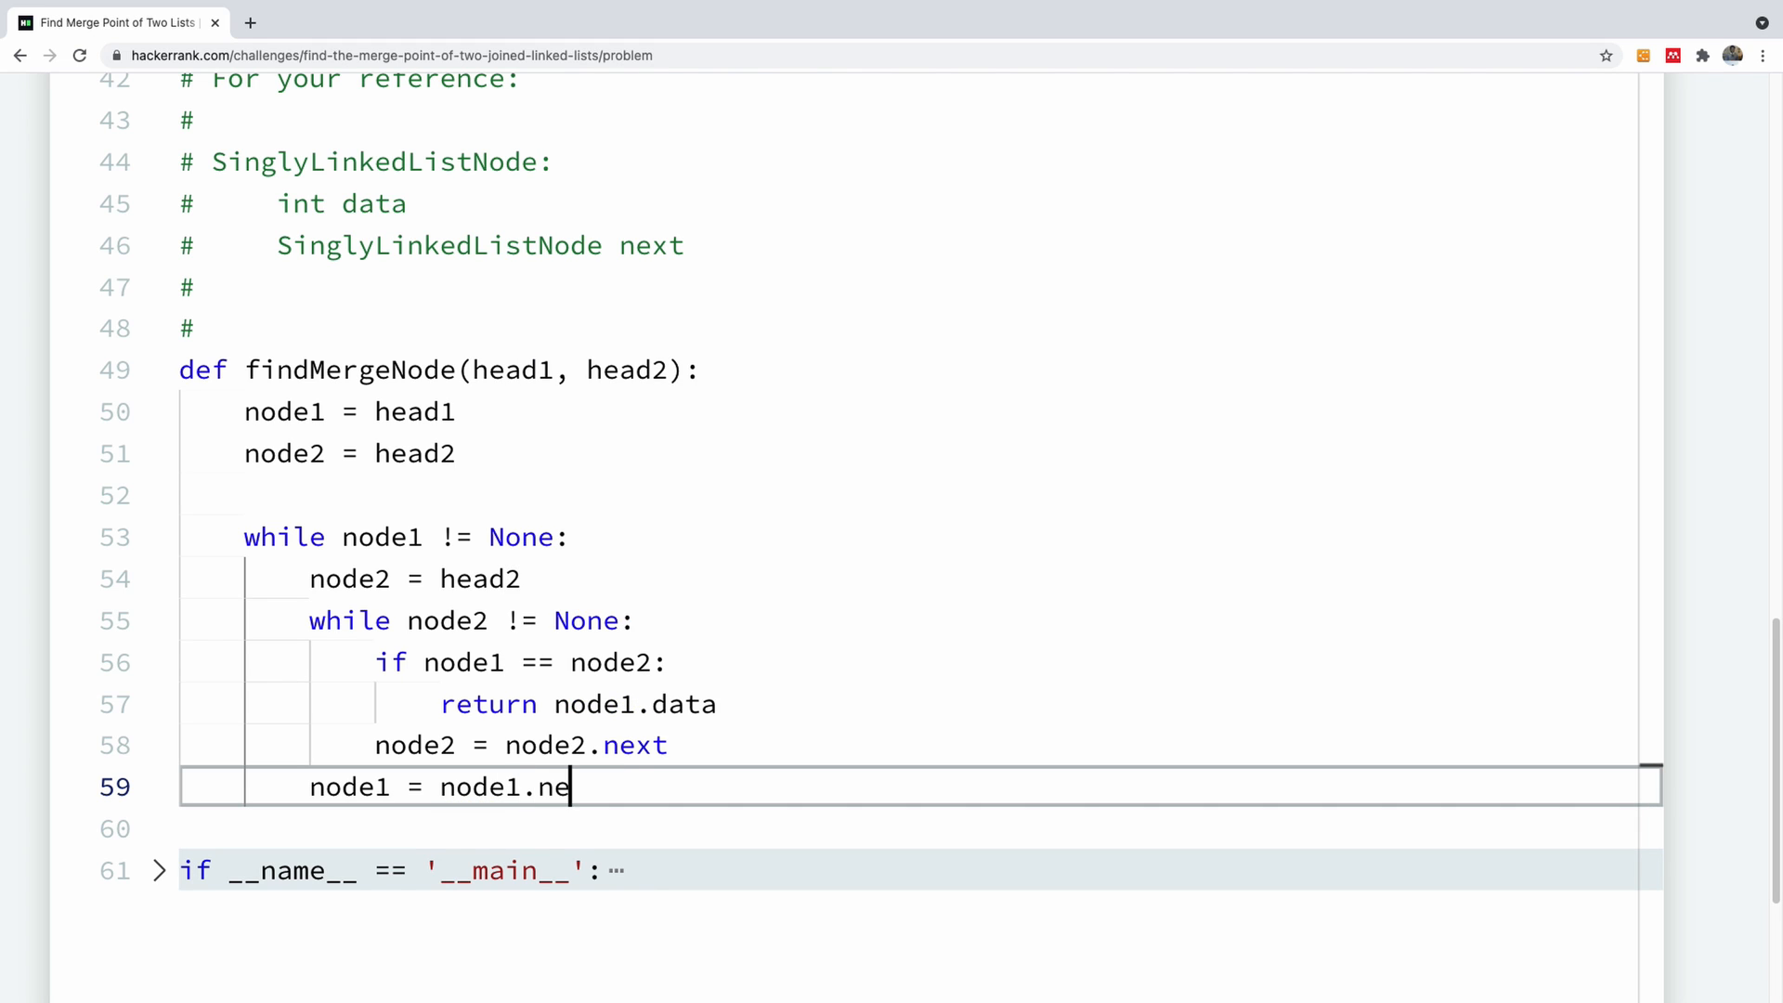
text(xt)
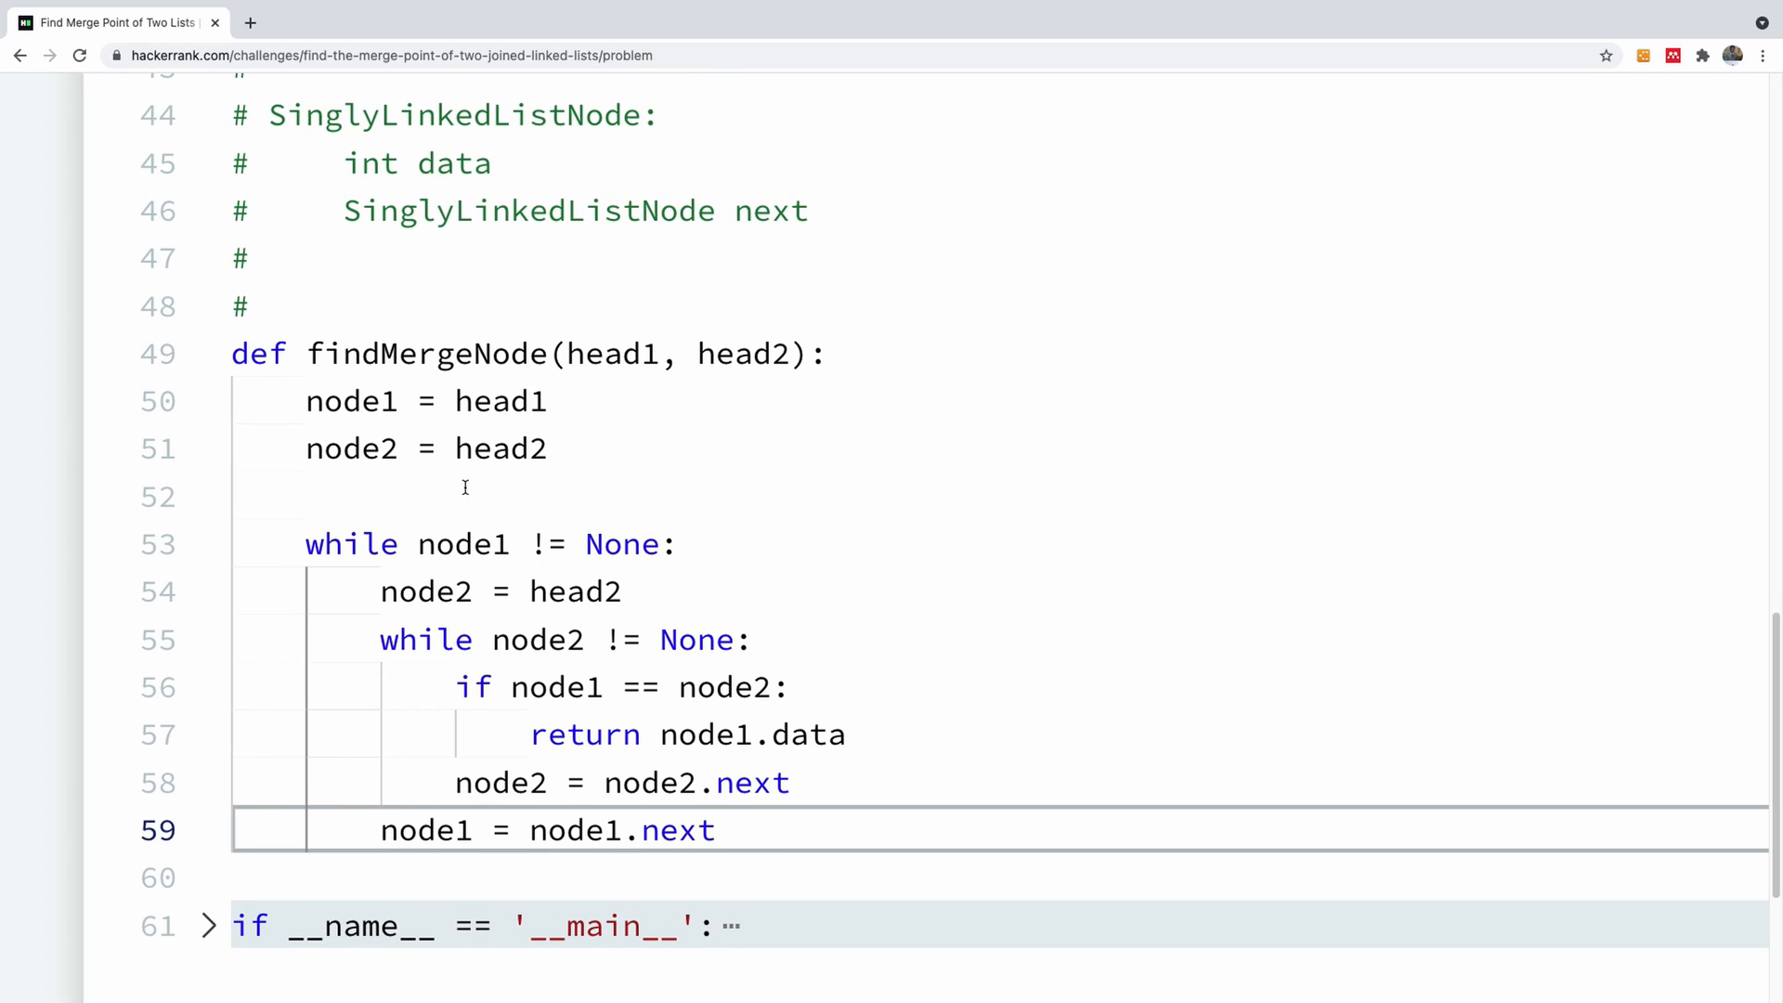
Run the code against the sample tests, passing test cases 0 and 1.
scroll(down, 3)
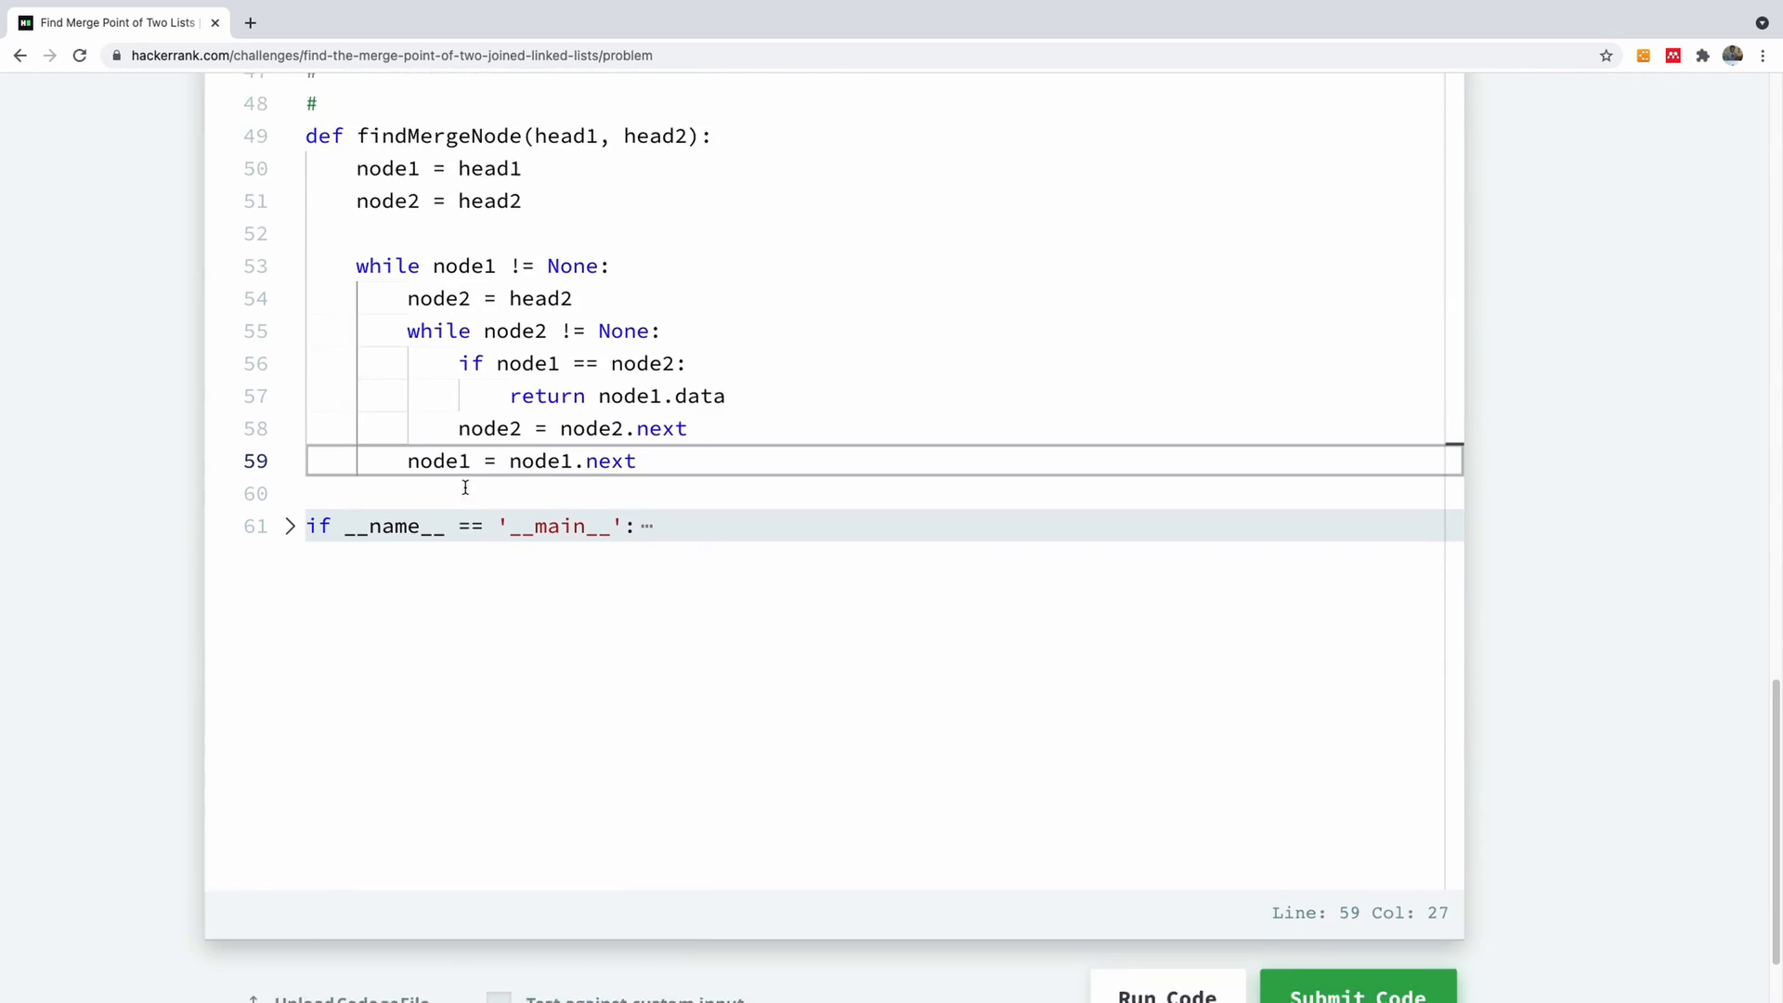
click(1356, 606)
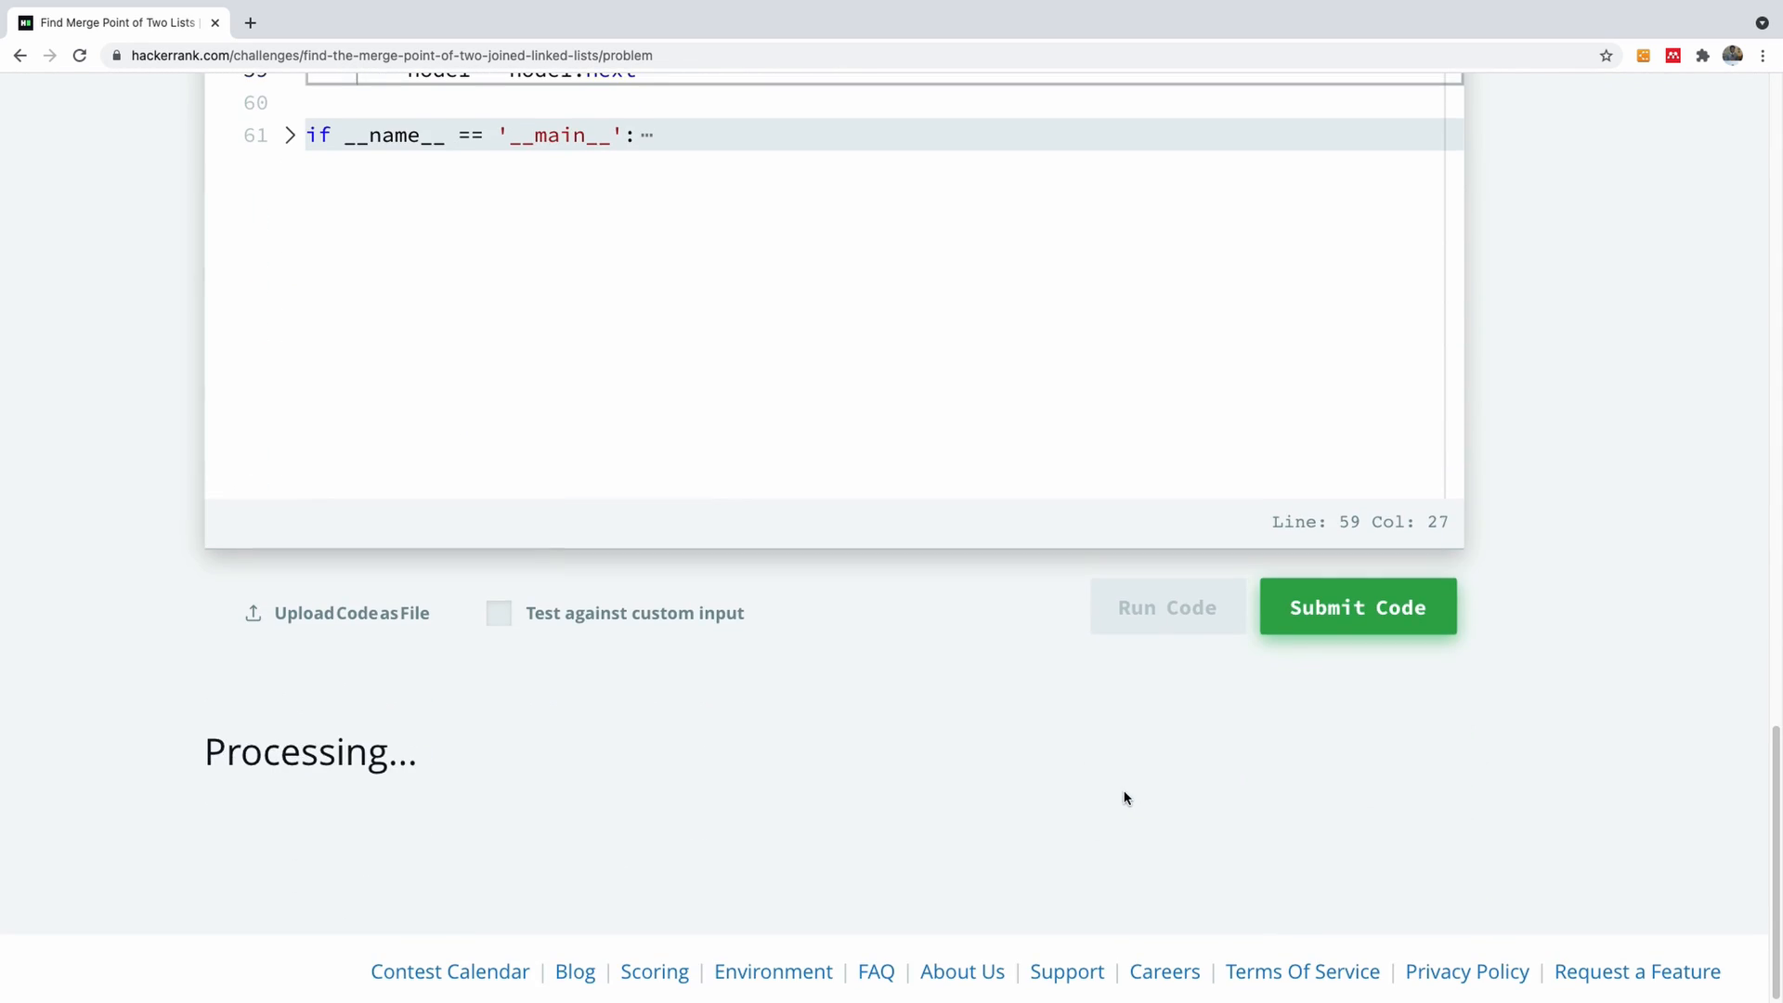
click(1166, 606)
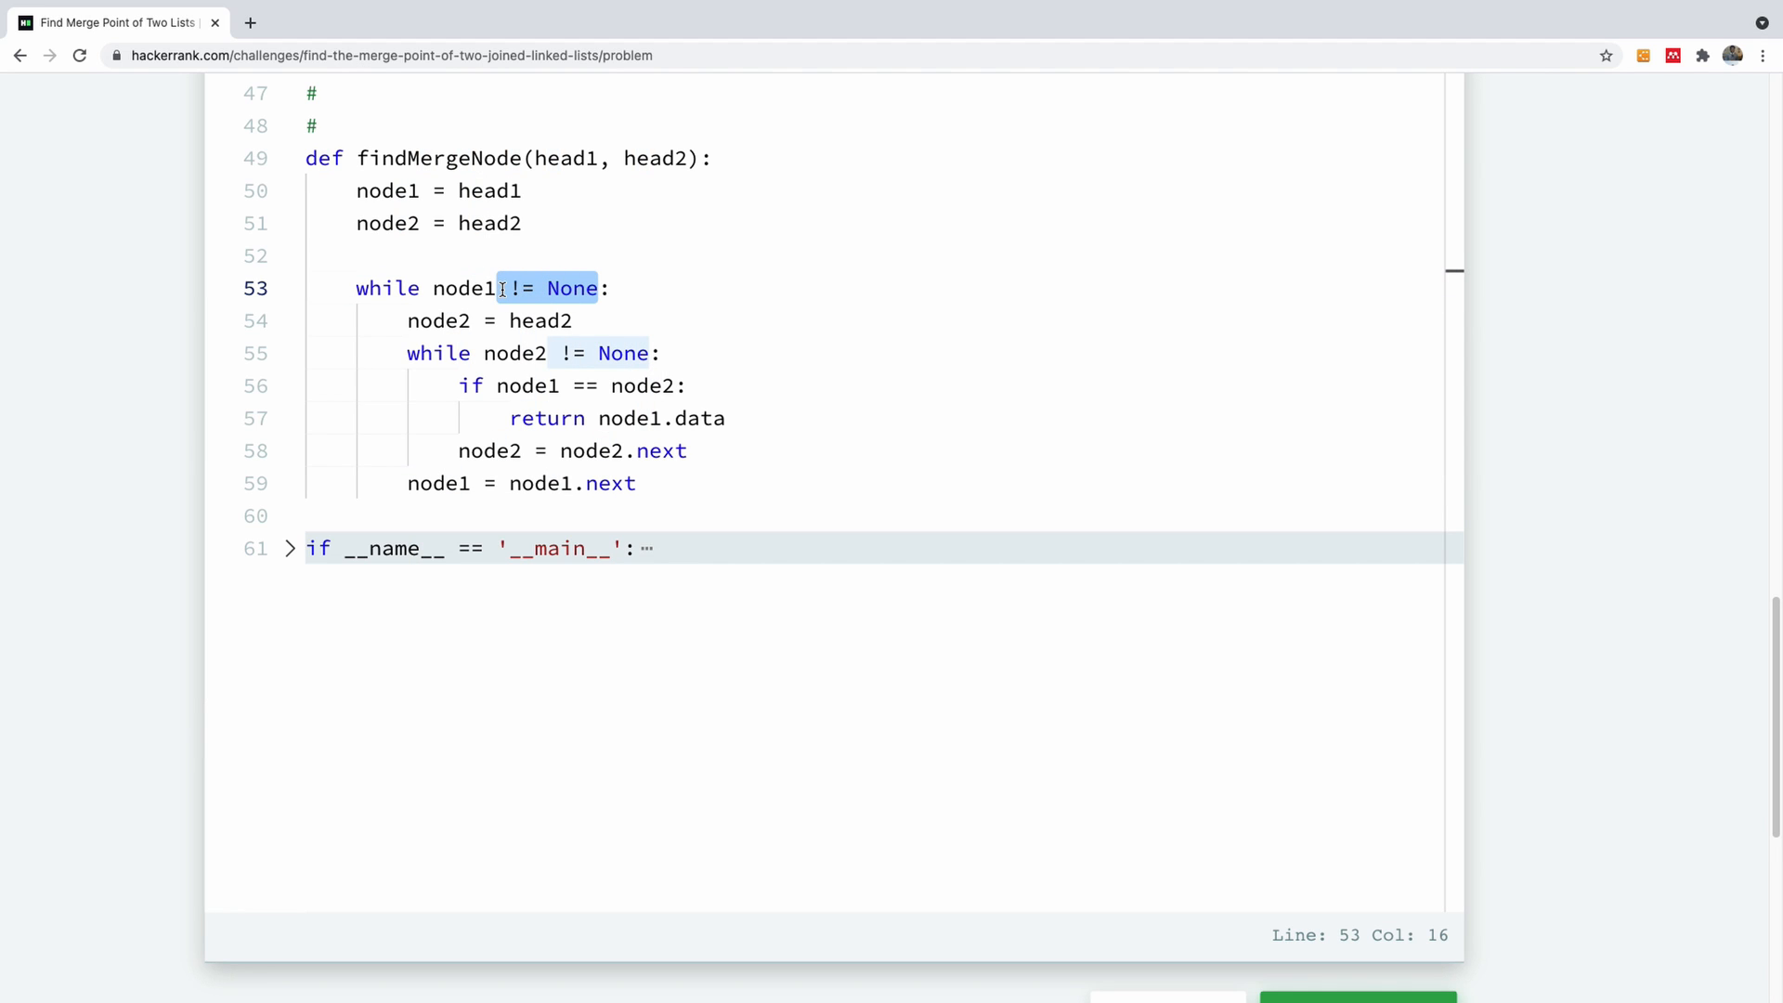
key(Backspace)
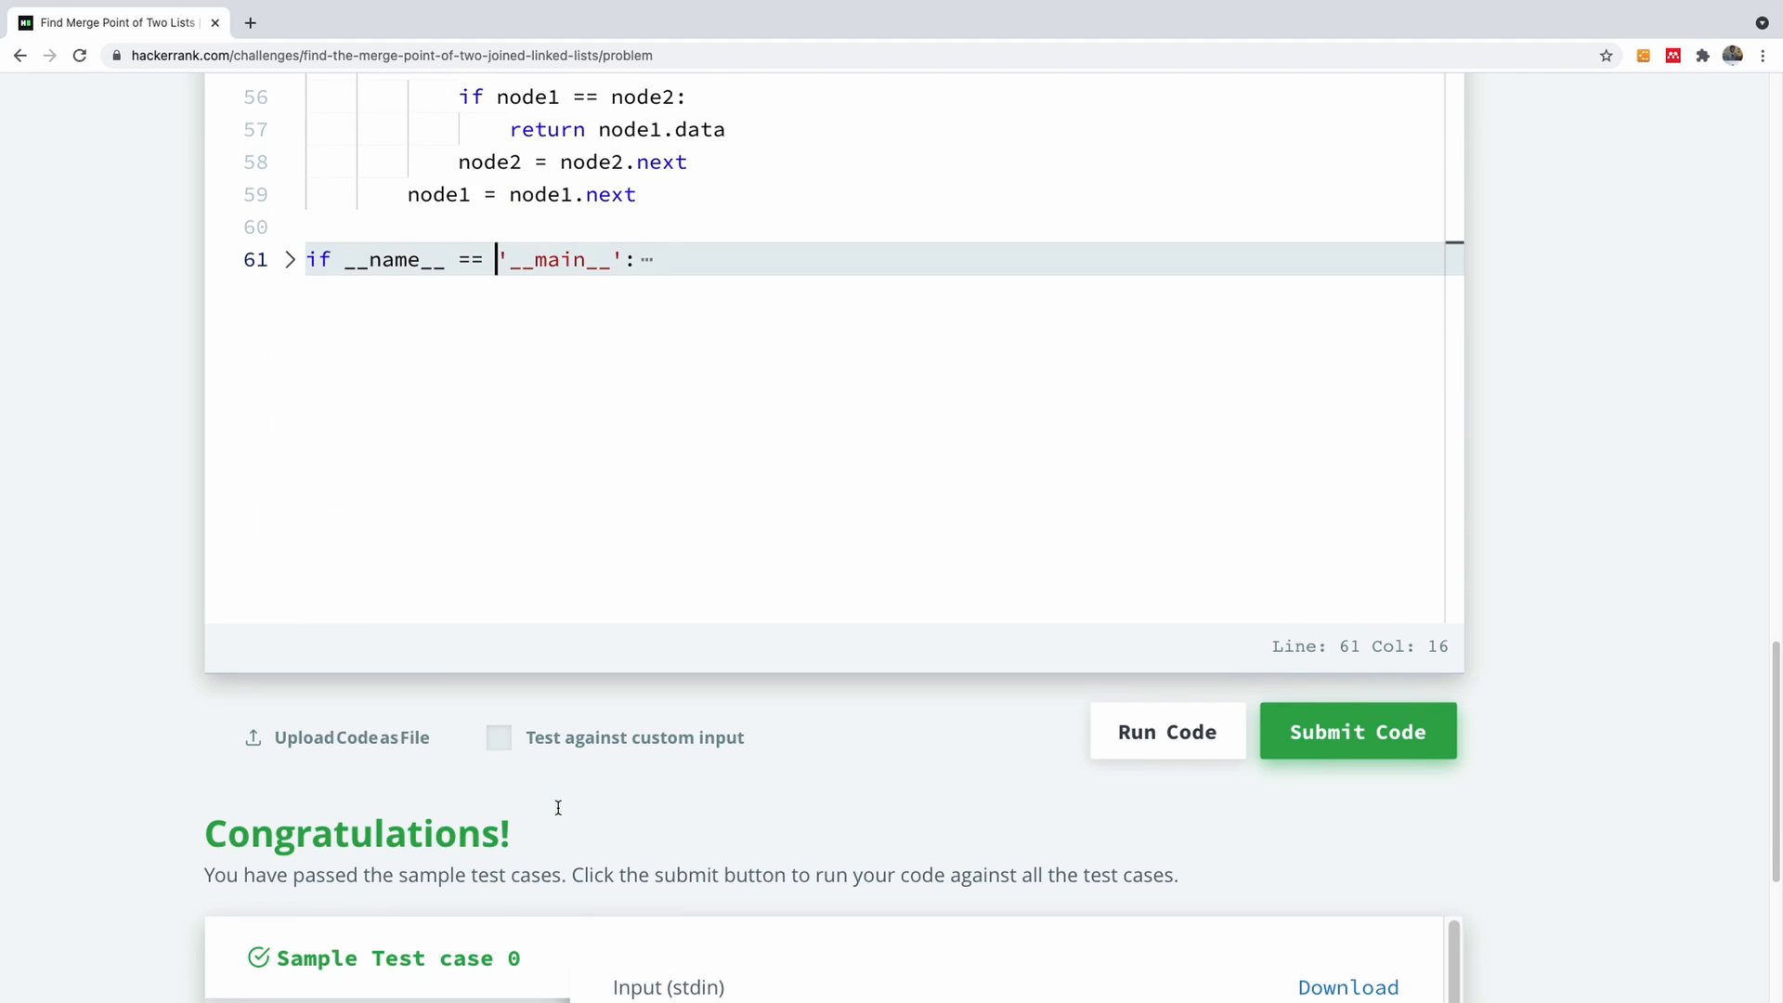
click(1356, 731)
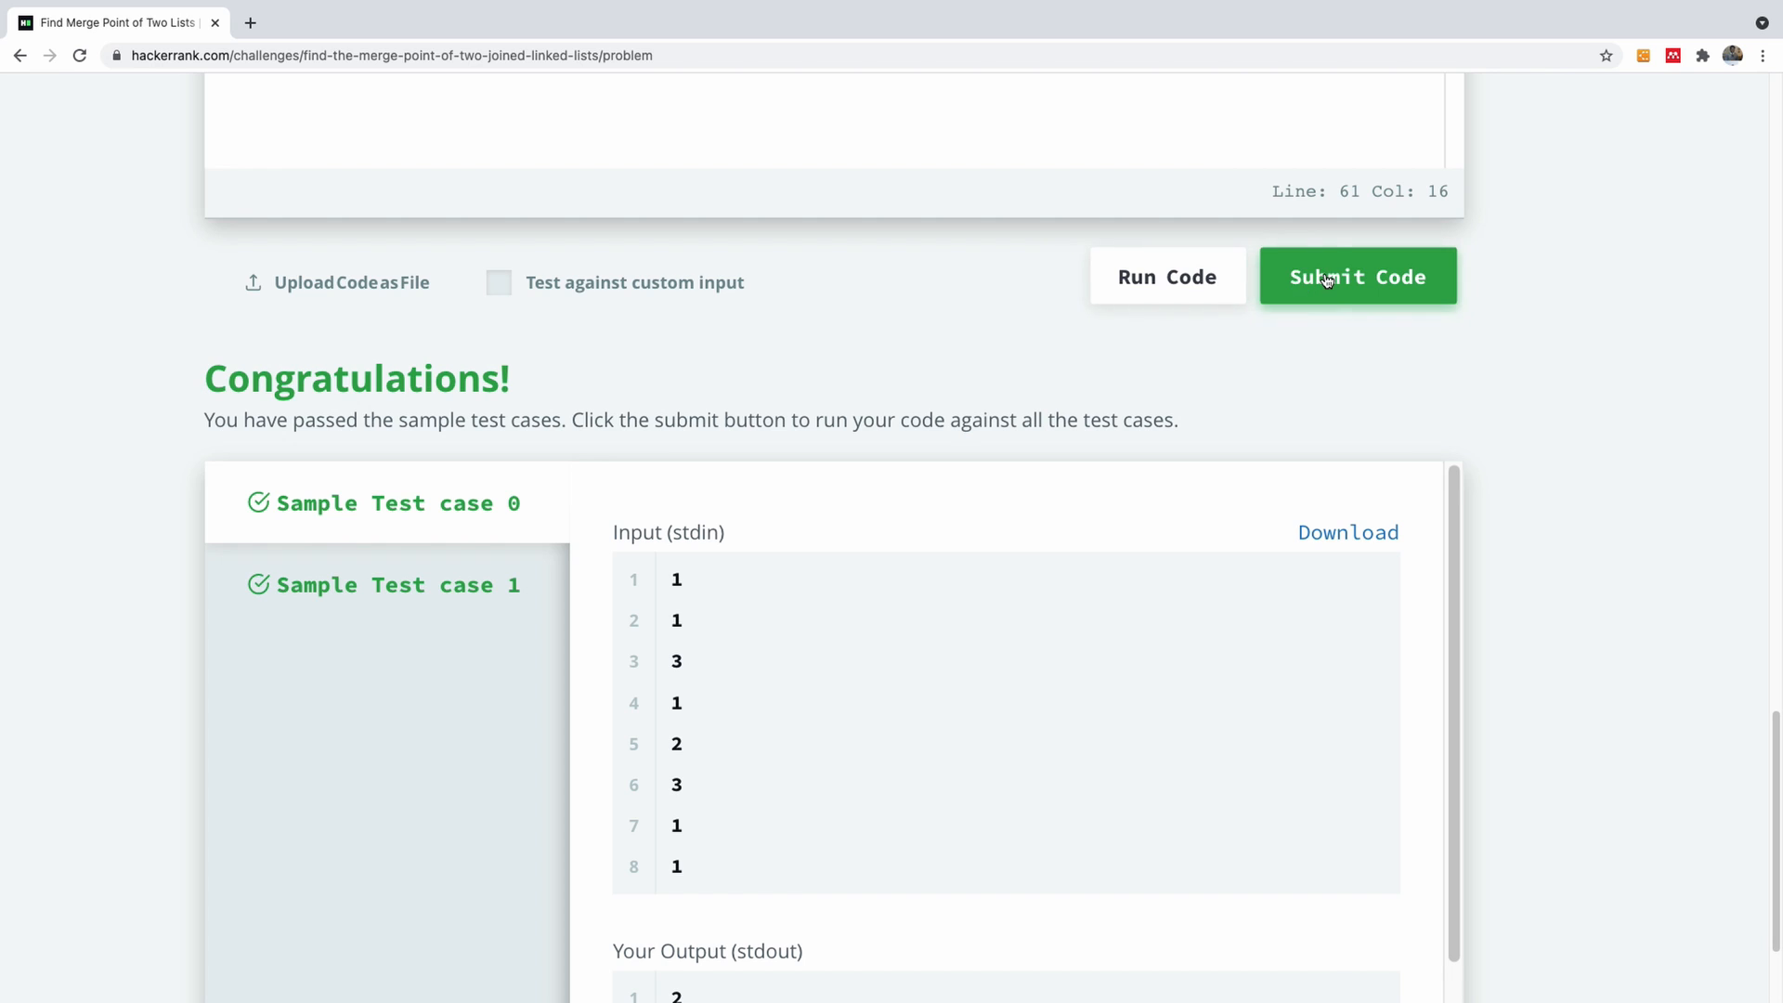
Submit the solution, passing test cases 0 through 6 and marking the challenge solved.
click(1356, 277)
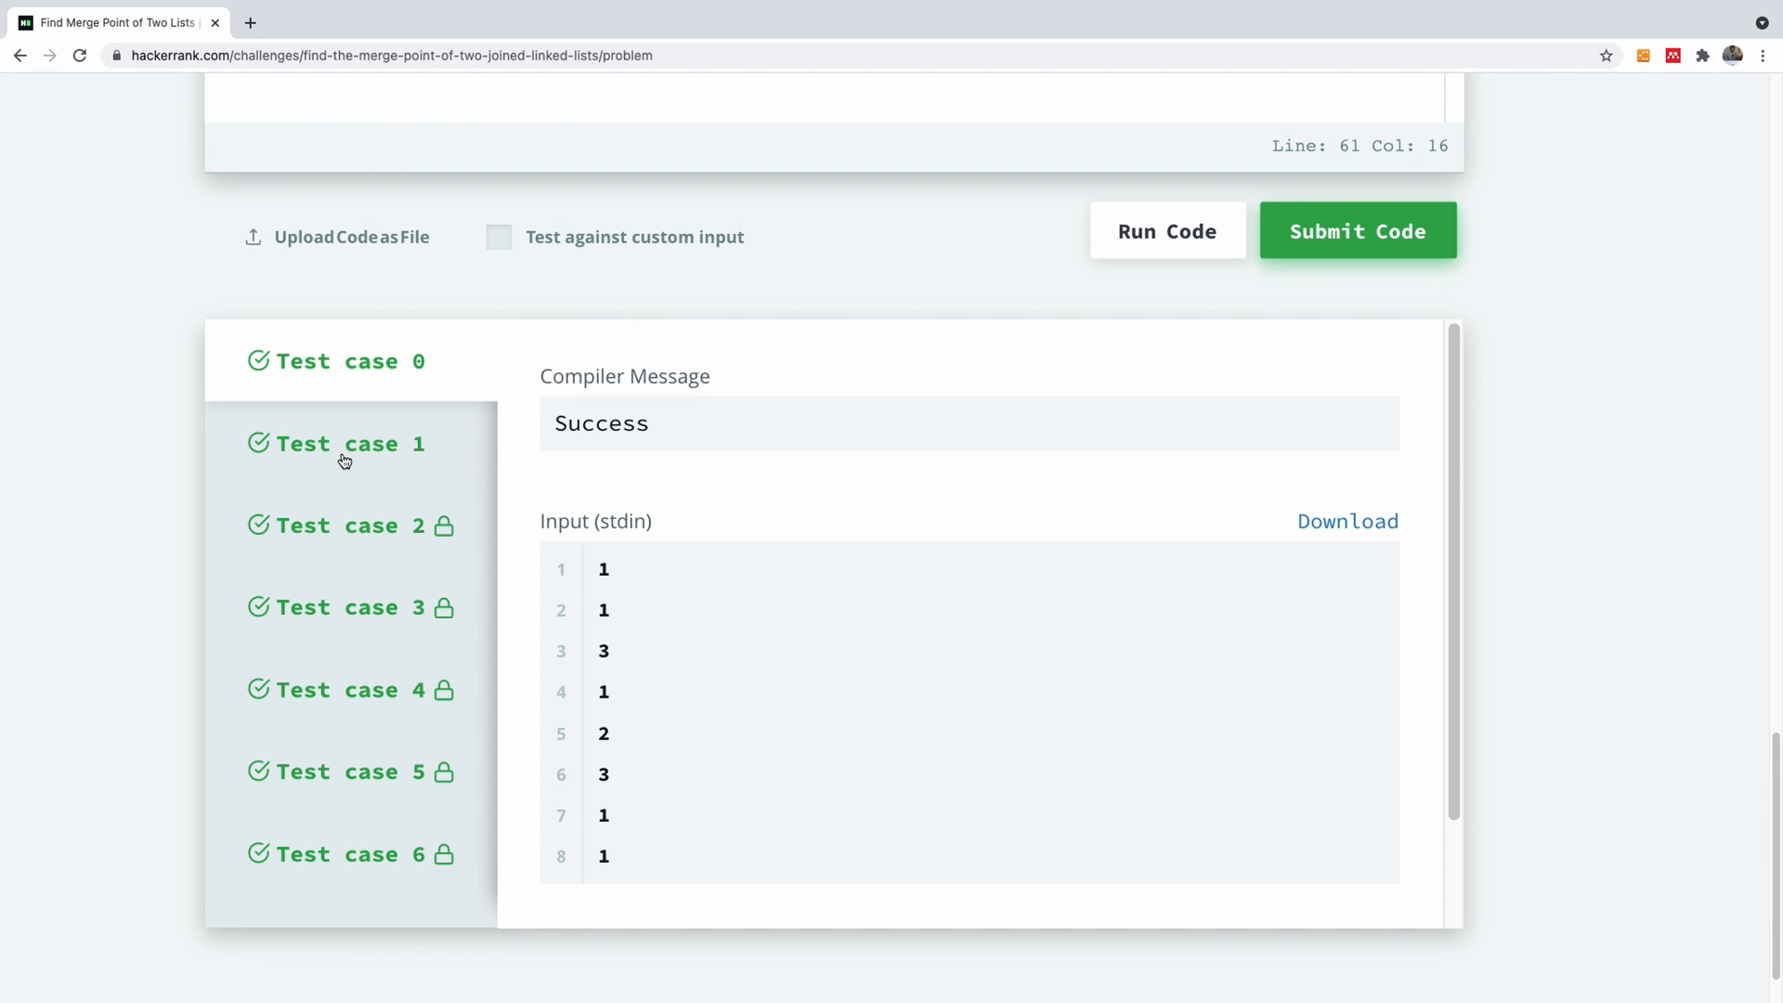
click(1356, 231)
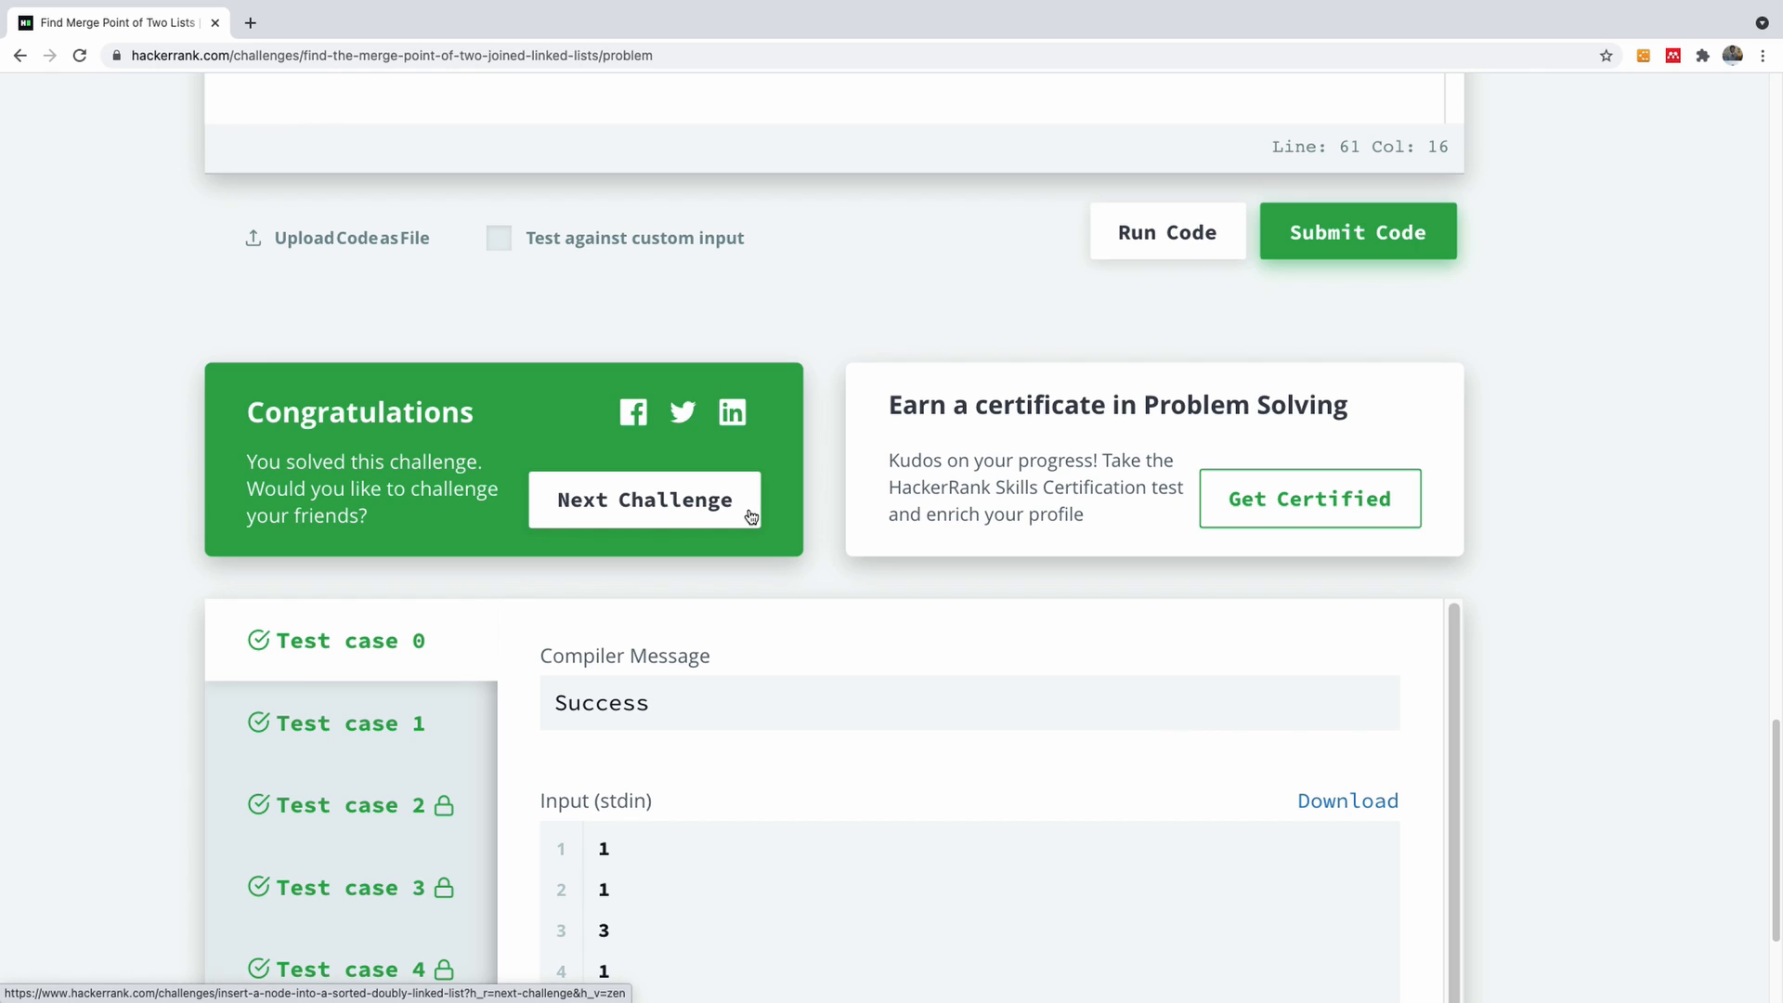
mouse_move(593, 561)
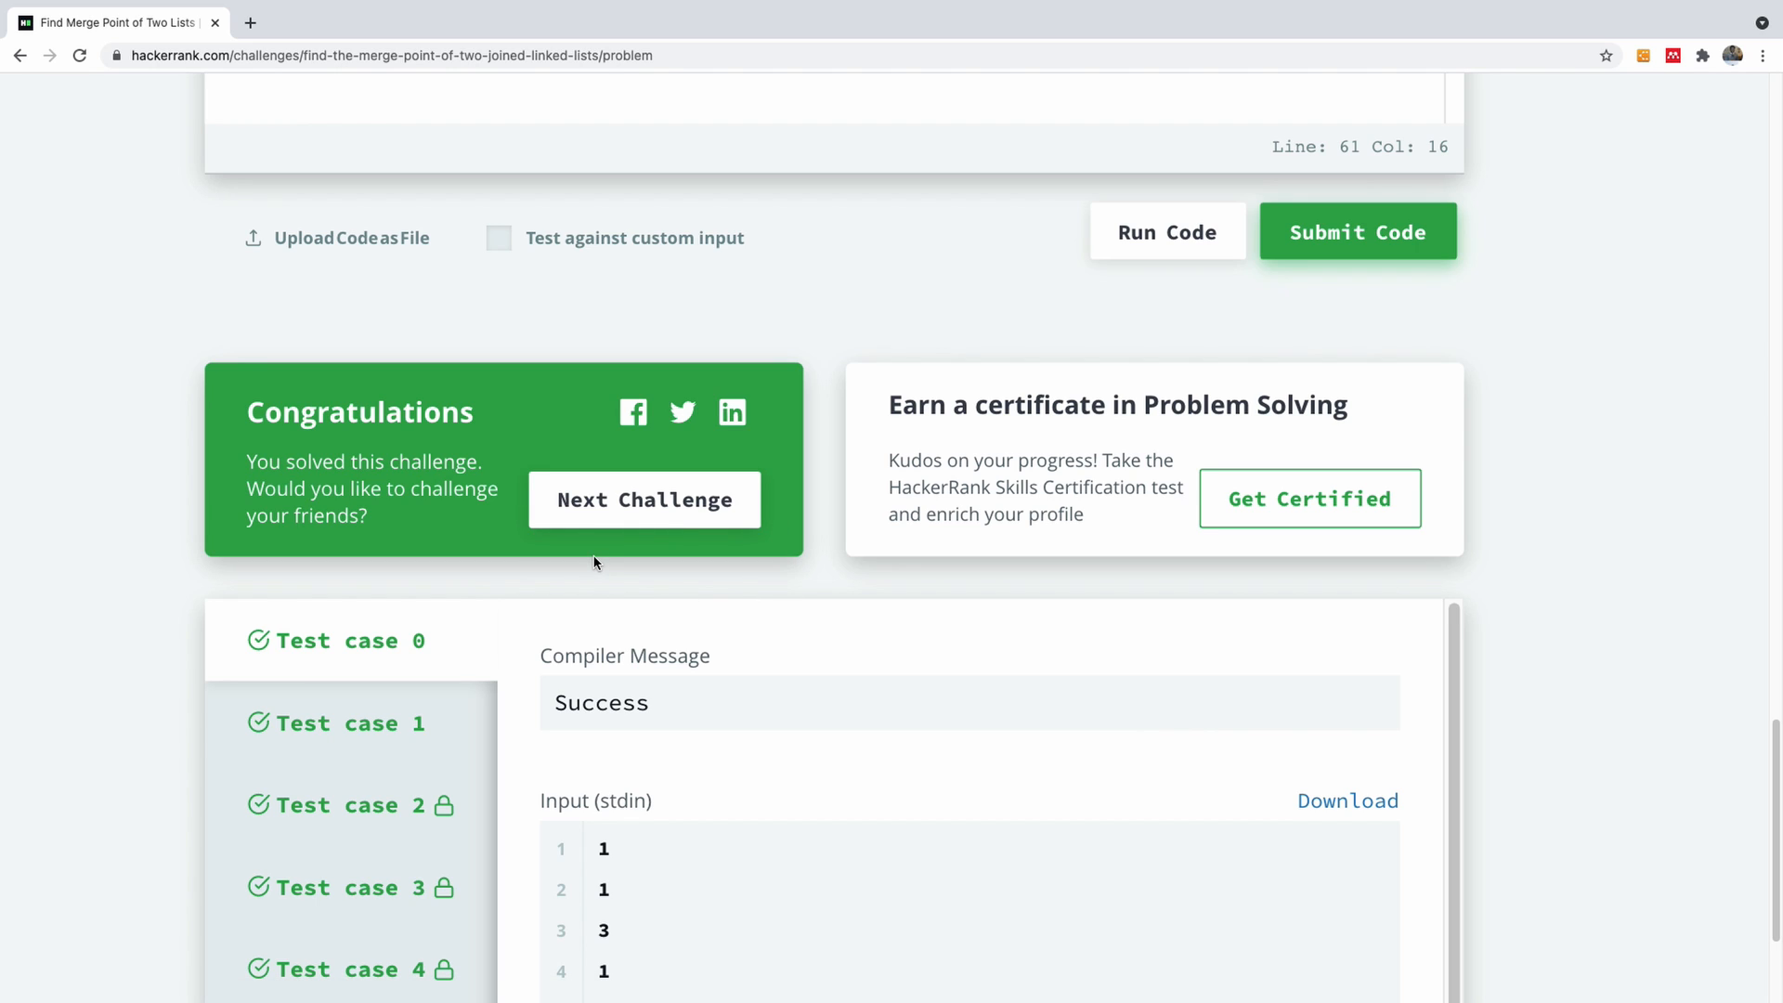
mouse_move(499, 580)
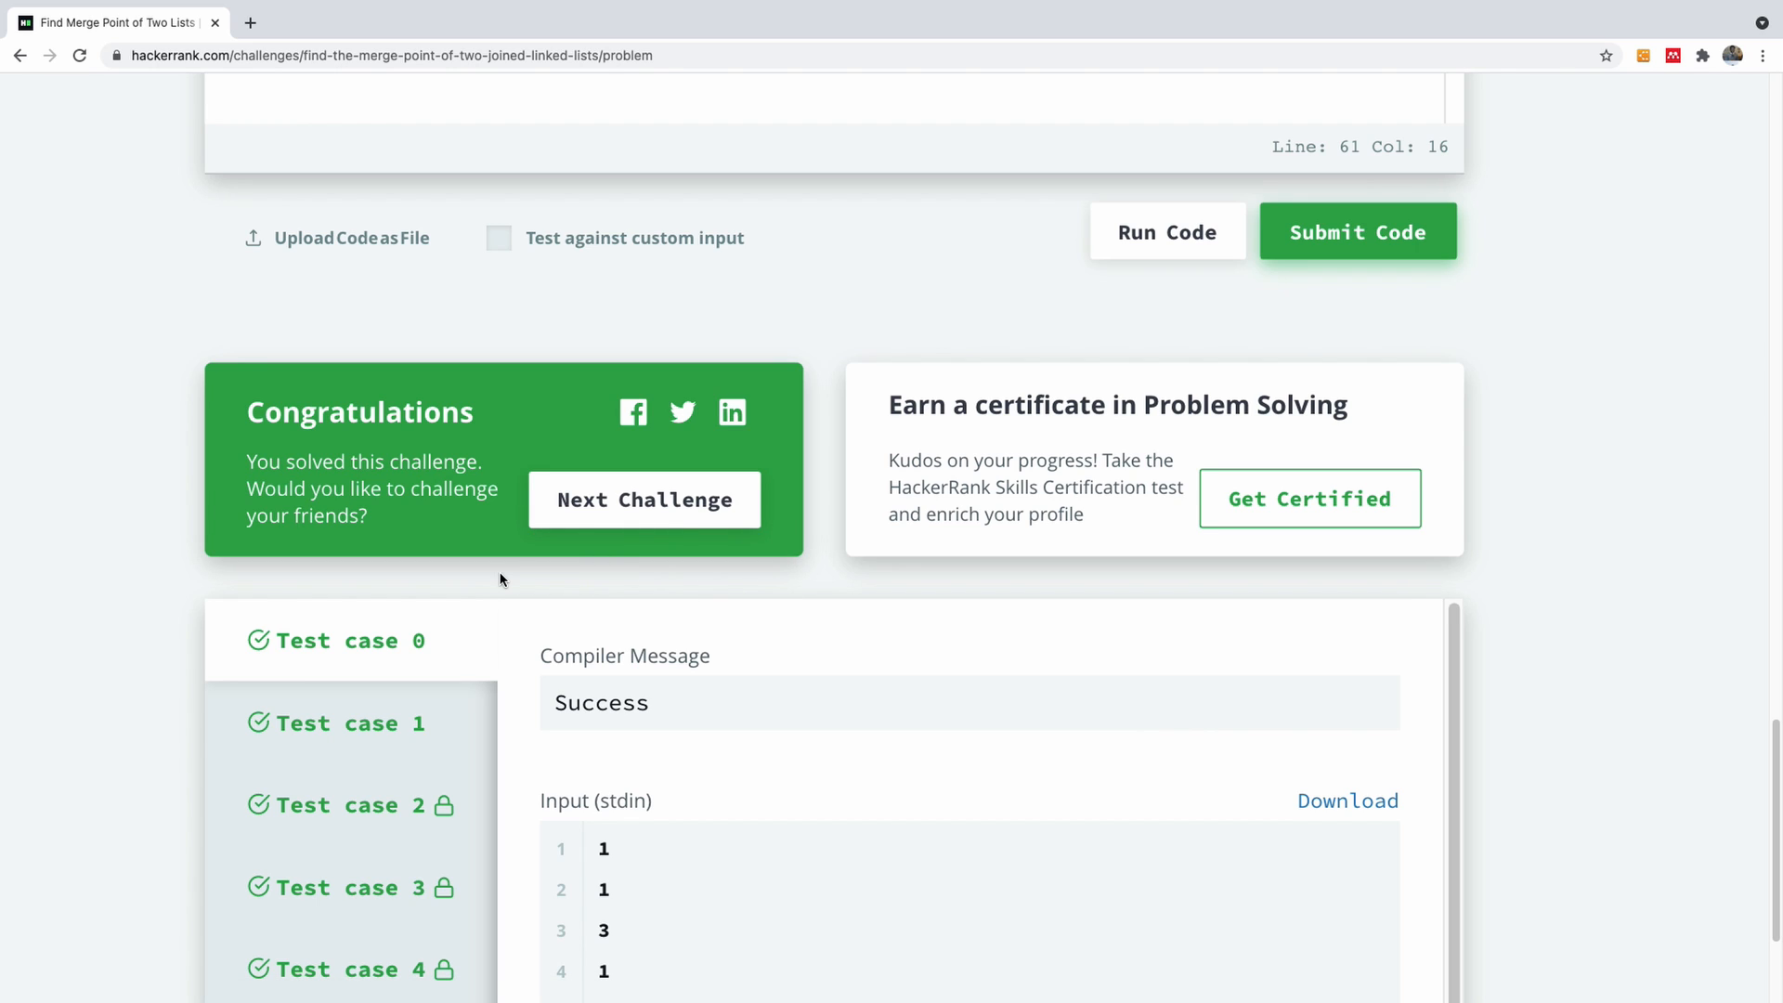
mouse_move(566, 475)
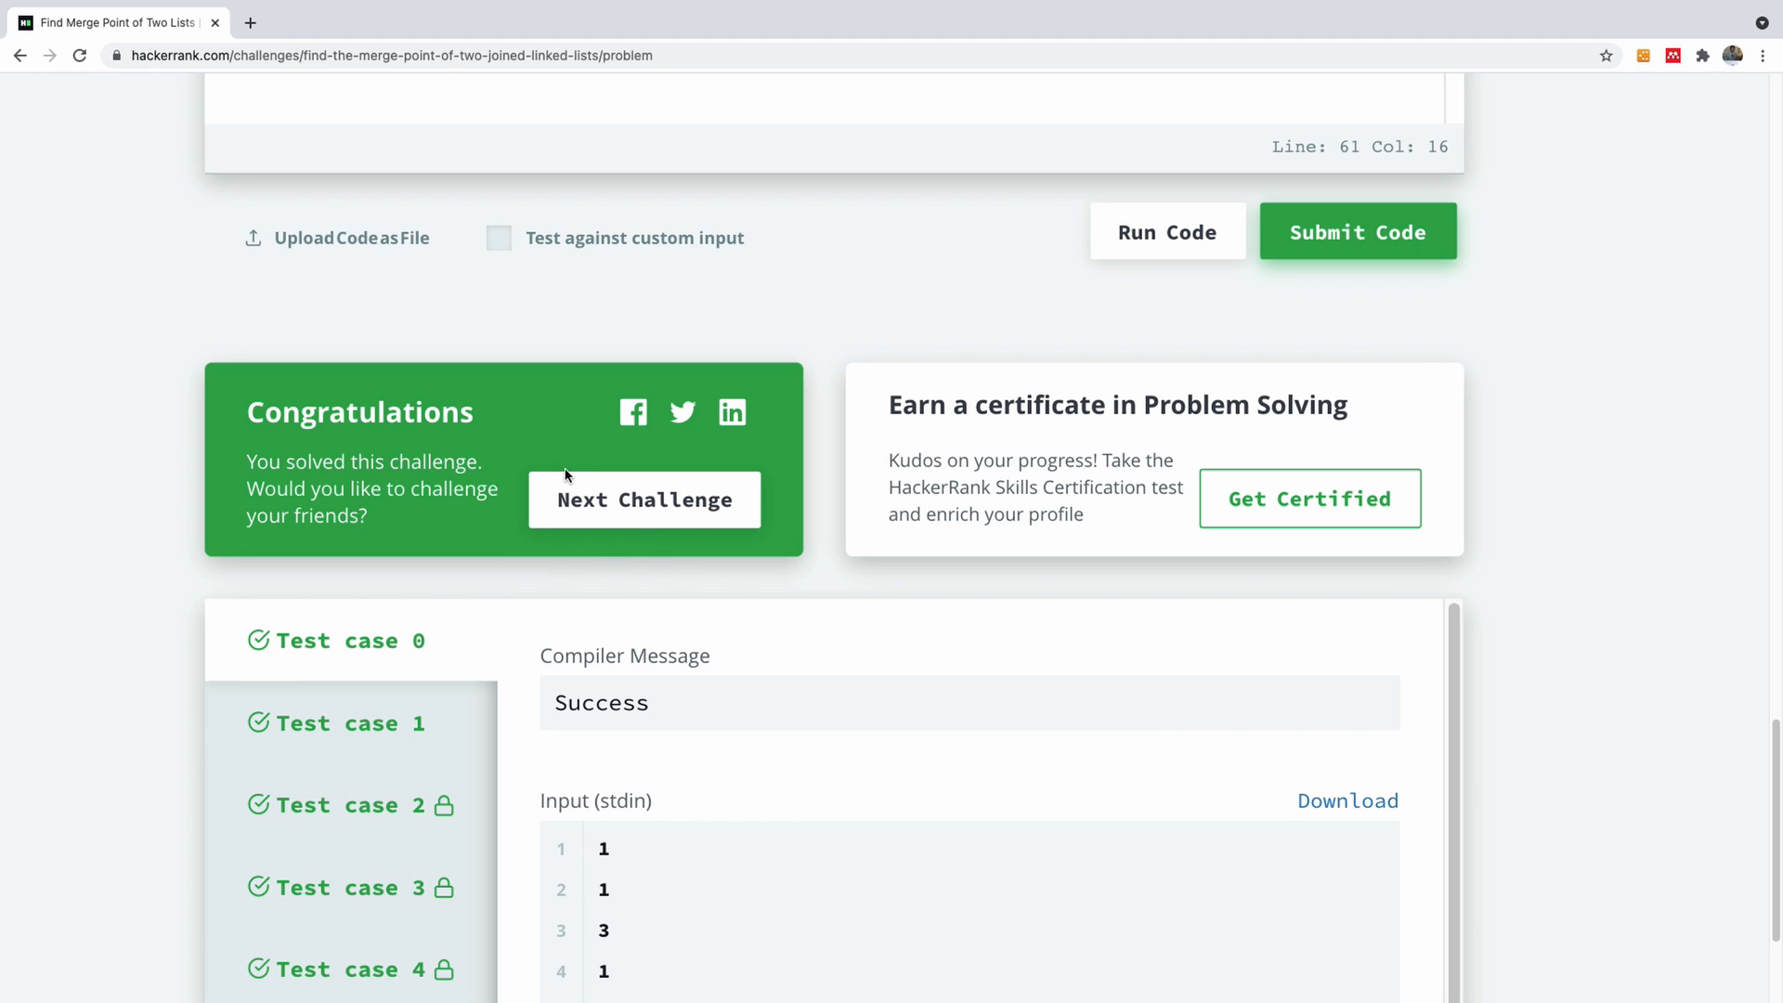